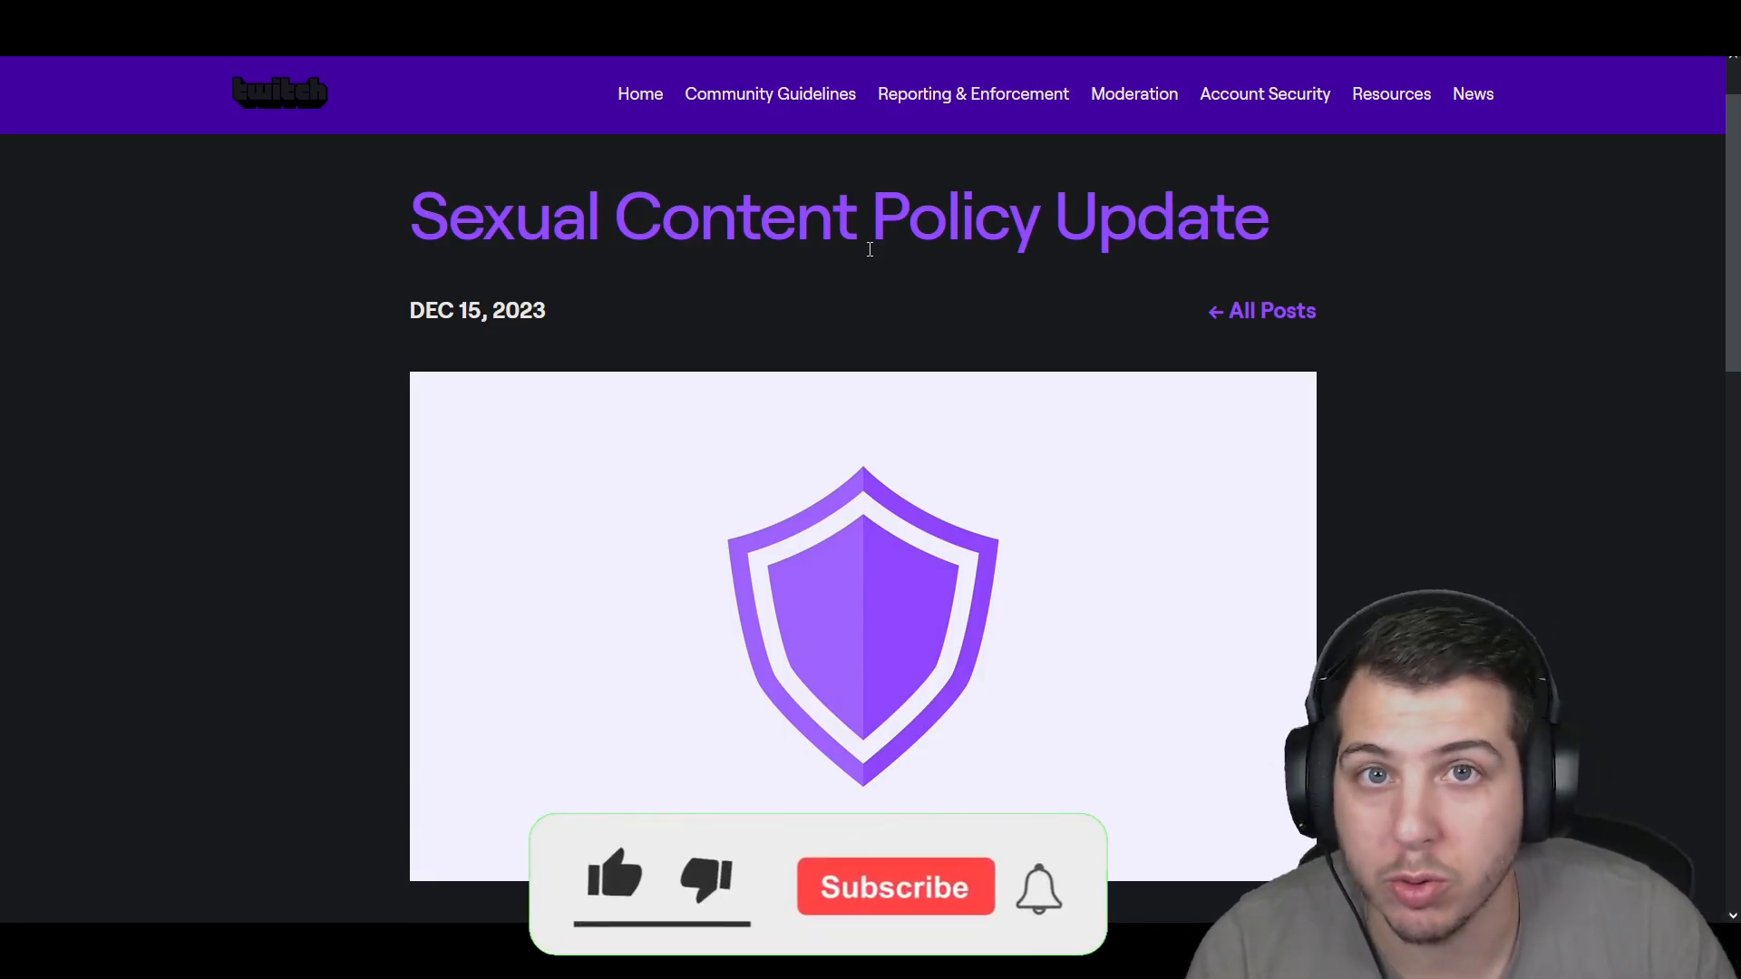
Step: Scroll past the header image to the author line and briefly select the opening policy-update paragraph
{"action": "left_click", "coordinate": [615, 883]}
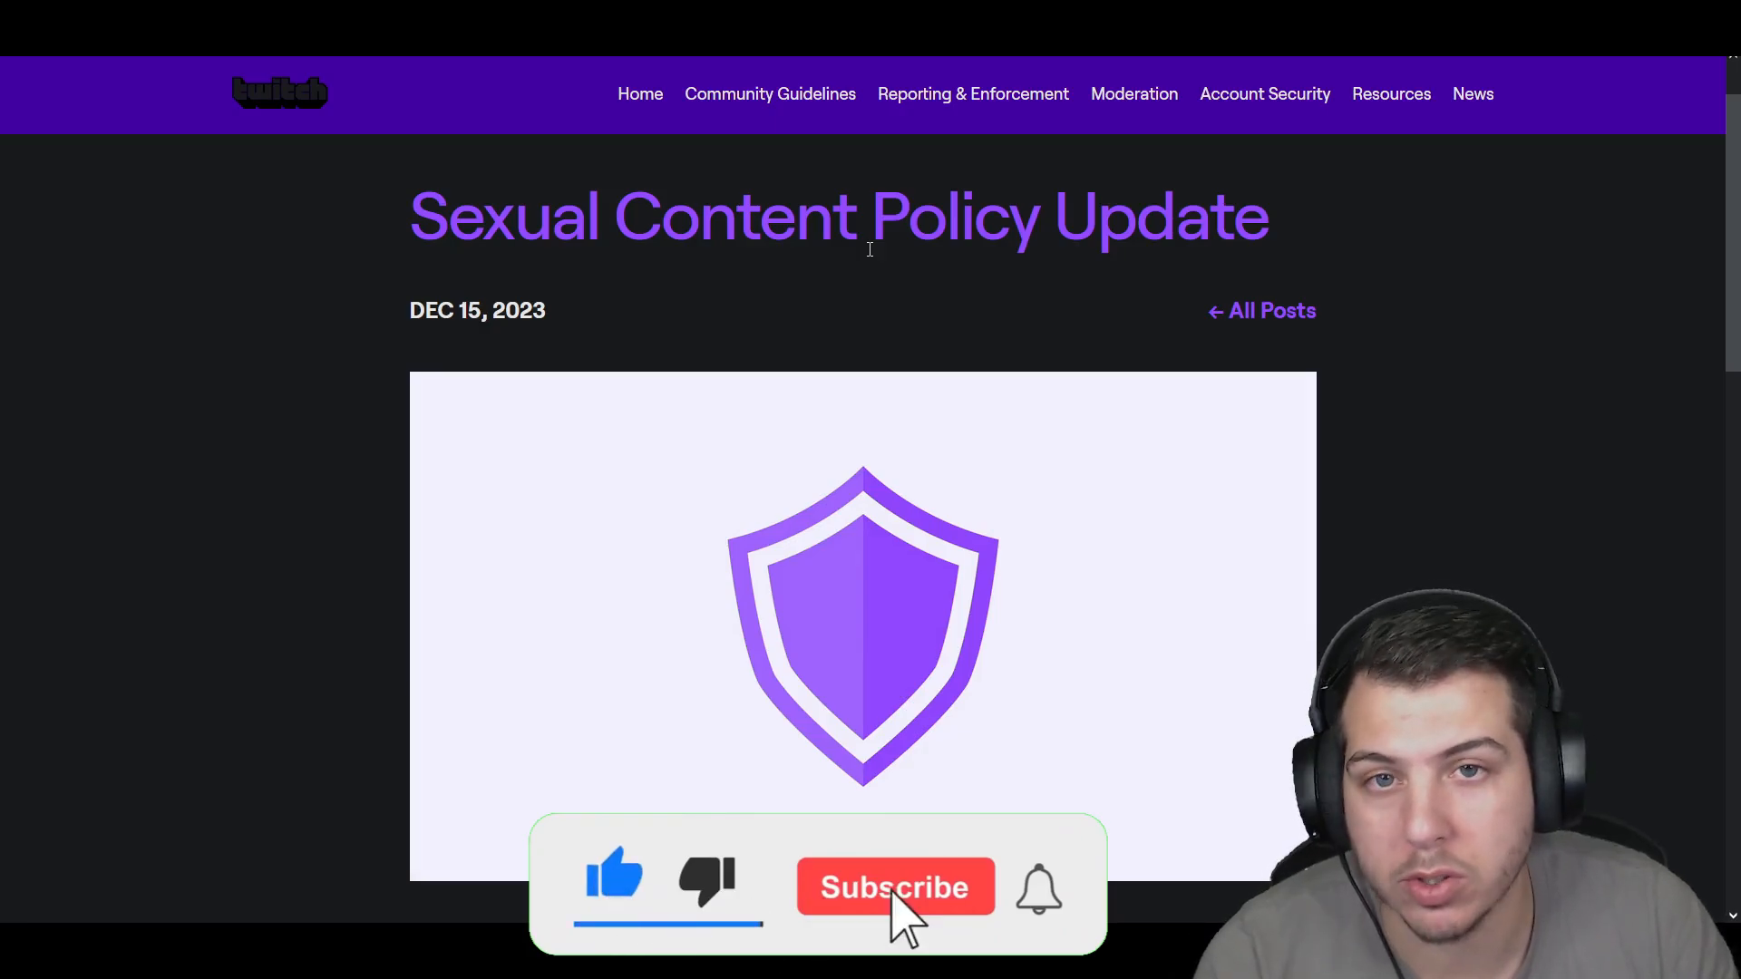
{"action": "left_click", "coordinate": [894, 886]}
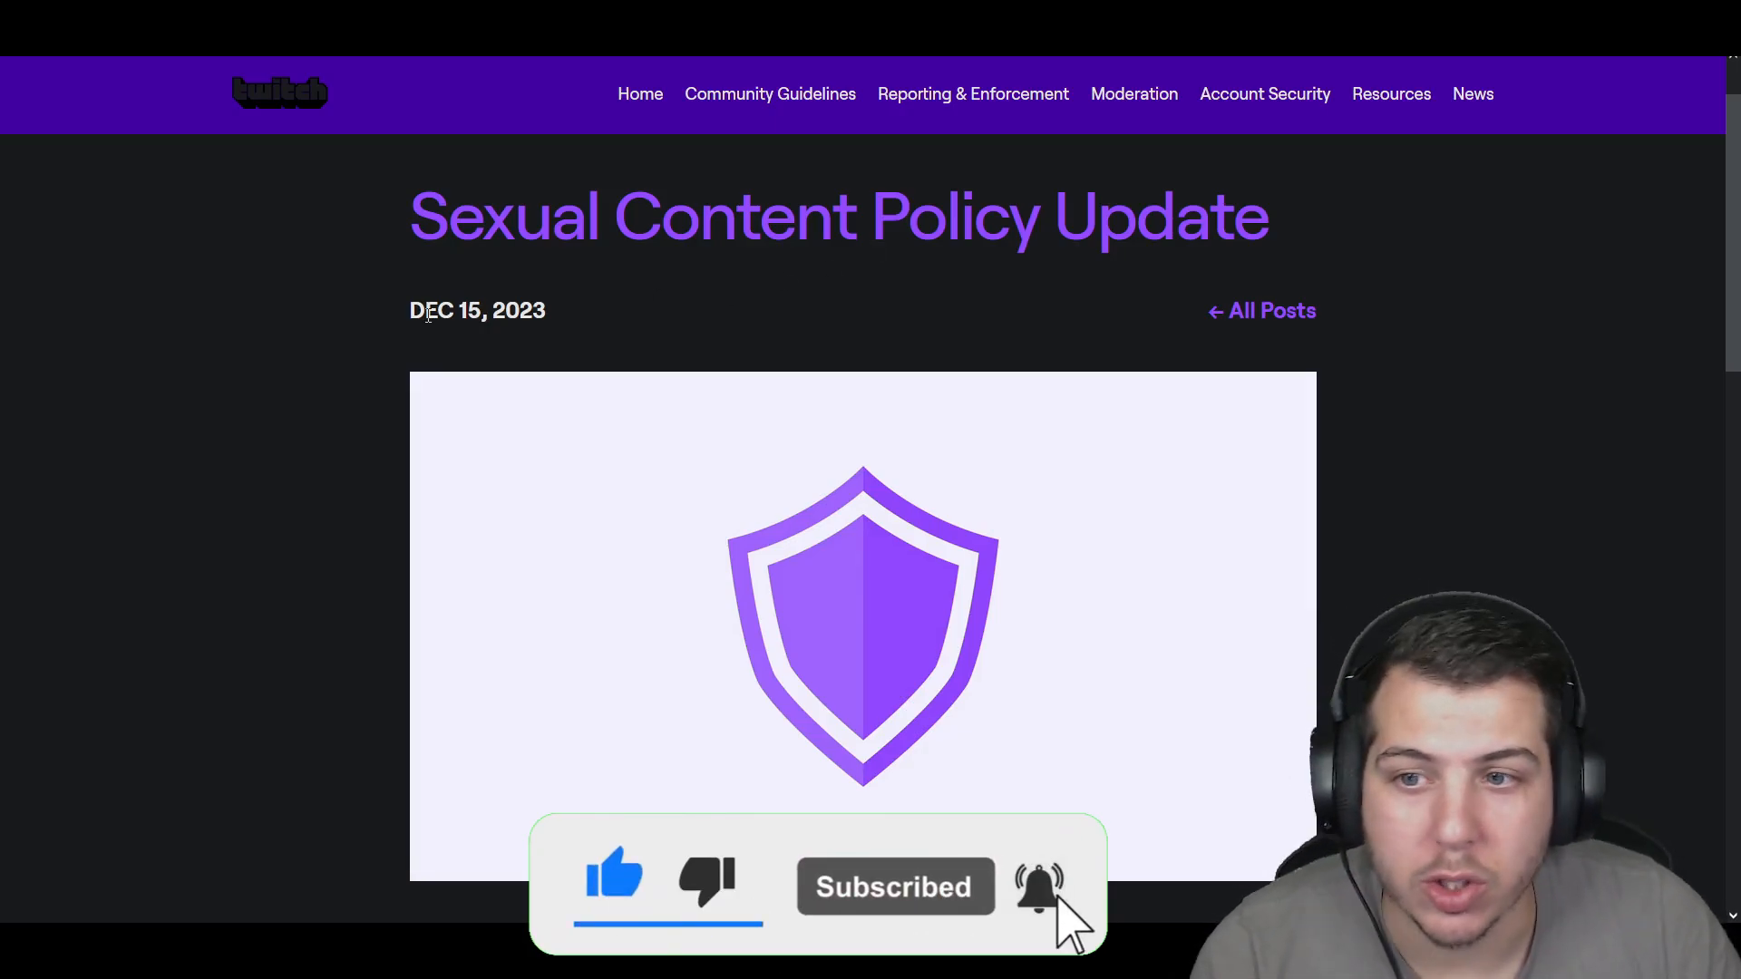
{"action": "scroll", "scroll_direction": "down", "scroll_amount": 3}
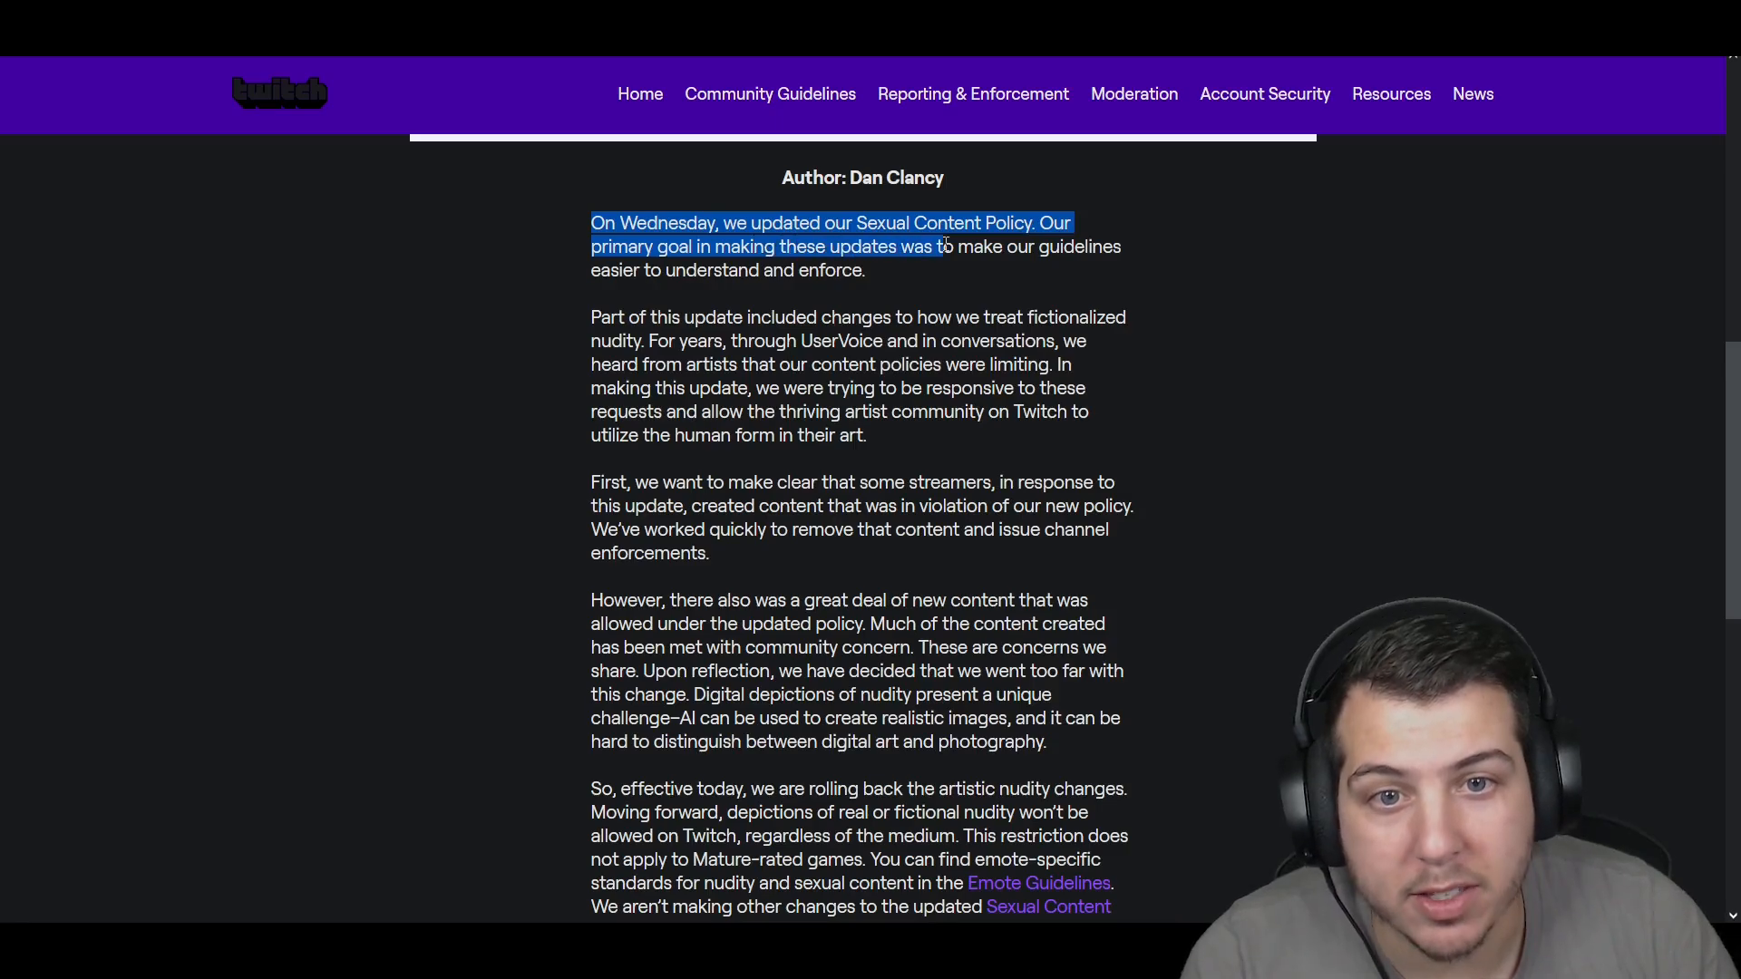
{"action": "left_click_drag", "start_coordinate": [943, 245], "coordinate": [865, 270]}
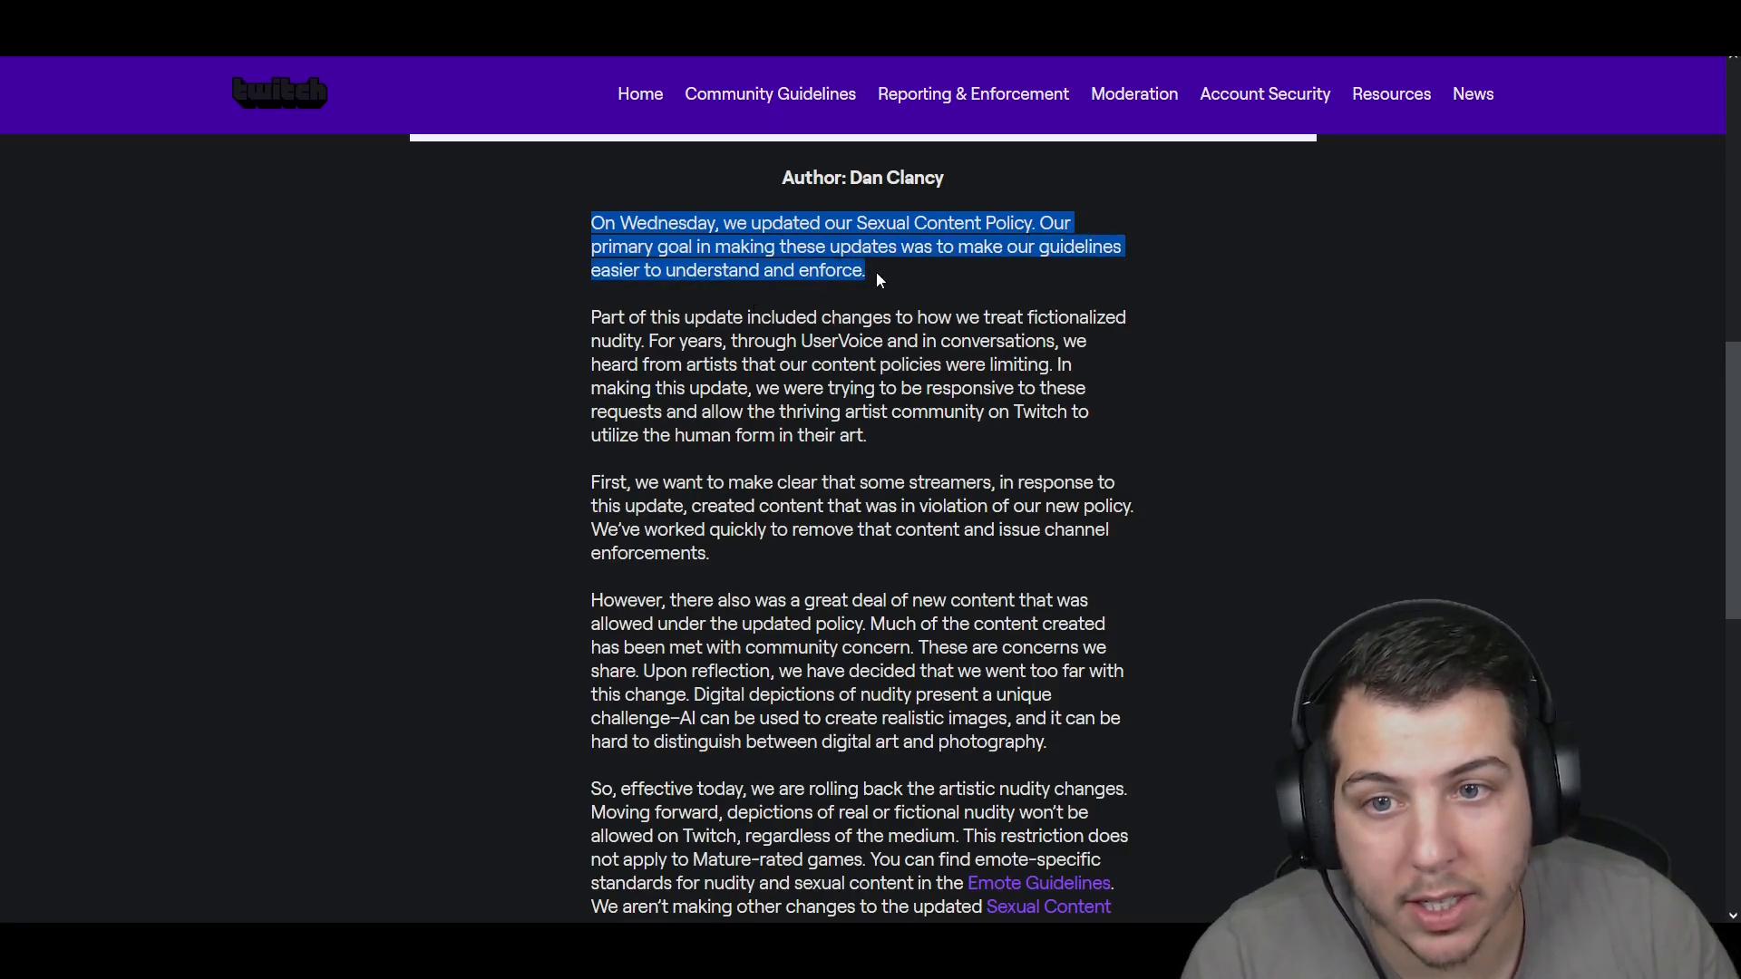
{"action": "left_click", "coordinate": [894, 274]}
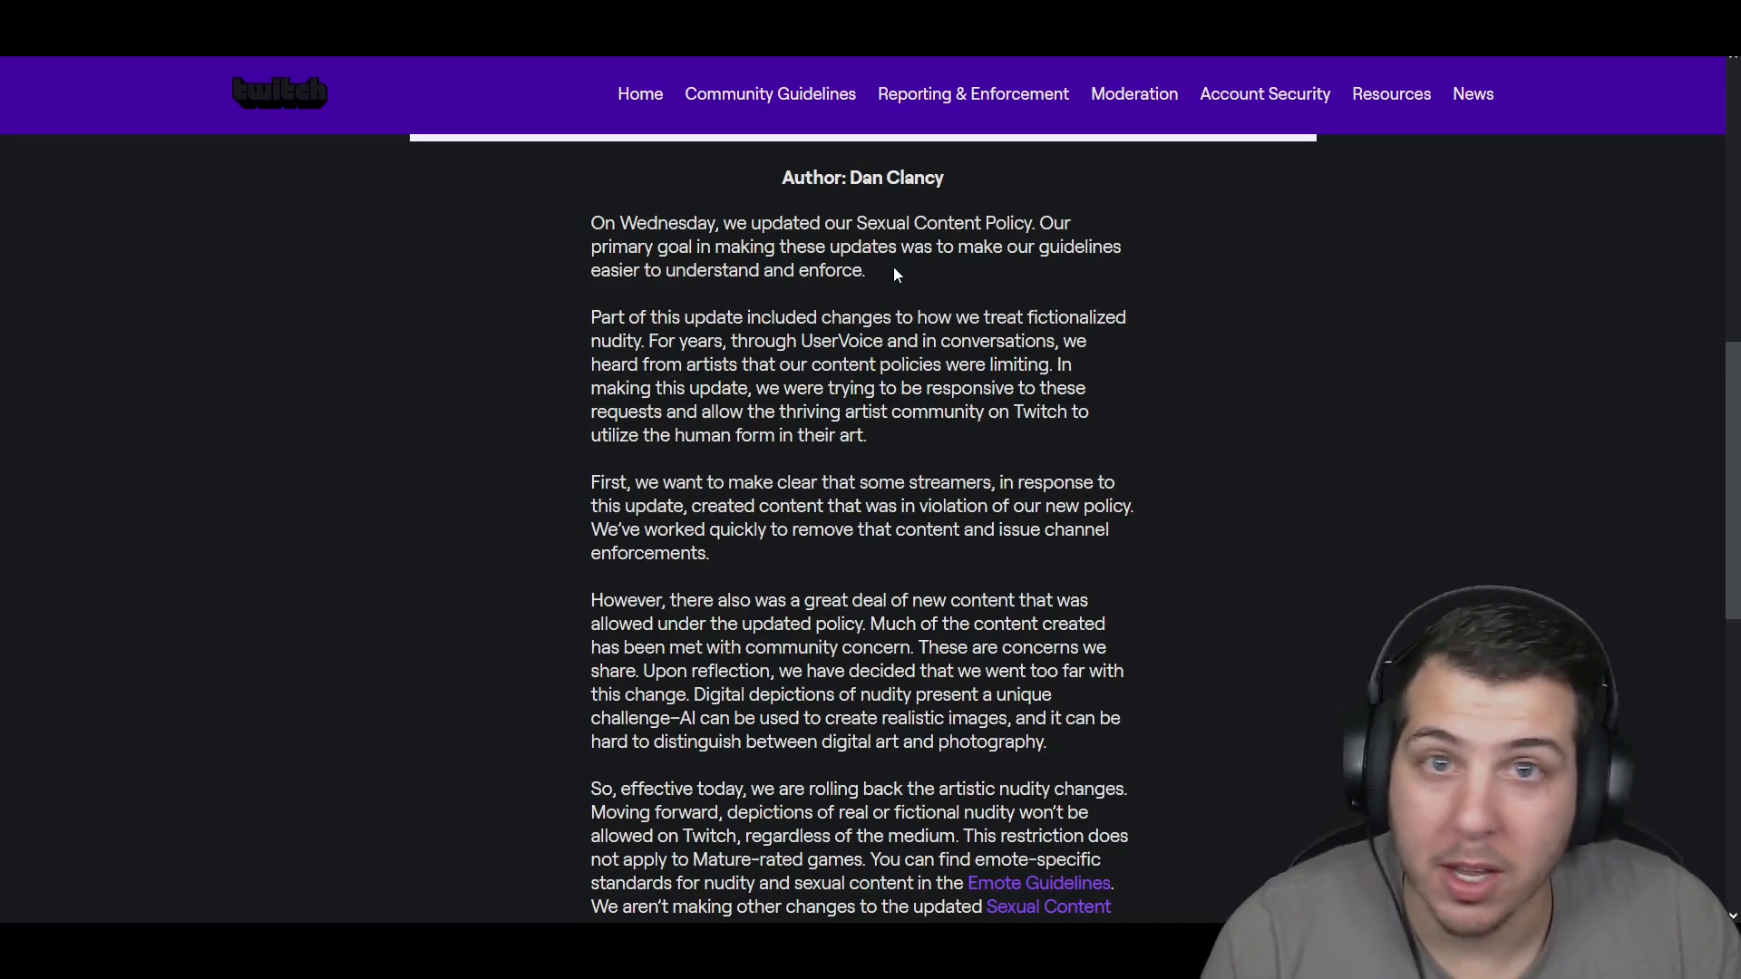
Step: Scroll down and select the sentences about streamers violating the policy and content removal
{"action": "scroll", "scroll_direction": "down", "scroll_amount": 3}
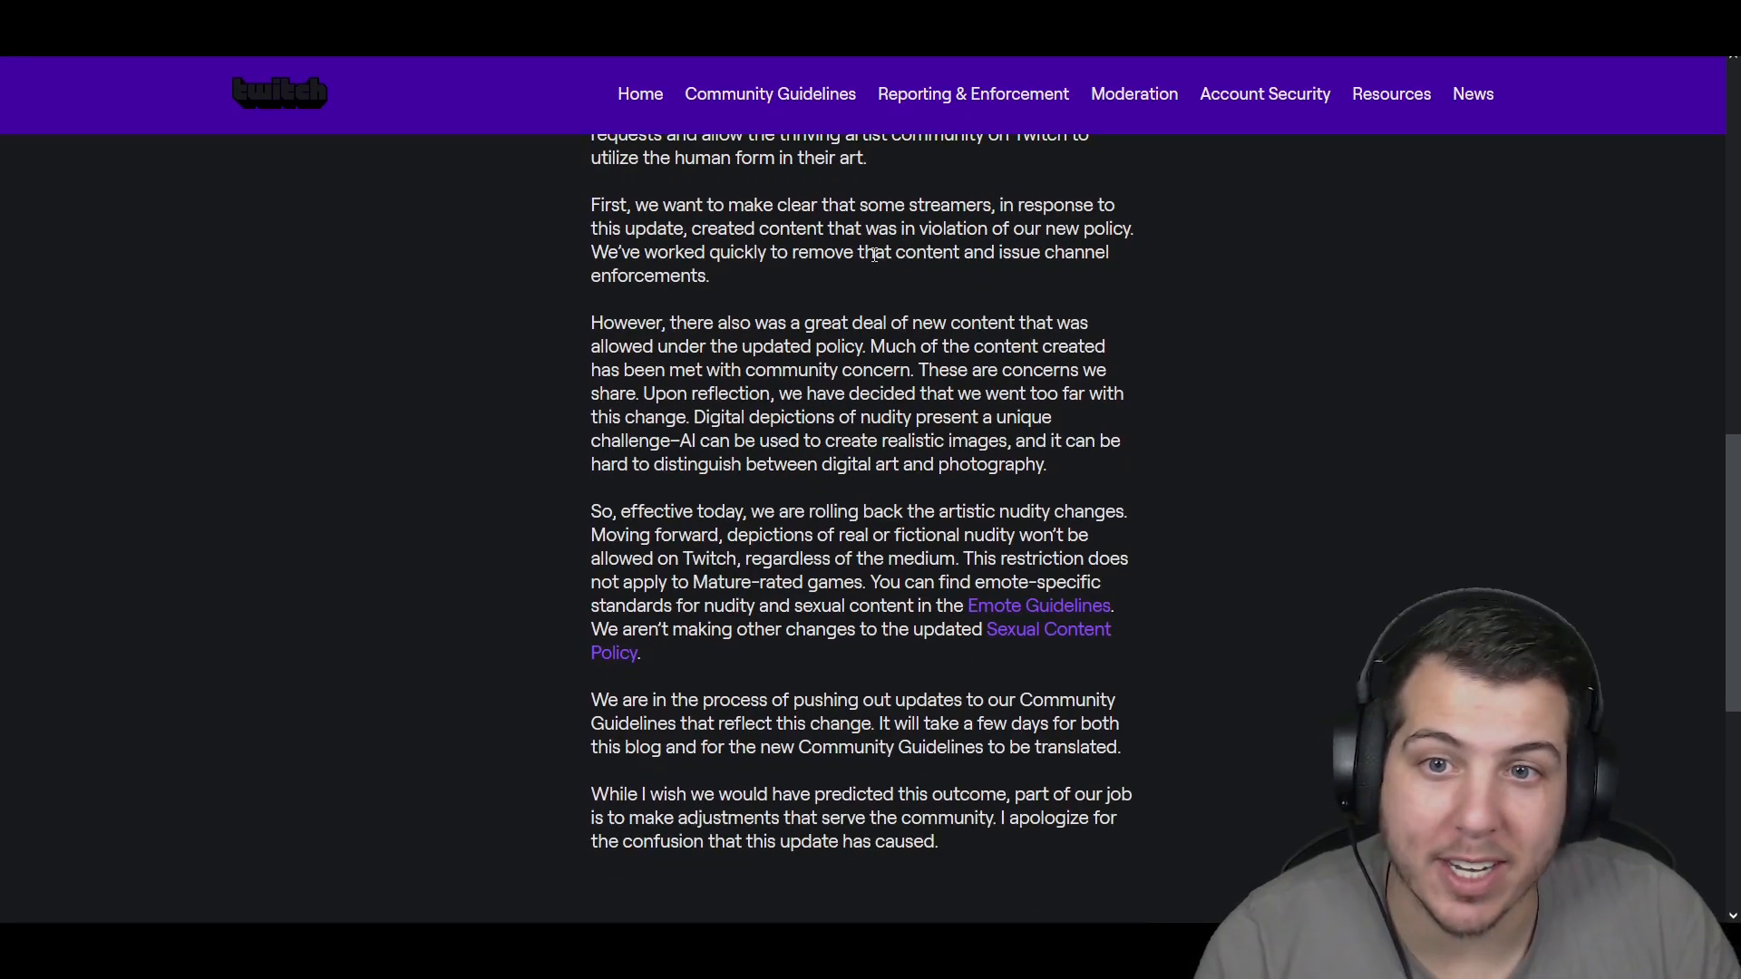
{"action": "mouse_move", "coordinate": [566, 206]}
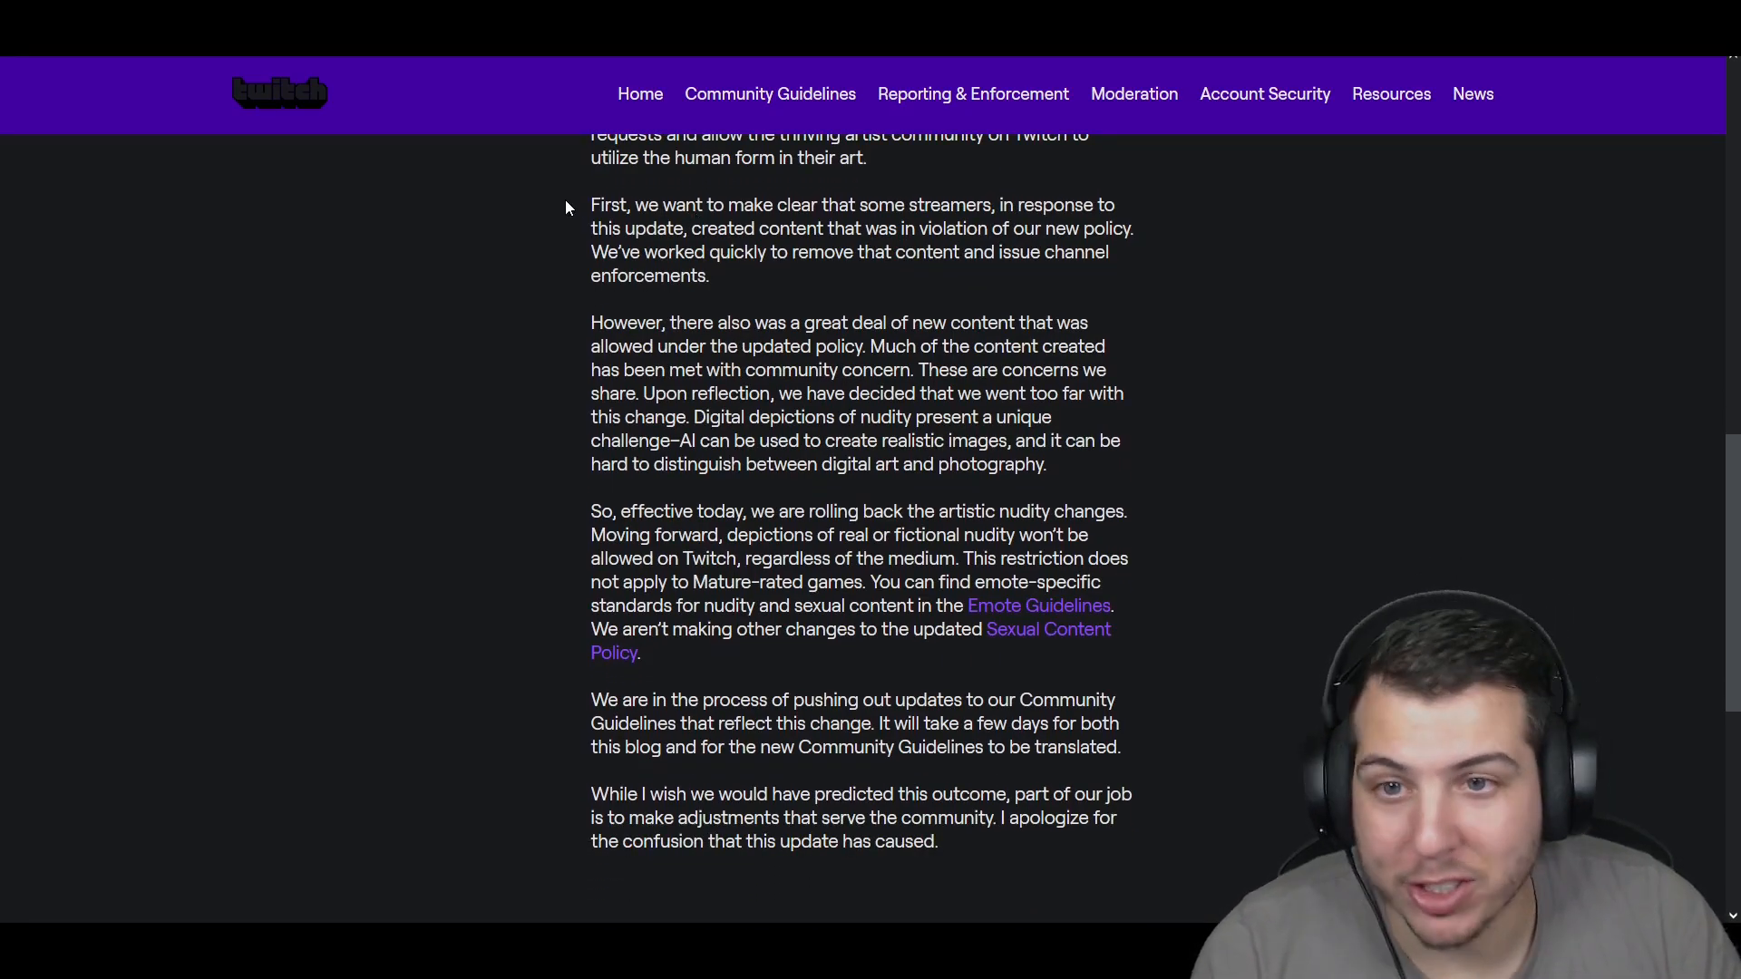
{"action": "left_click_drag", "start_coordinate": [591, 205], "coordinate": [895, 205]}
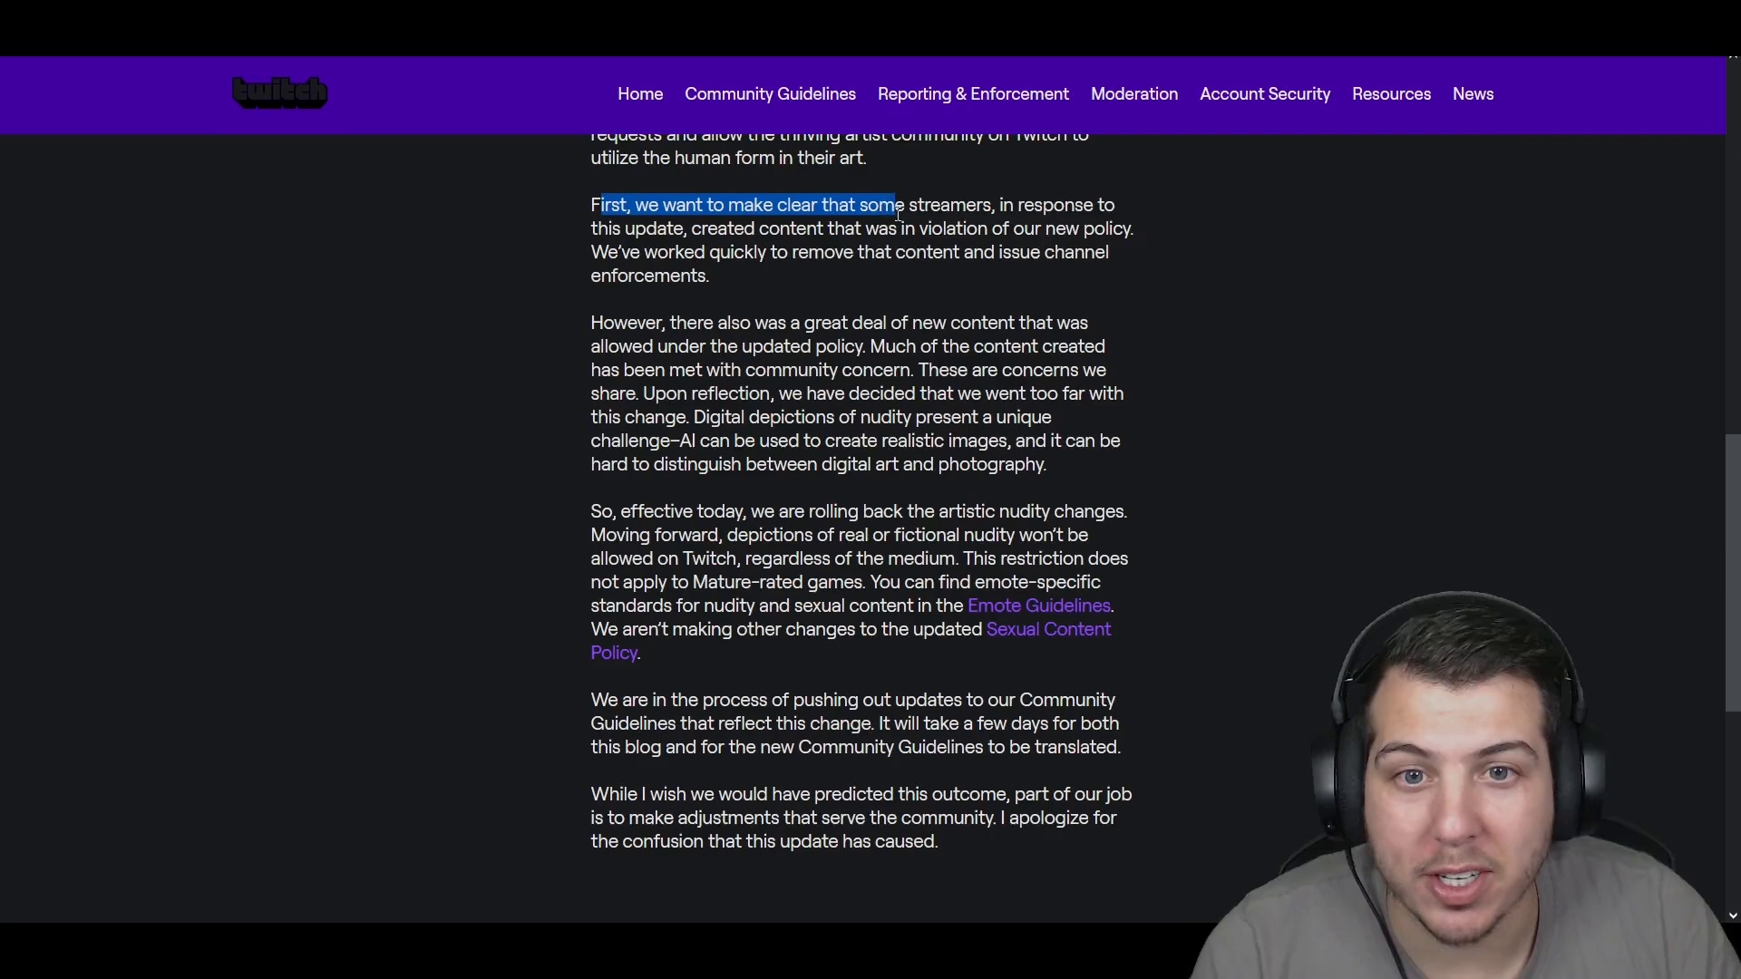
{"action": "left_click_drag", "start_coordinate": [894, 205], "coordinate": [706, 228]}
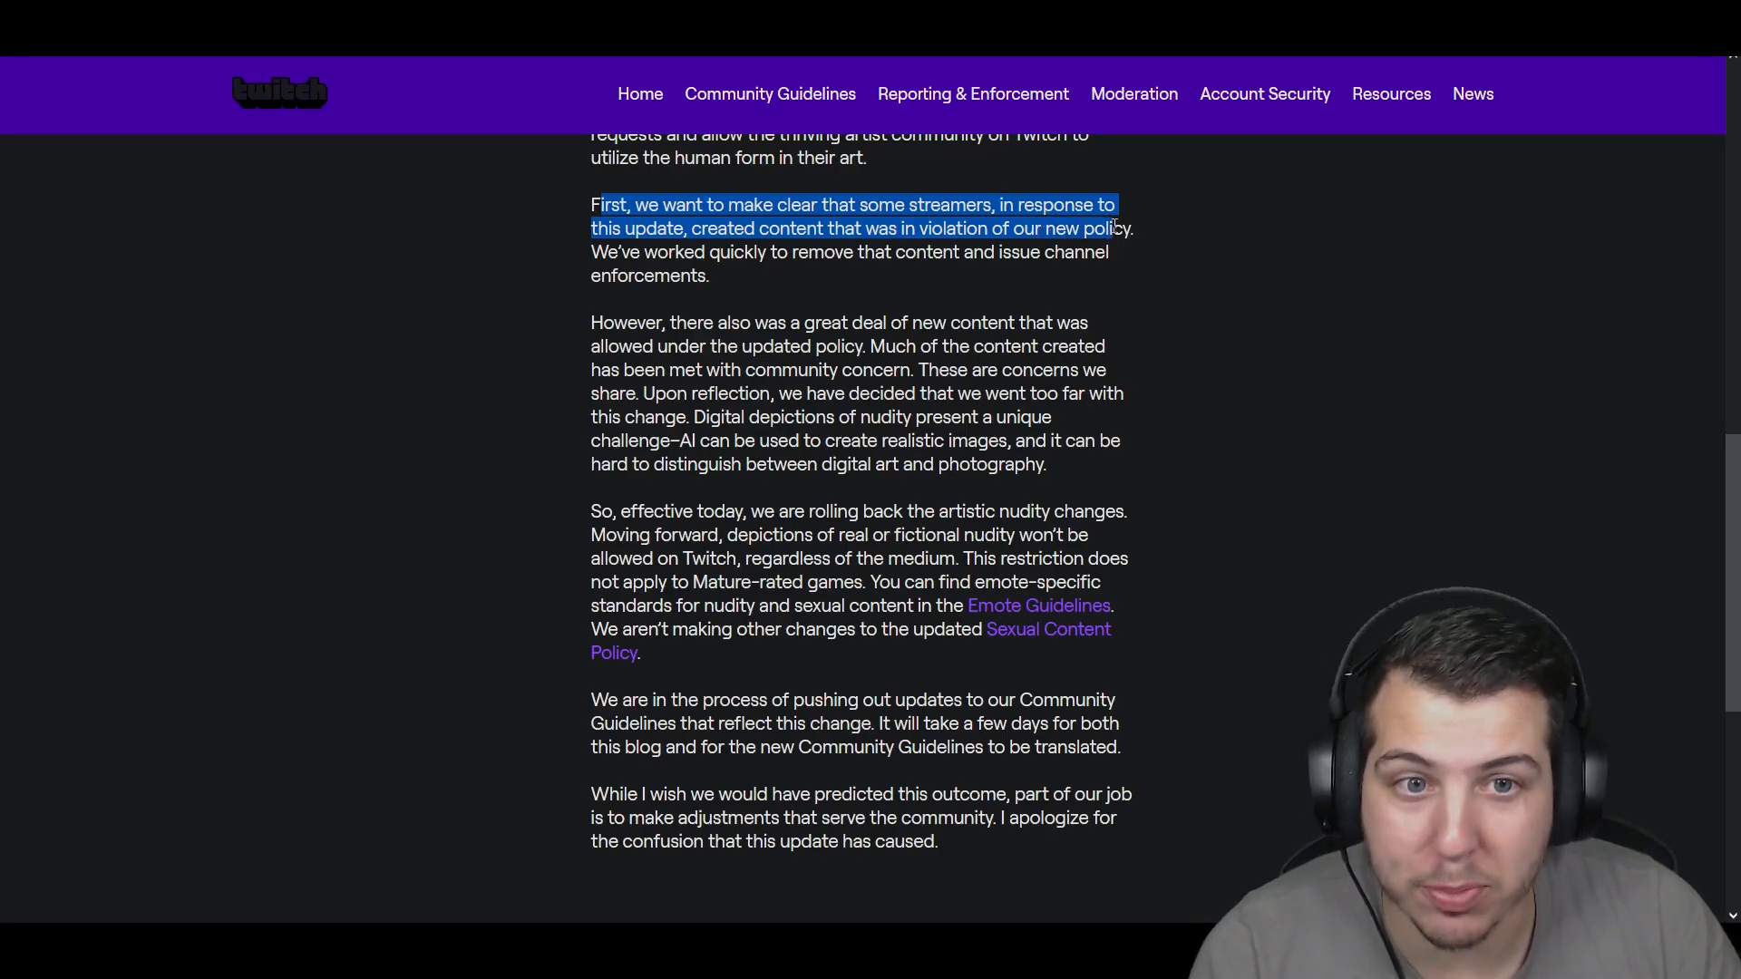
{"action": "left_click_drag", "start_coordinate": [1116, 228], "coordinate": [860, 252]}
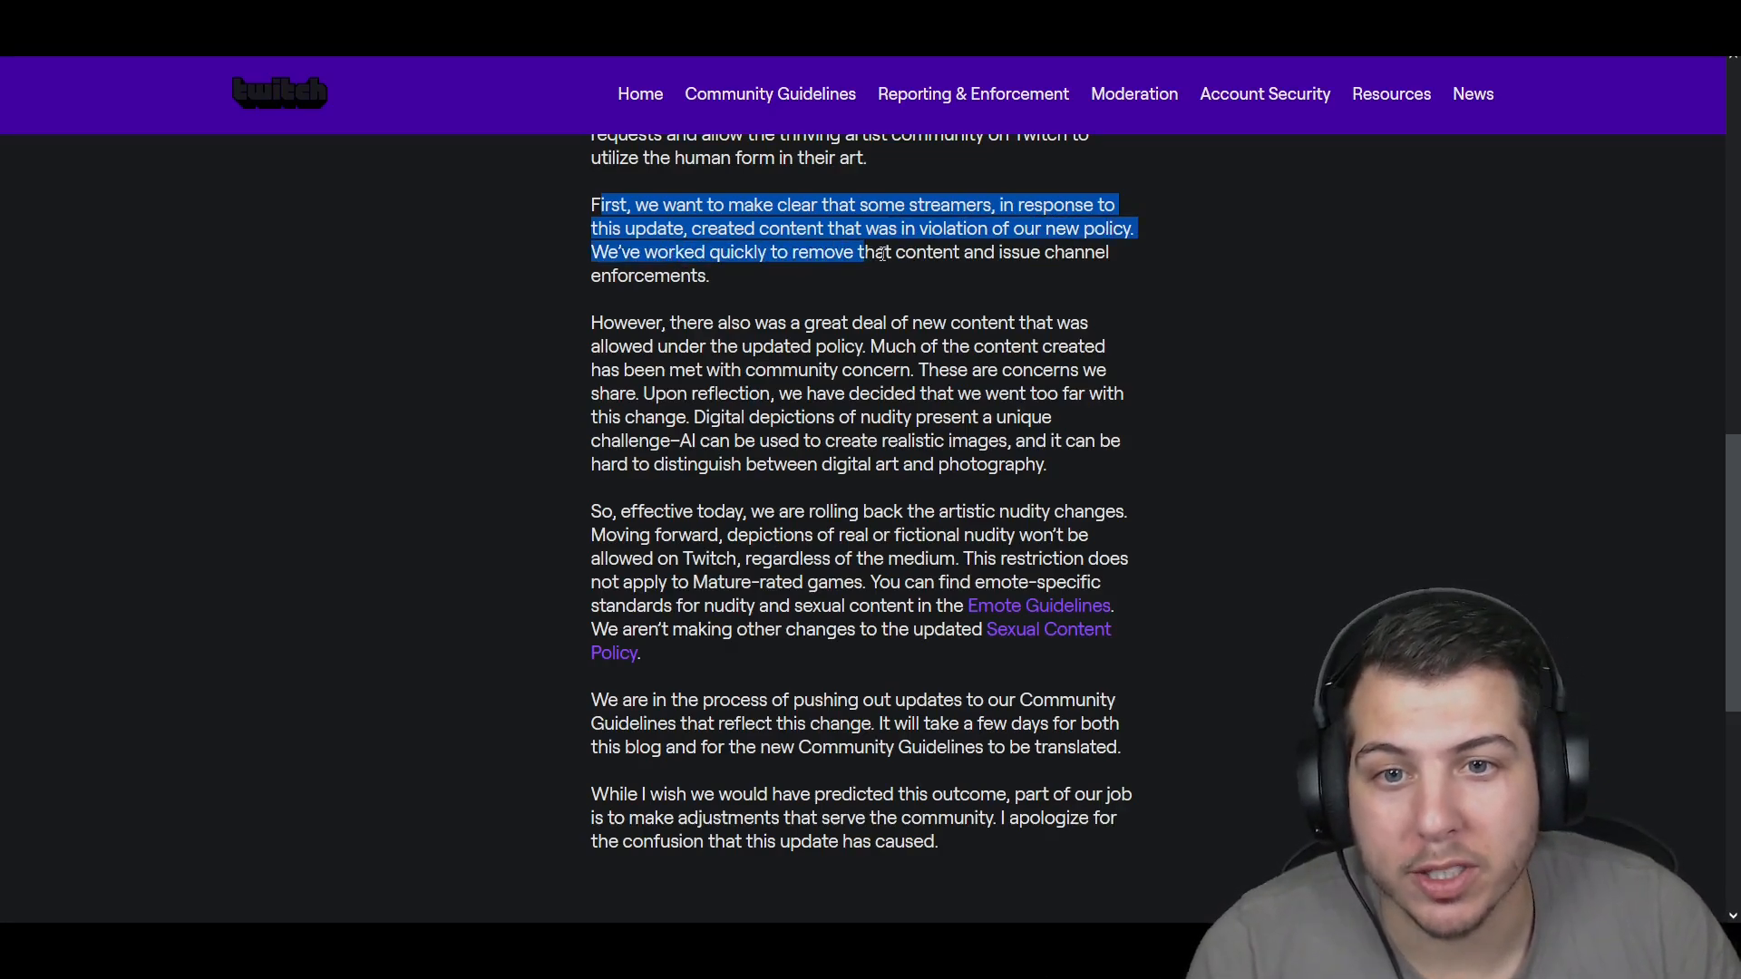
{"action": "left_click_drag", "start_coordinate": [859, 252], "coordinate": [666, 276]}
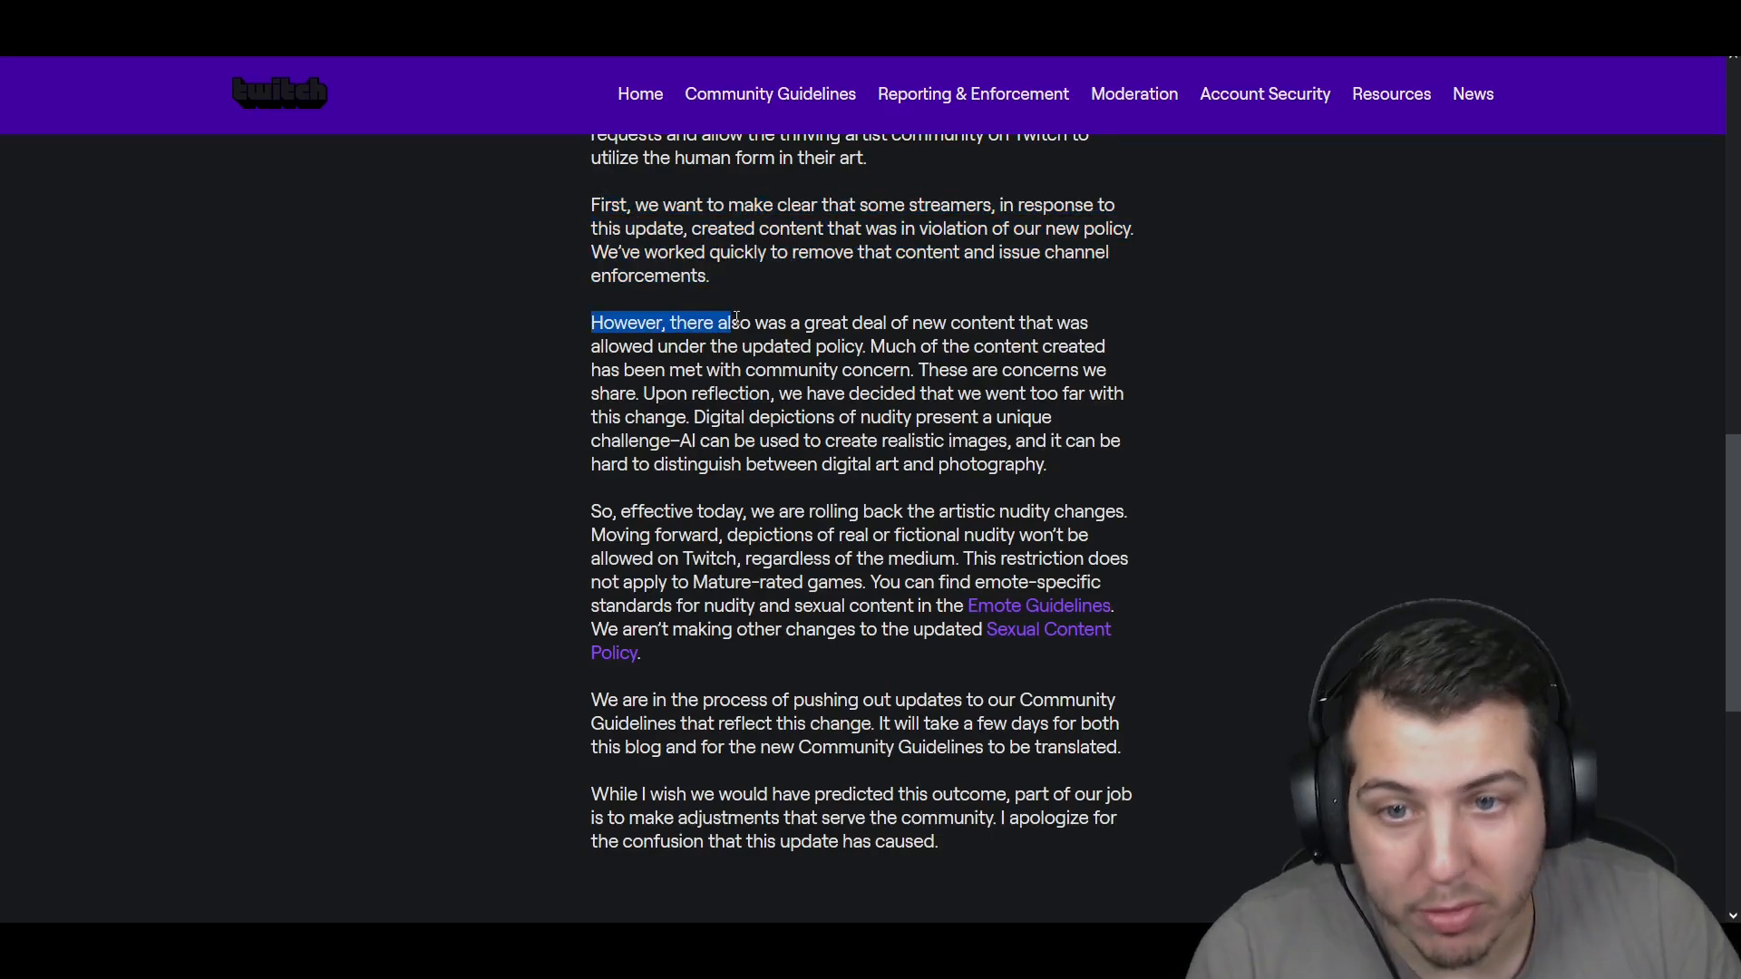
Step: Select the sentence describing the newly allowed content
{"action": "left_click_drag", "start_coordinate": [727, 323], "coordinate": [986, 323]}
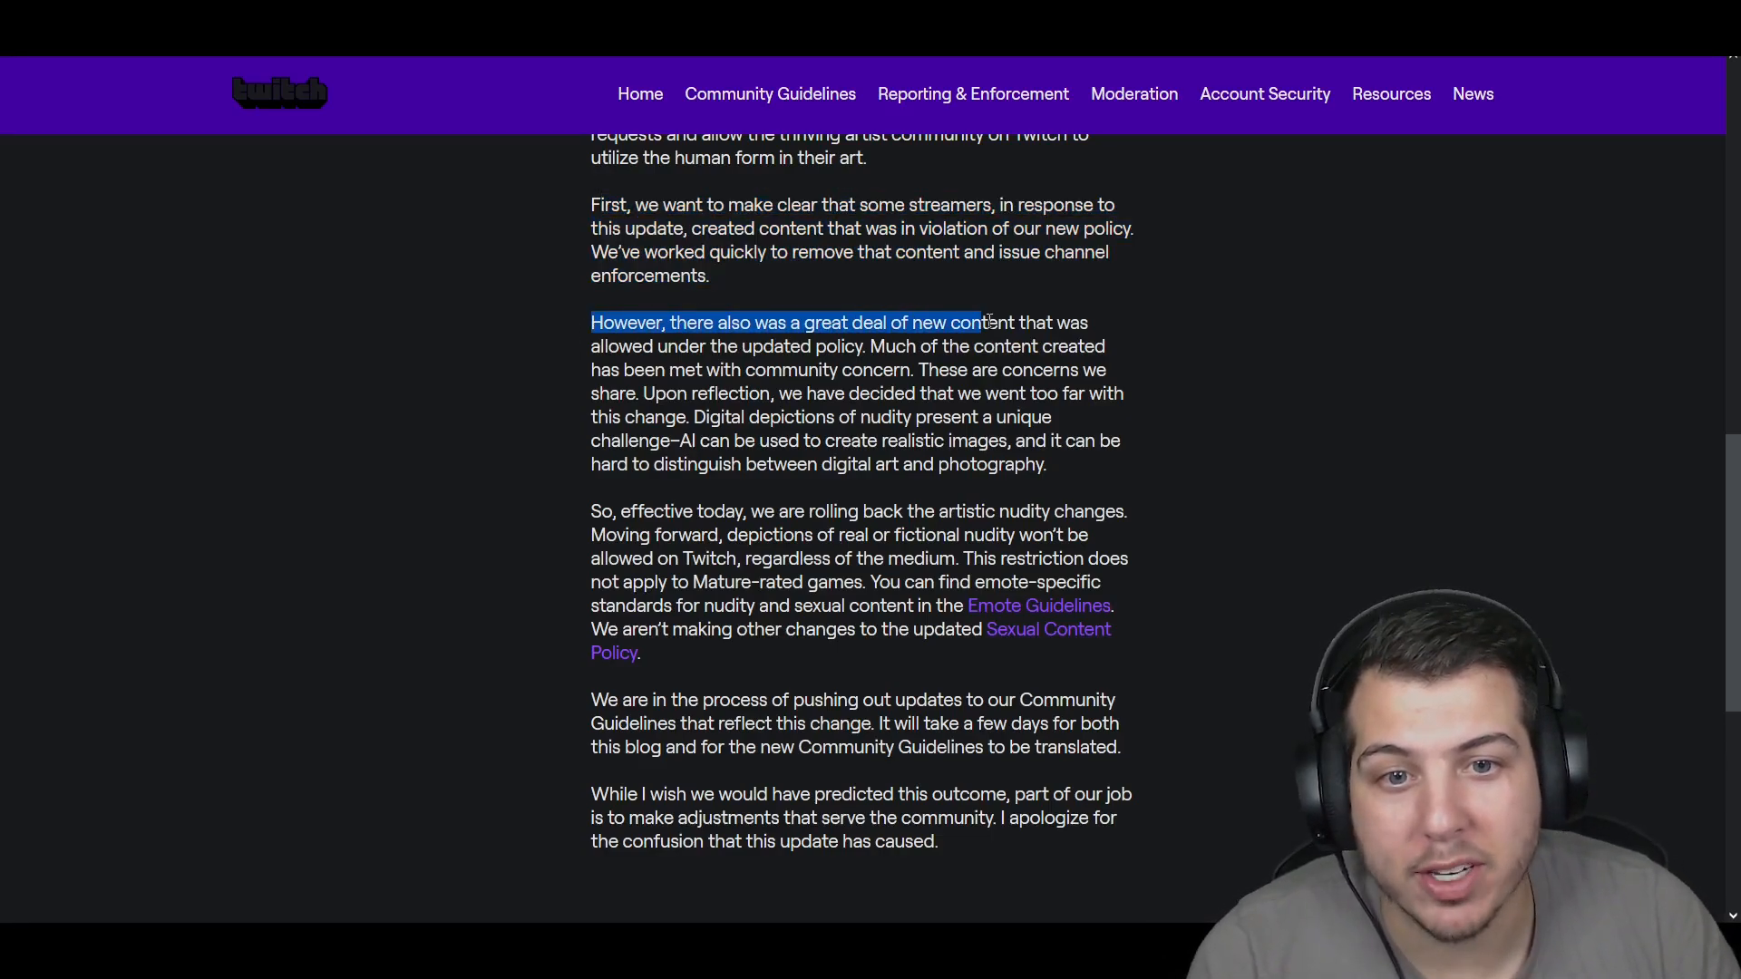
{"action": "left_click_drag", "start_coordinate": [981, 323], "coordinate": [706, 344]}
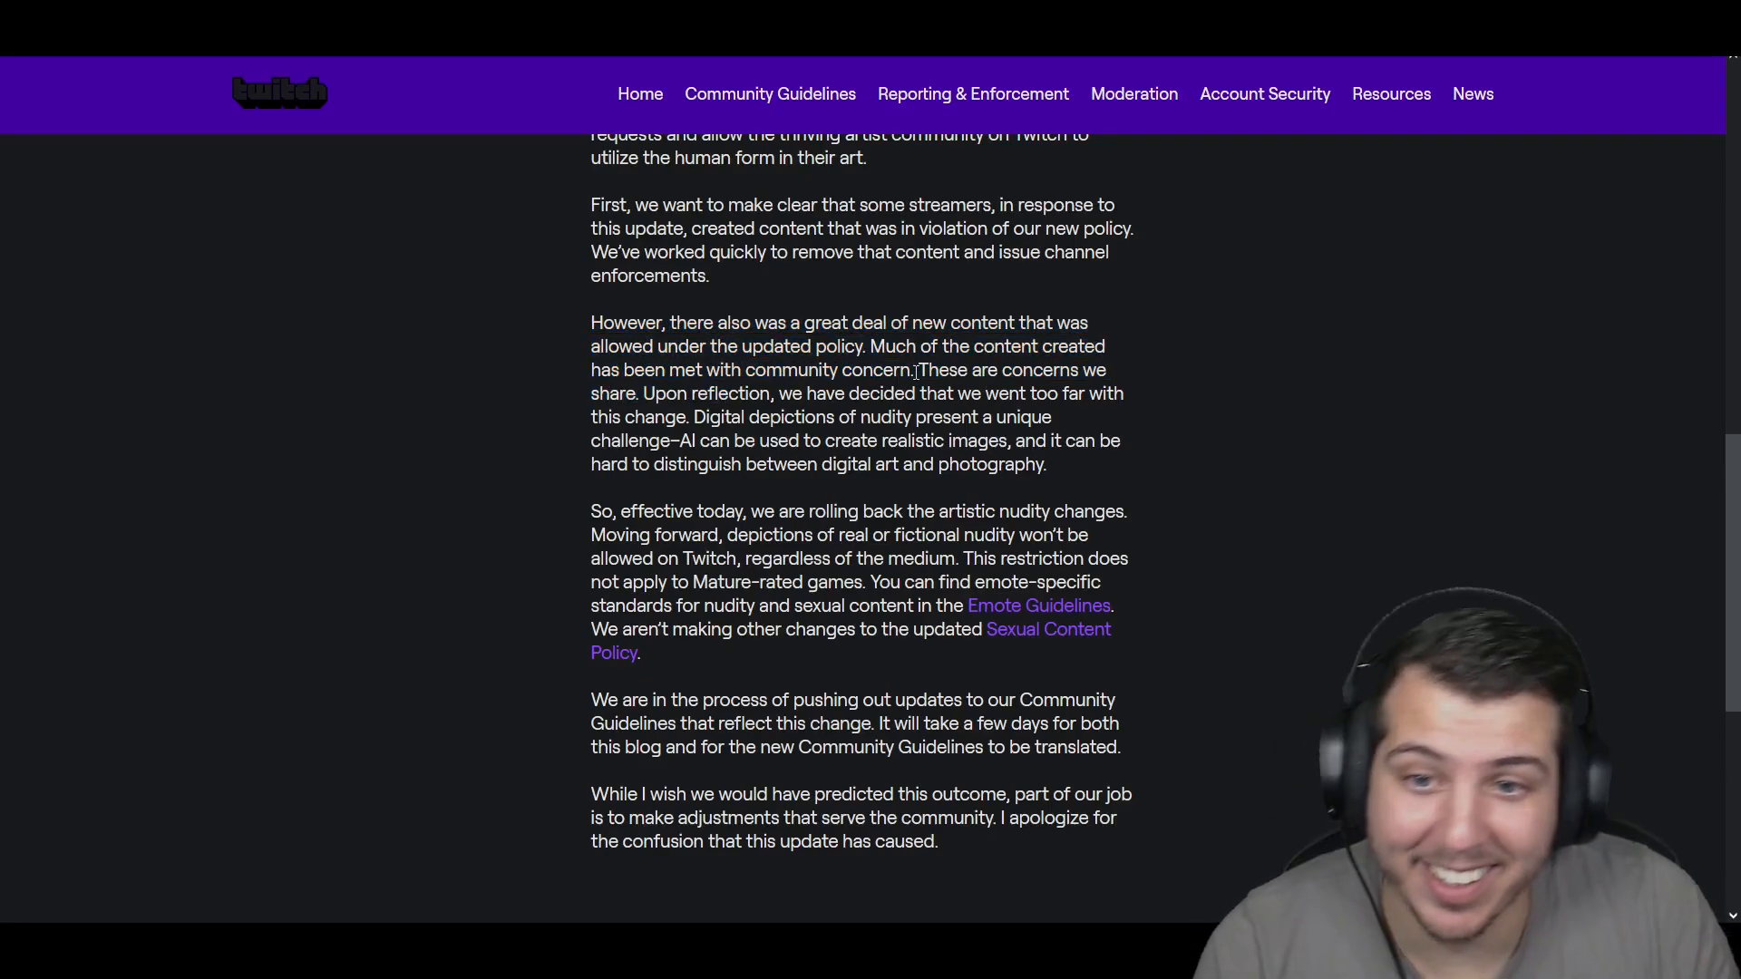
Step: Select the passage from 'Upon reflection' admitting they went too far through 'digital art and photography'
{"action": "scroll", "scroll_direction": "down", "scroll_amount": 3}
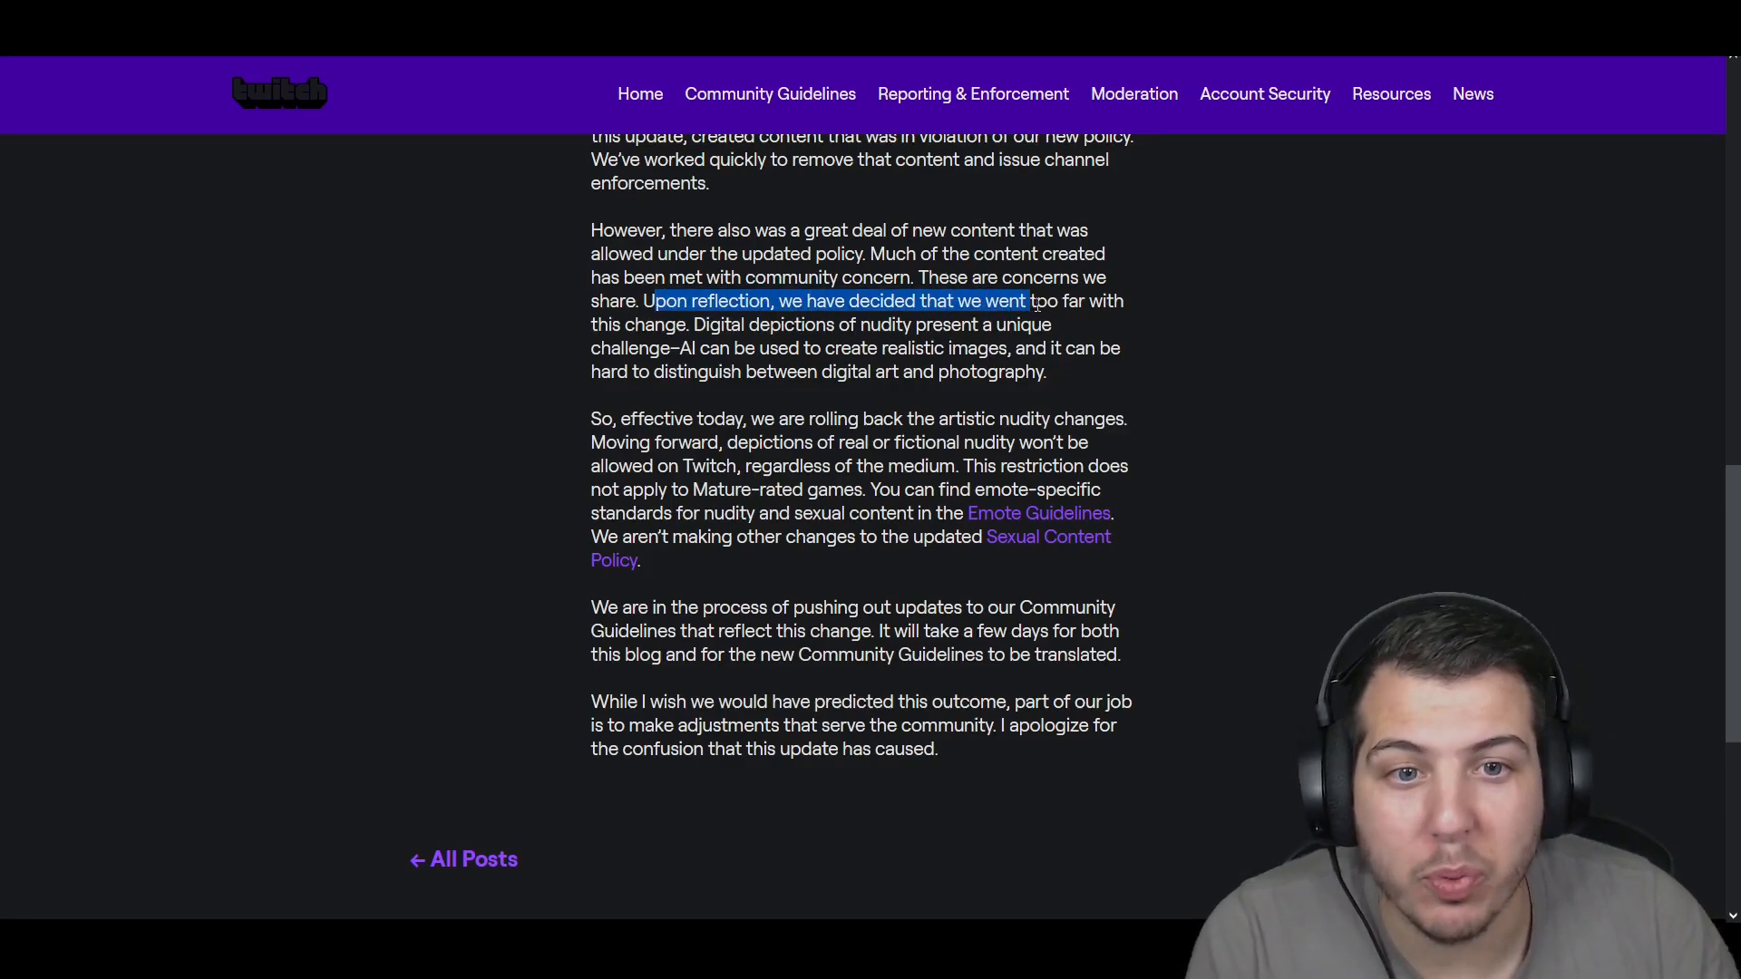
{"action": "left_click_drag", "start_coordinate": [1026, 301], "coordinate": [684, 322]}
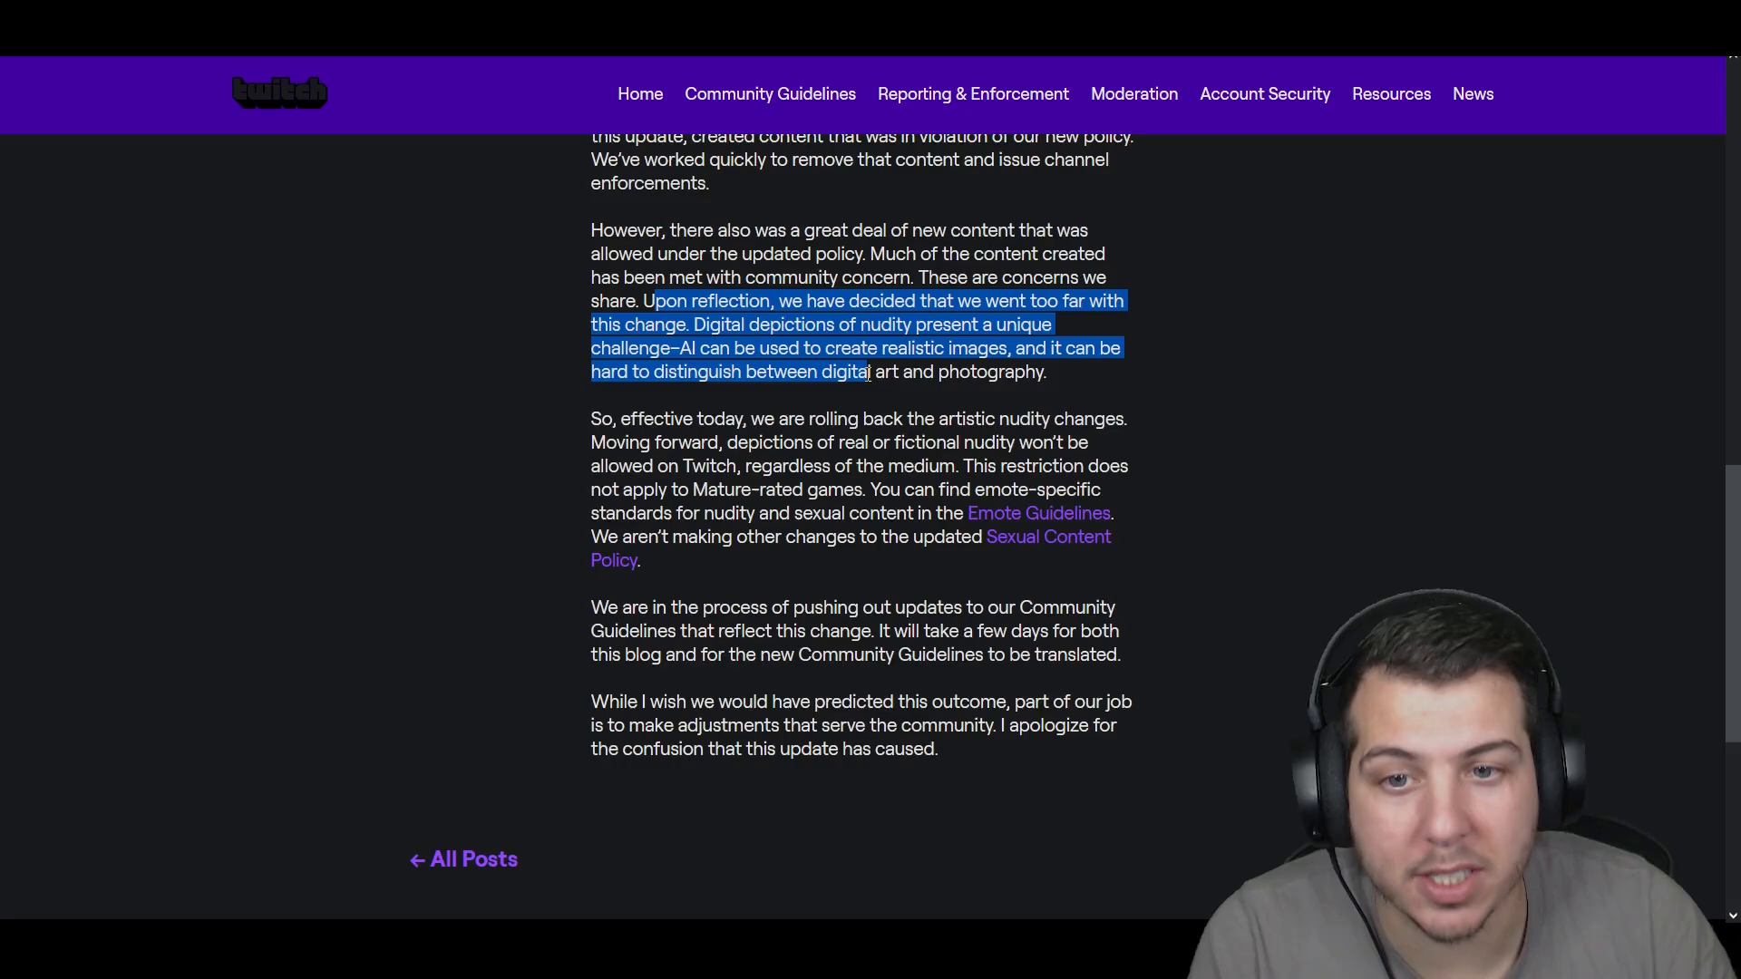
{"action": "left_click_drag", "start_coordinate": [868, 370], "coordinate": [1027, 370]}
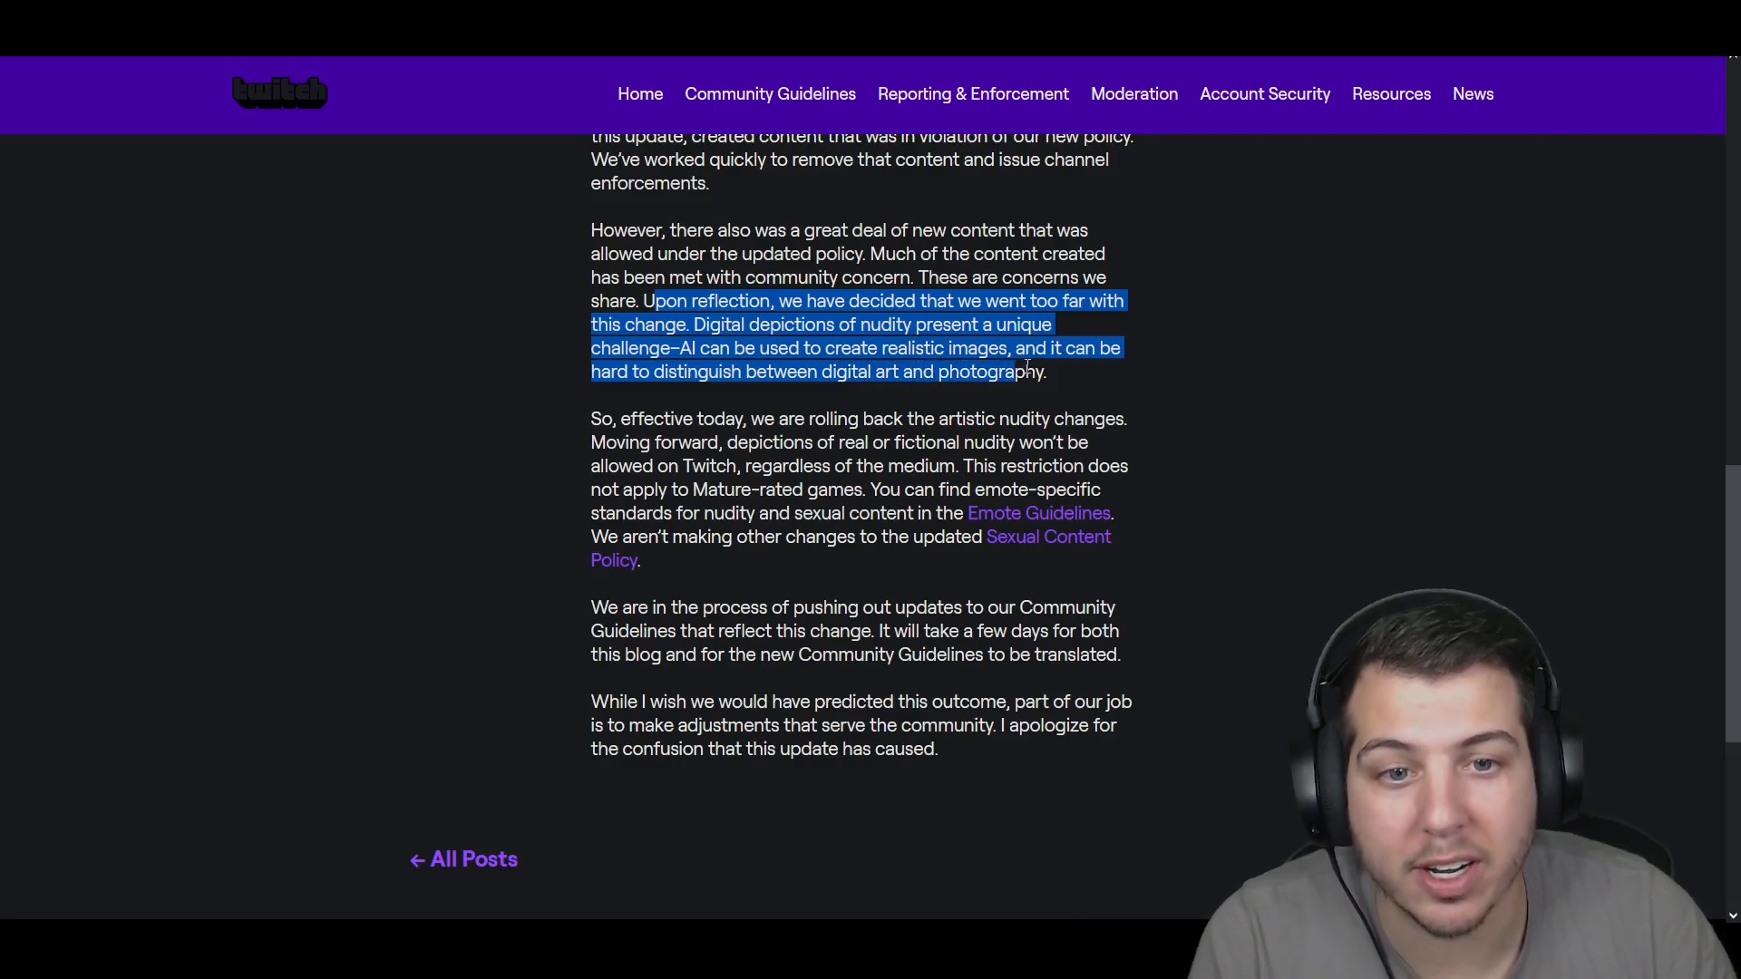
Step: Select the rollback sentences: artistic nudity changes reversed, no real or fictional nudity, no other changes
{"action": "scroll", "scroll_direction": "down", "scroll_amount": 3}
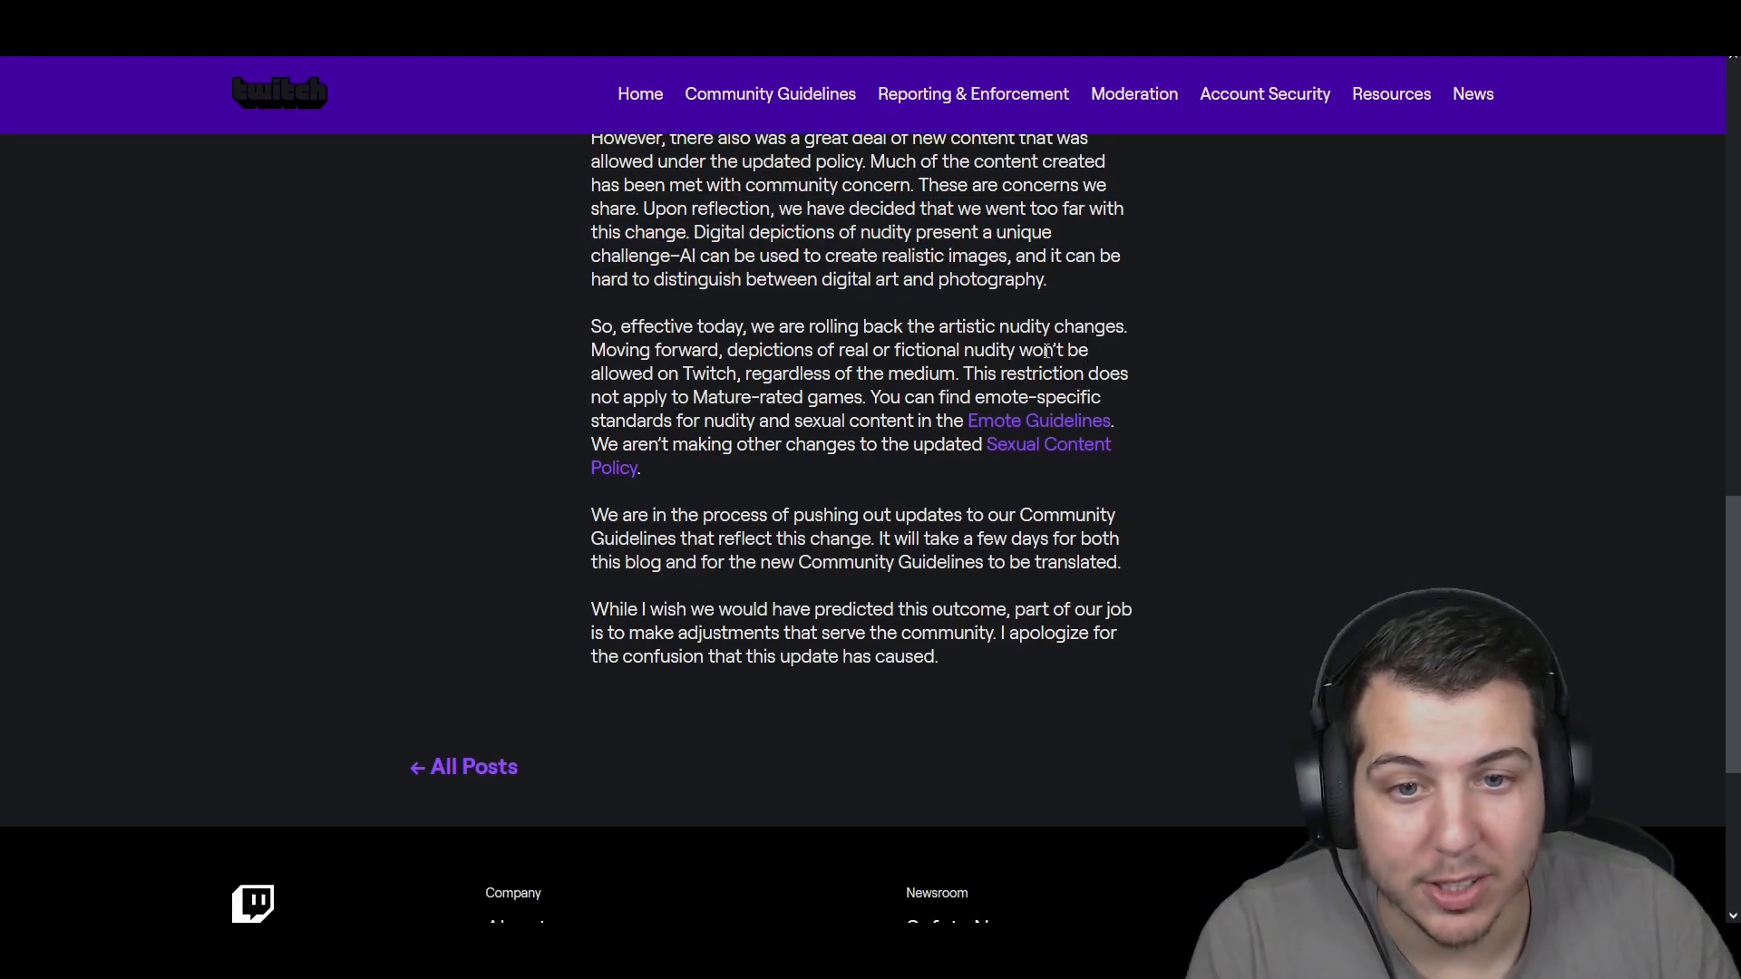
{"action": "left_click_drag", "start_coordinate": [616, 324], "coordinate": [723, 350]}
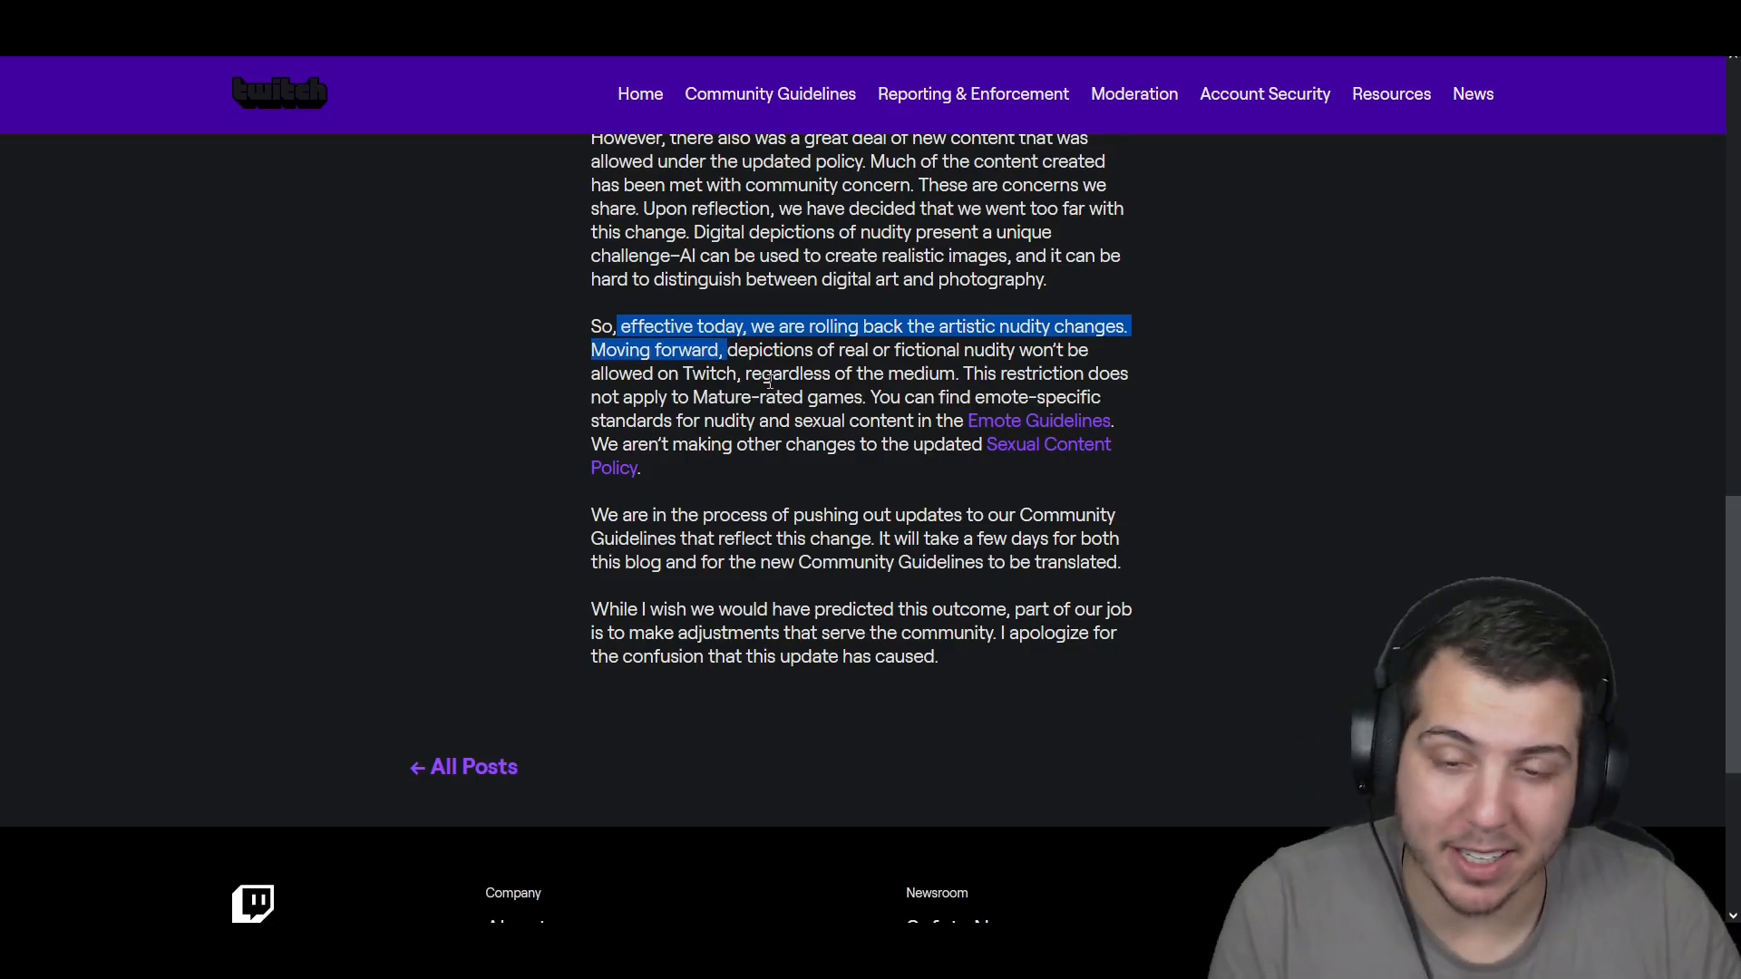
{"action": "left_click", "coordinate": [765, 382]}
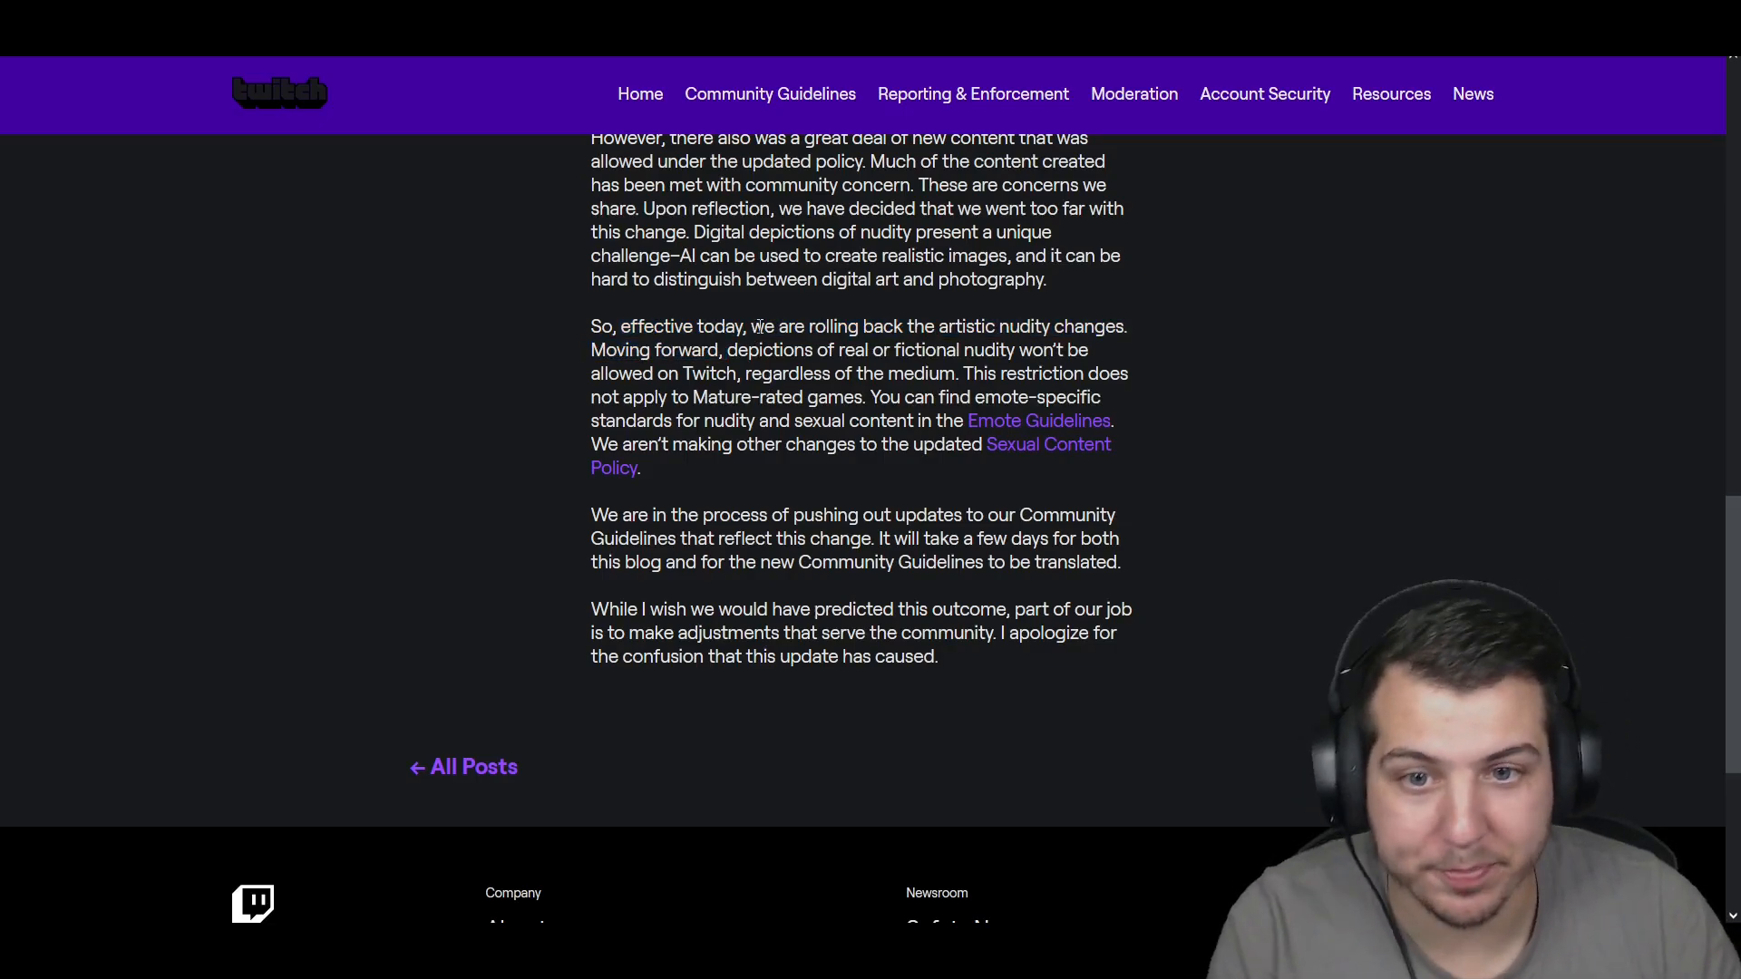
{"action": "left_click_drag", "start_coordinate": [751, 327], "coordinate": [904, 327]}
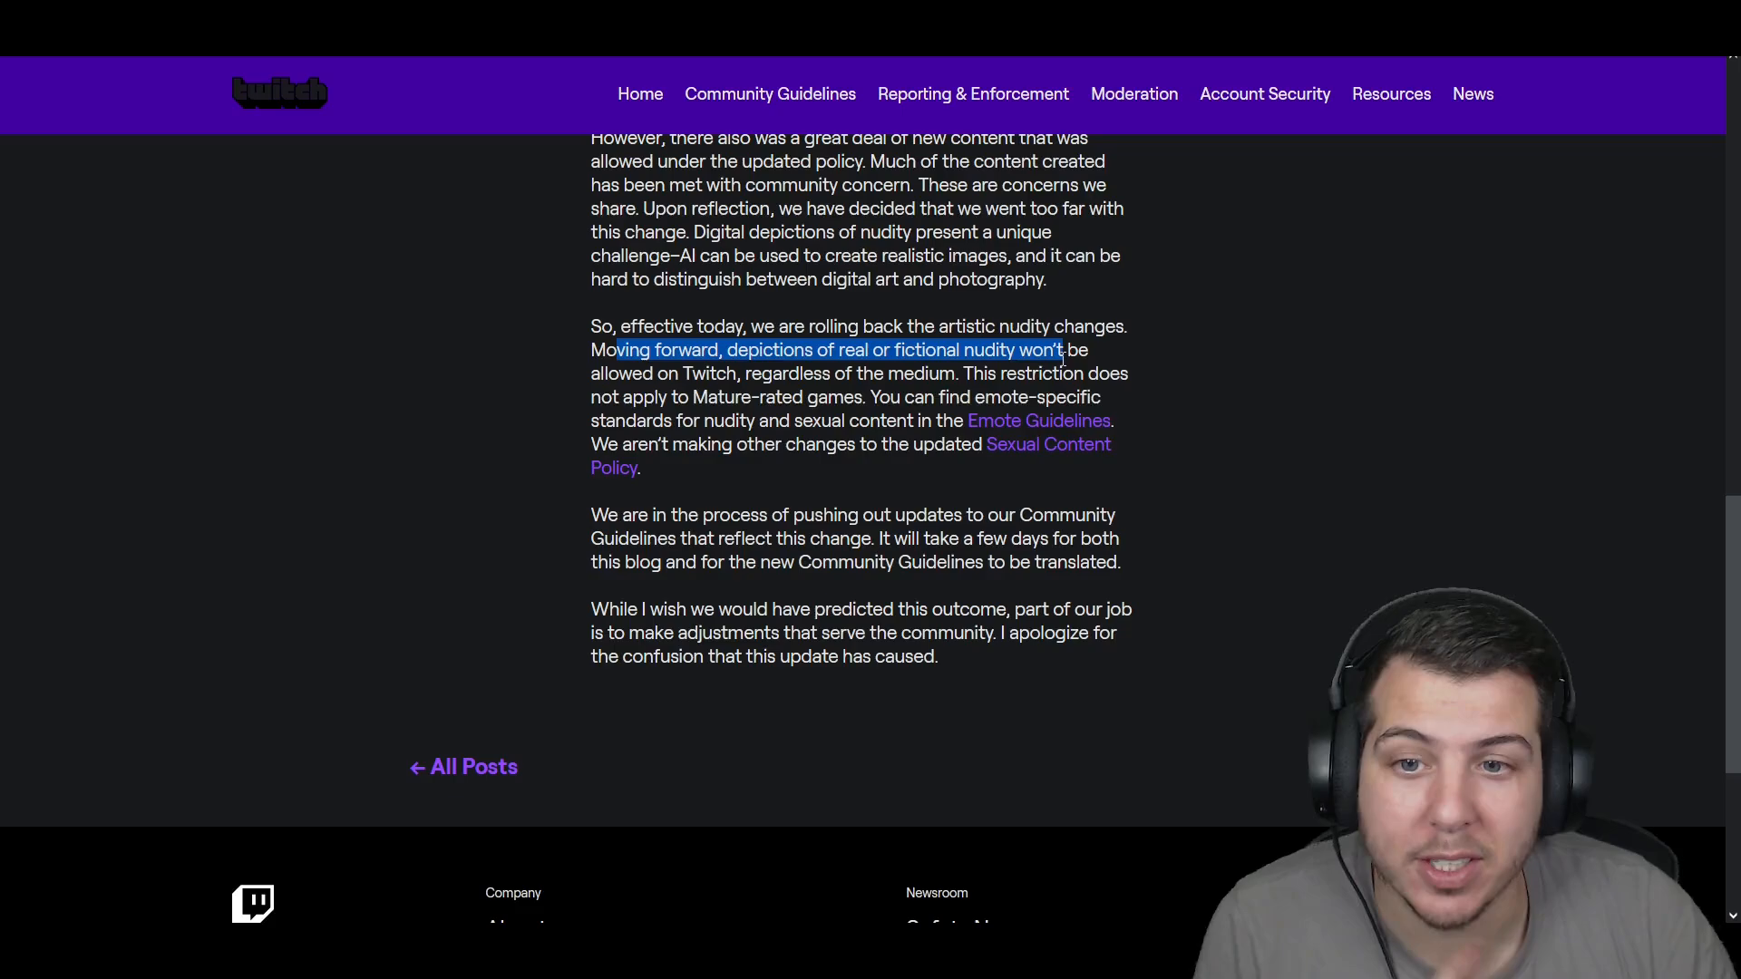
{"action": "left_click_drag", "start_coordinate": [1061, 350], "coordinate": [863, 397]}
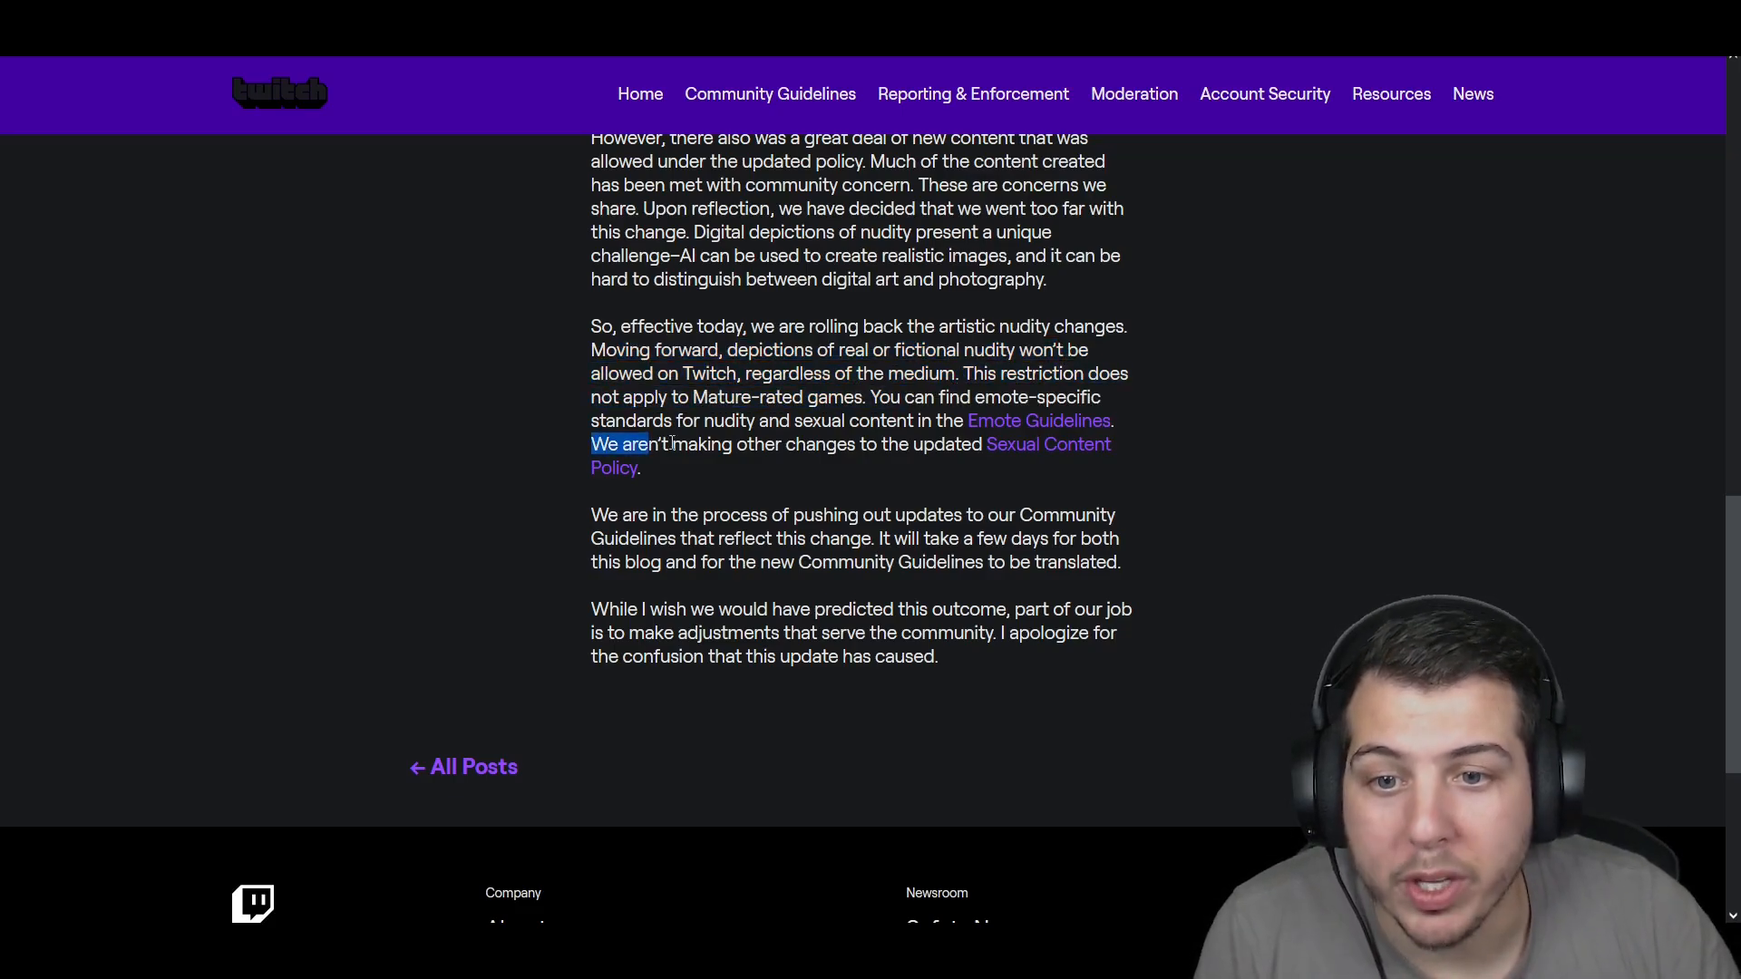
{"action": "left_click_drag", "start_coordinate": [654, 444], "coordinate": [979, 444]}
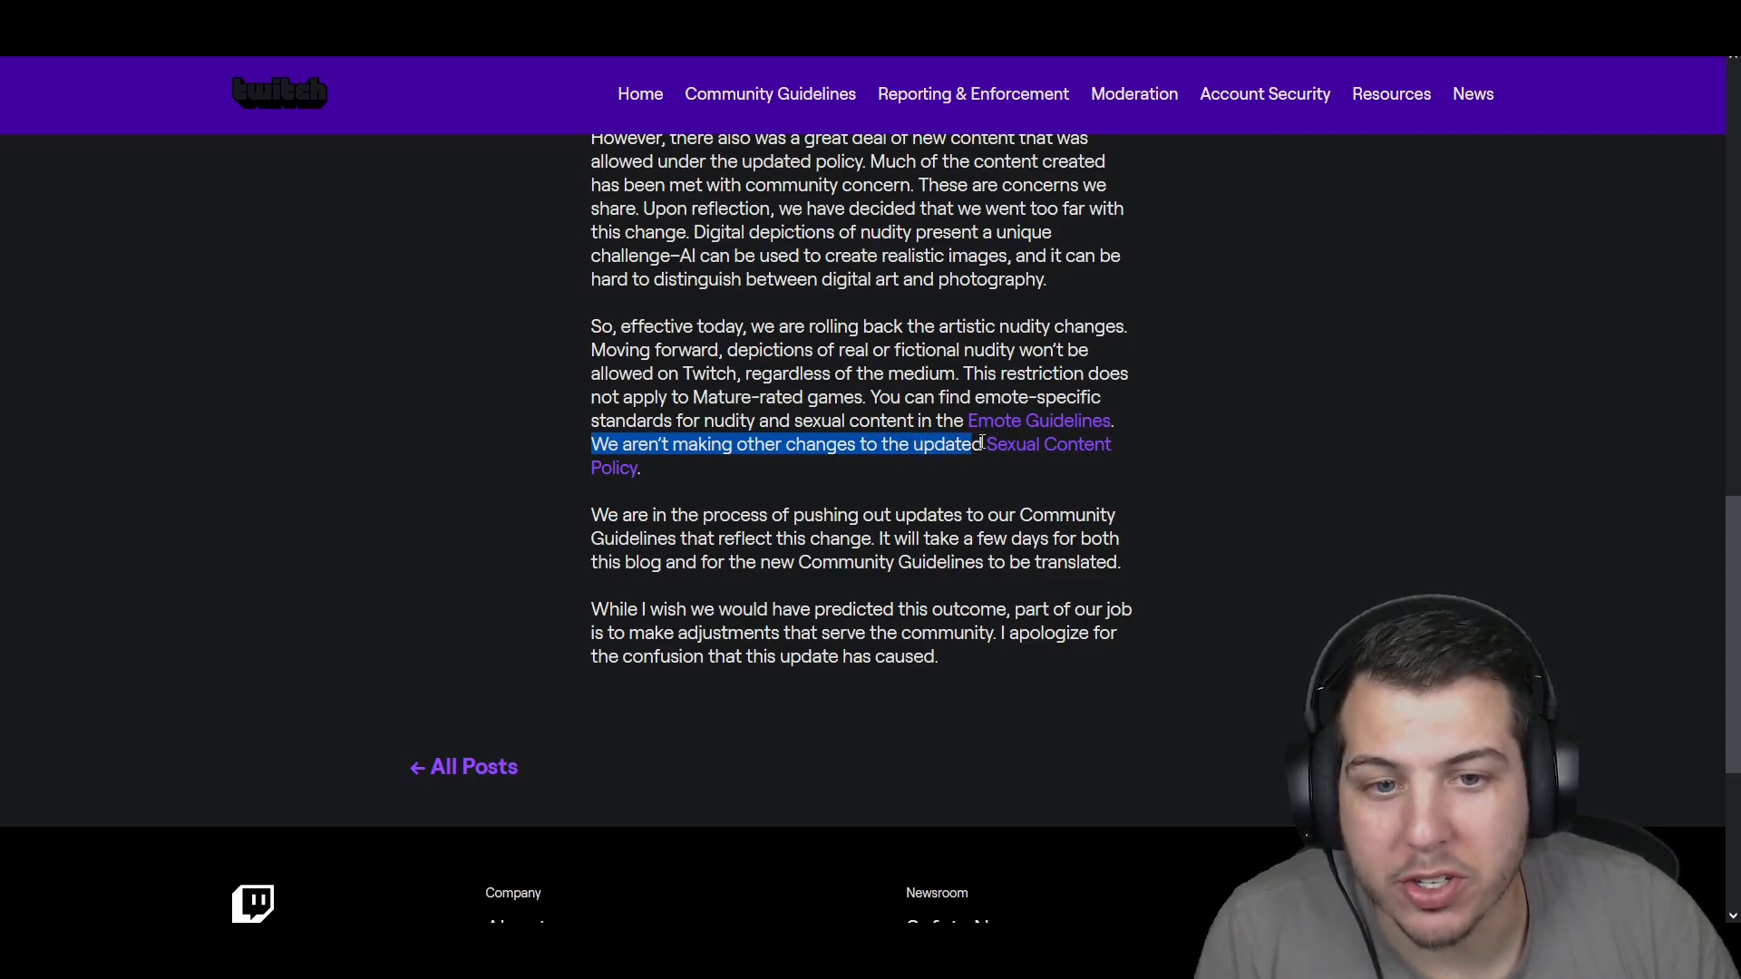
{"action": "left_click", "coordinate": [784, 486]}
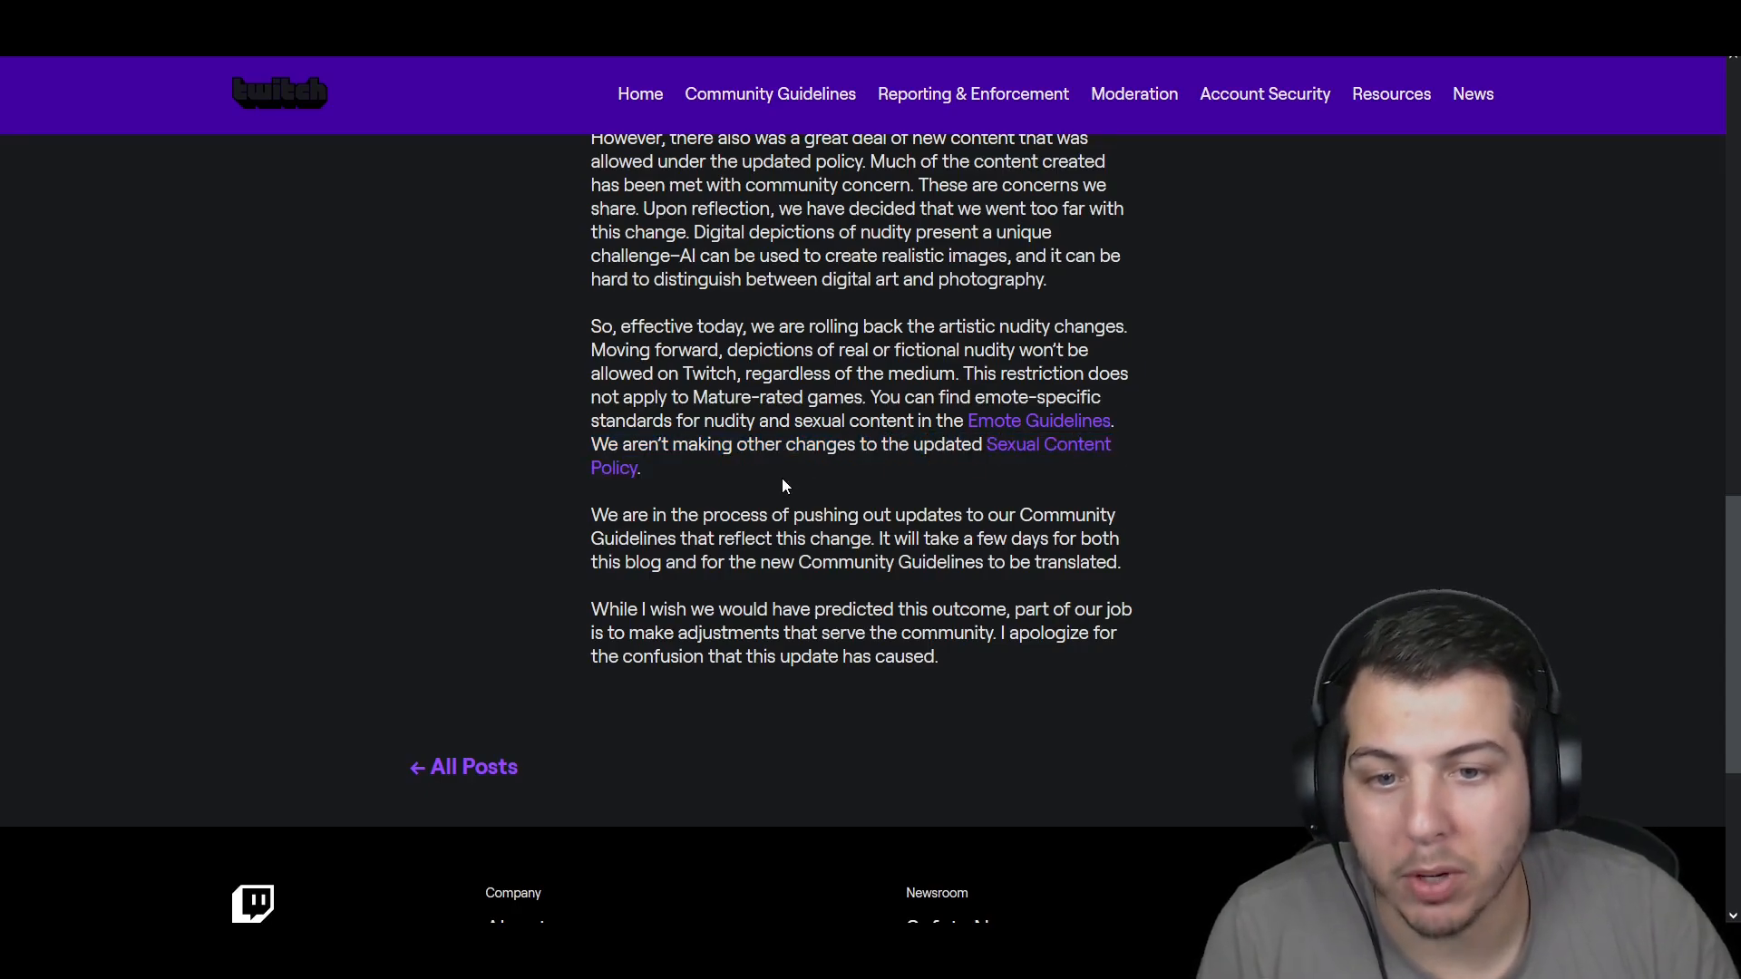
Step: Scroll back up and select the sentence about digital depictions of nudity posing an AI challenge
{"action": "scroll", "scroll_direction": "up", "scroll_amount": 3}
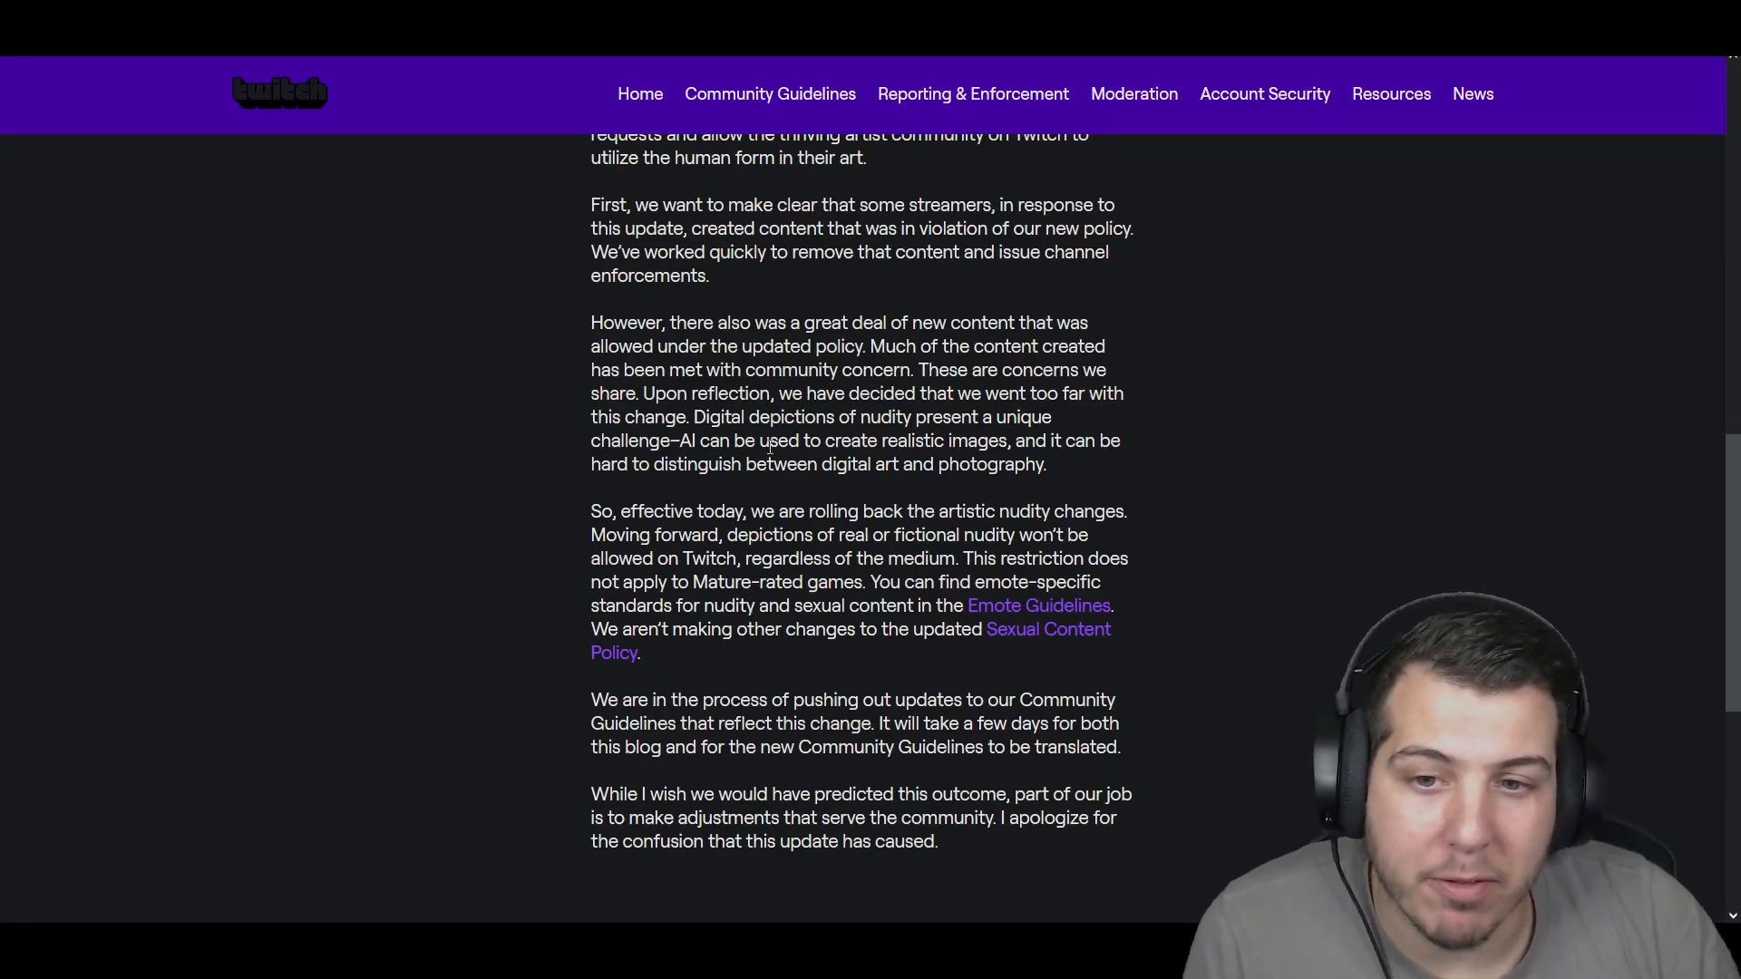
{"action": "left_click_drag", "start_coordinate": [693, 417], "coordinate": [1021, 417]}
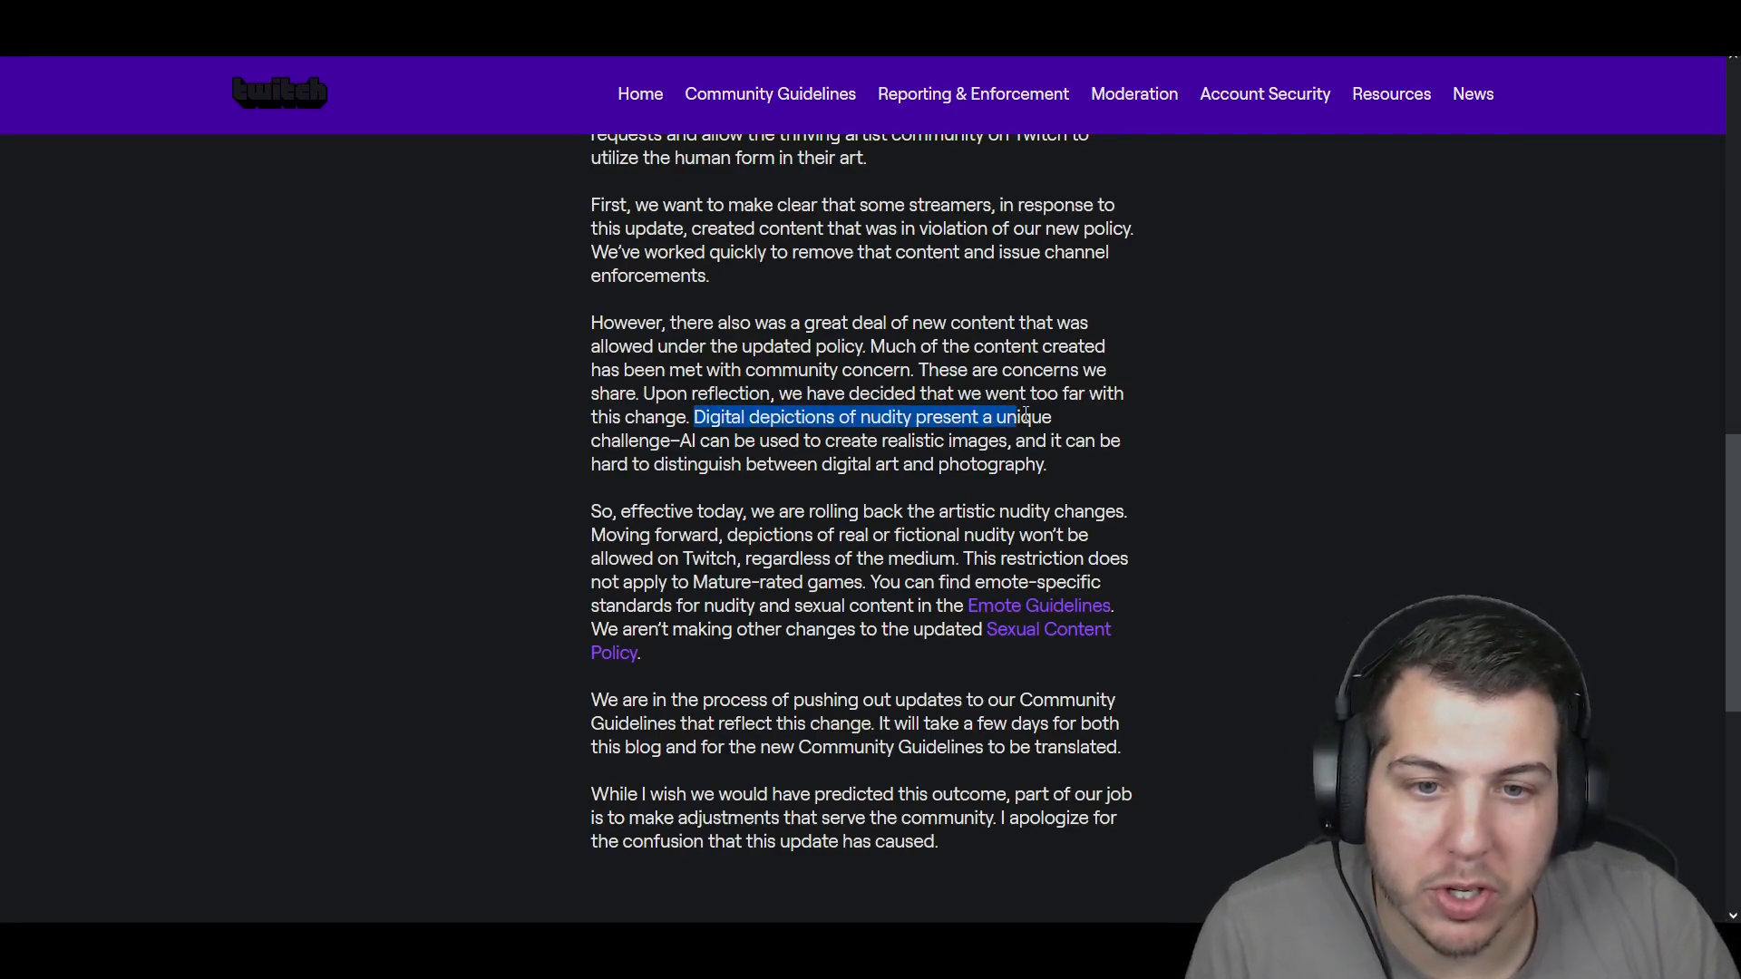
{"action": "left_click_drag", "start_coordinate": [1015, 417], "coordinate": [695, 438]}
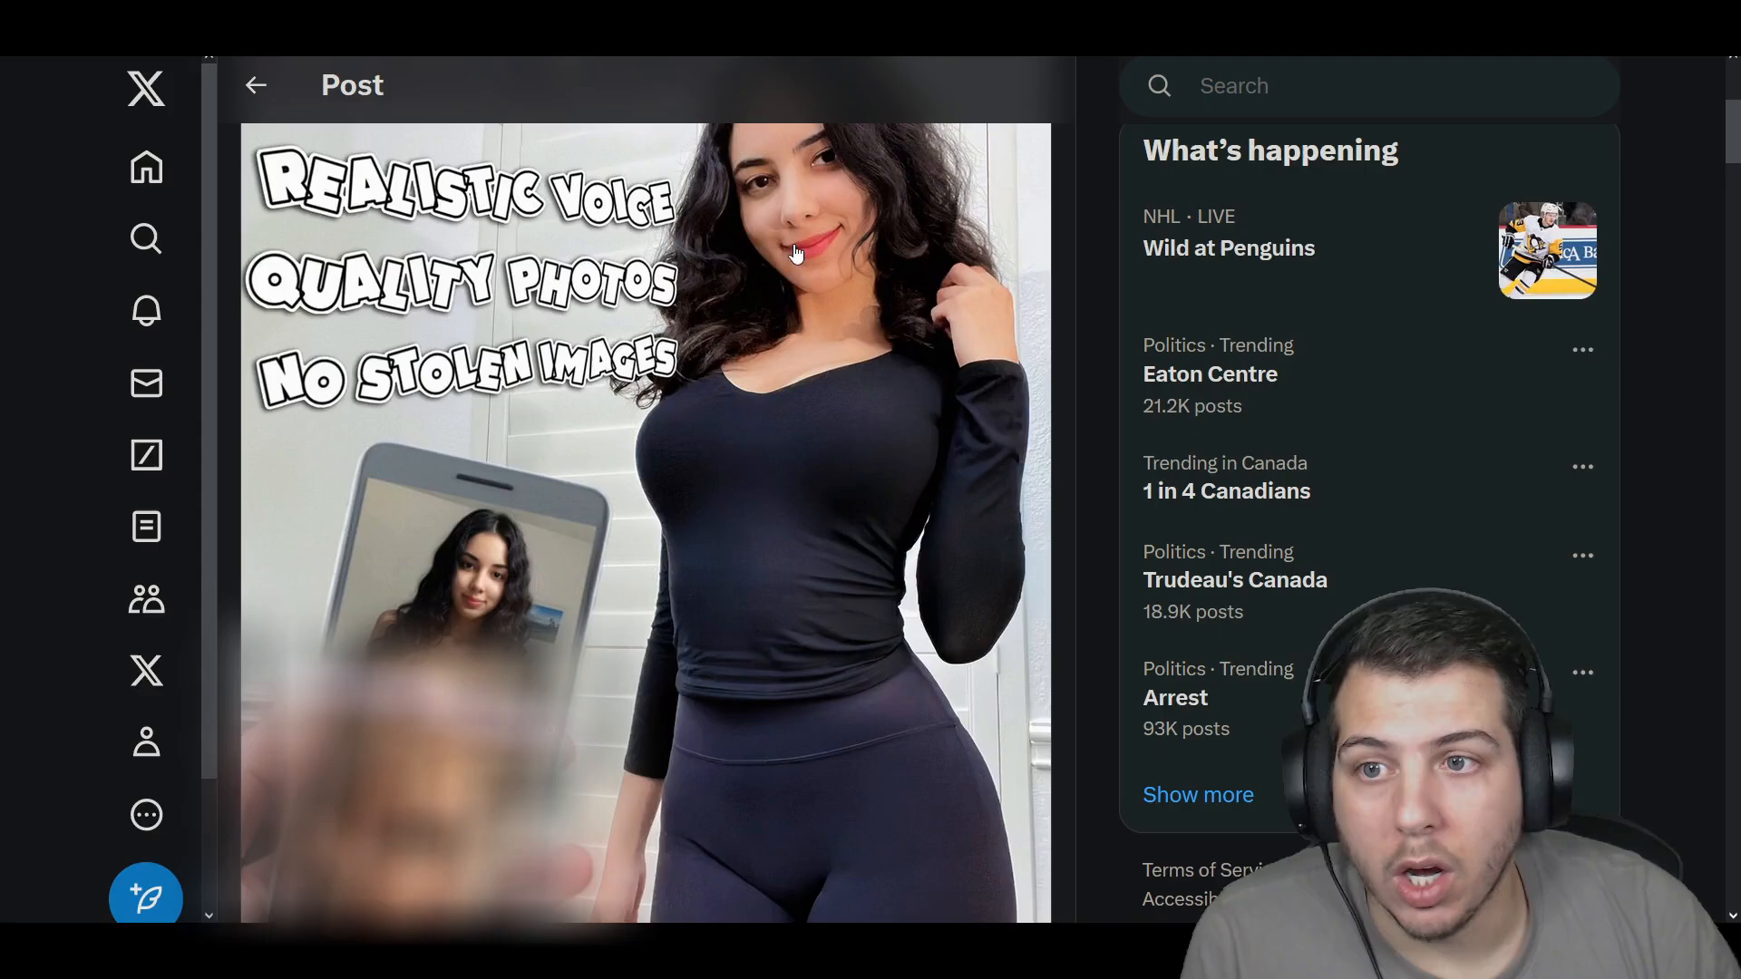
{"action": "scroll", "scroll_direction": "down", "scroll_amount": 3}
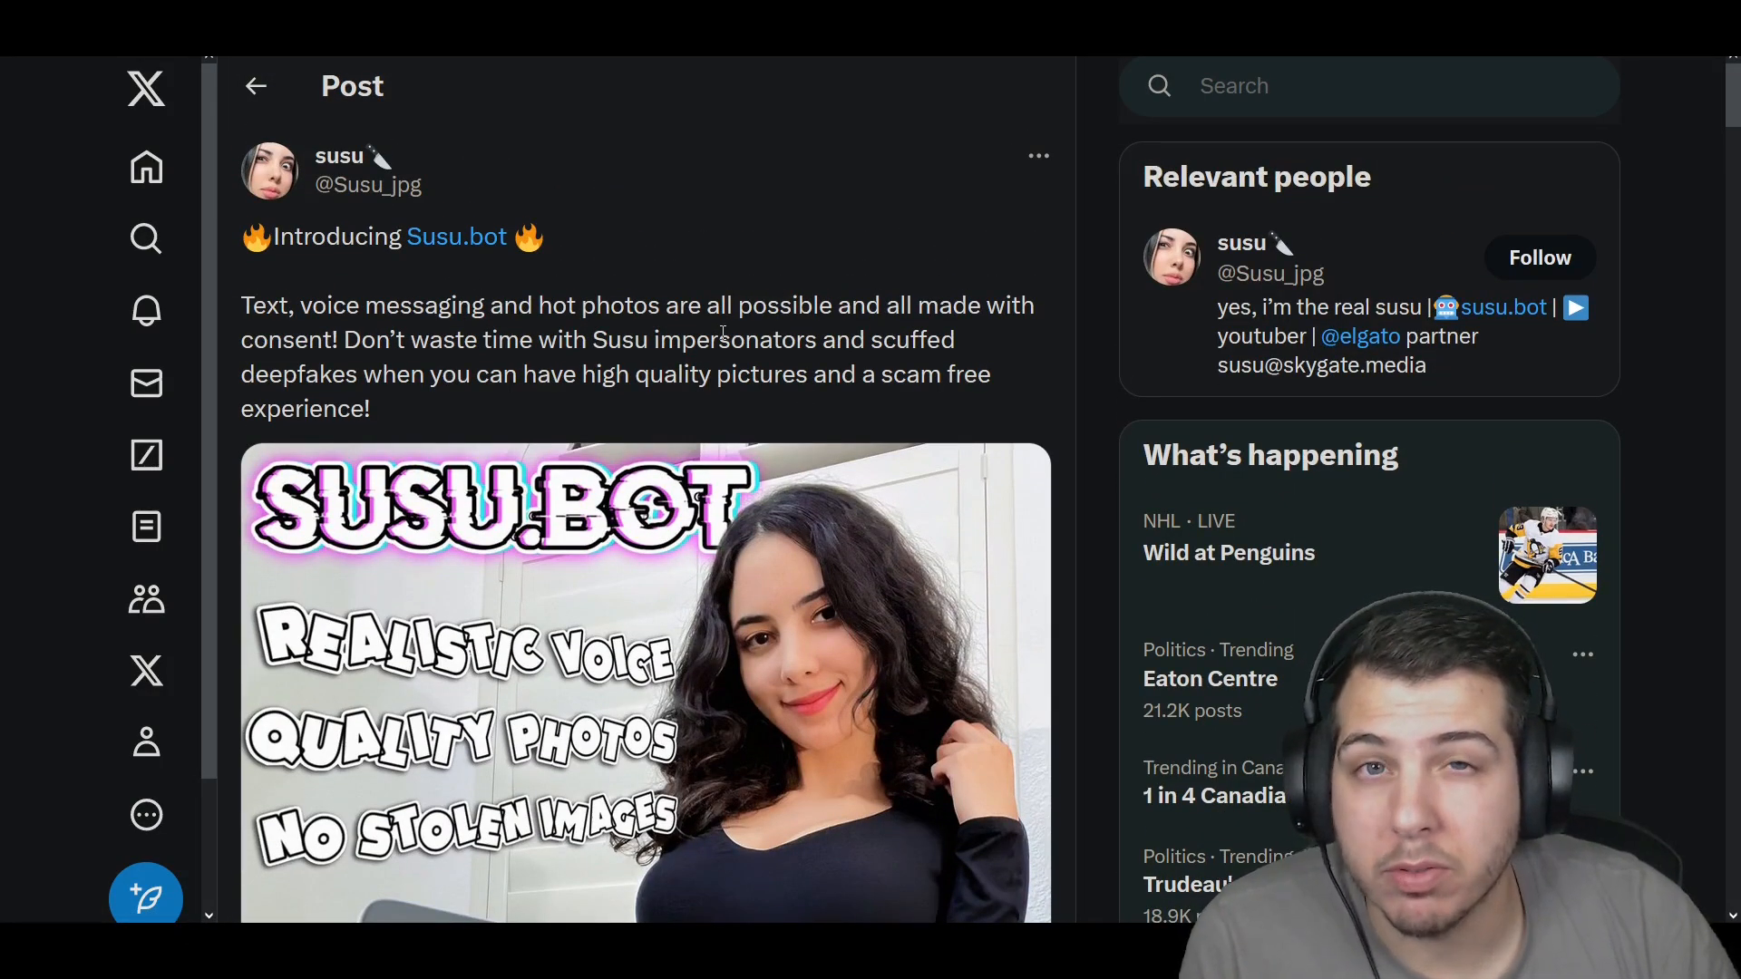
{"action": "scroll", "scroll_direction": "down", "scroll_amount": 3}
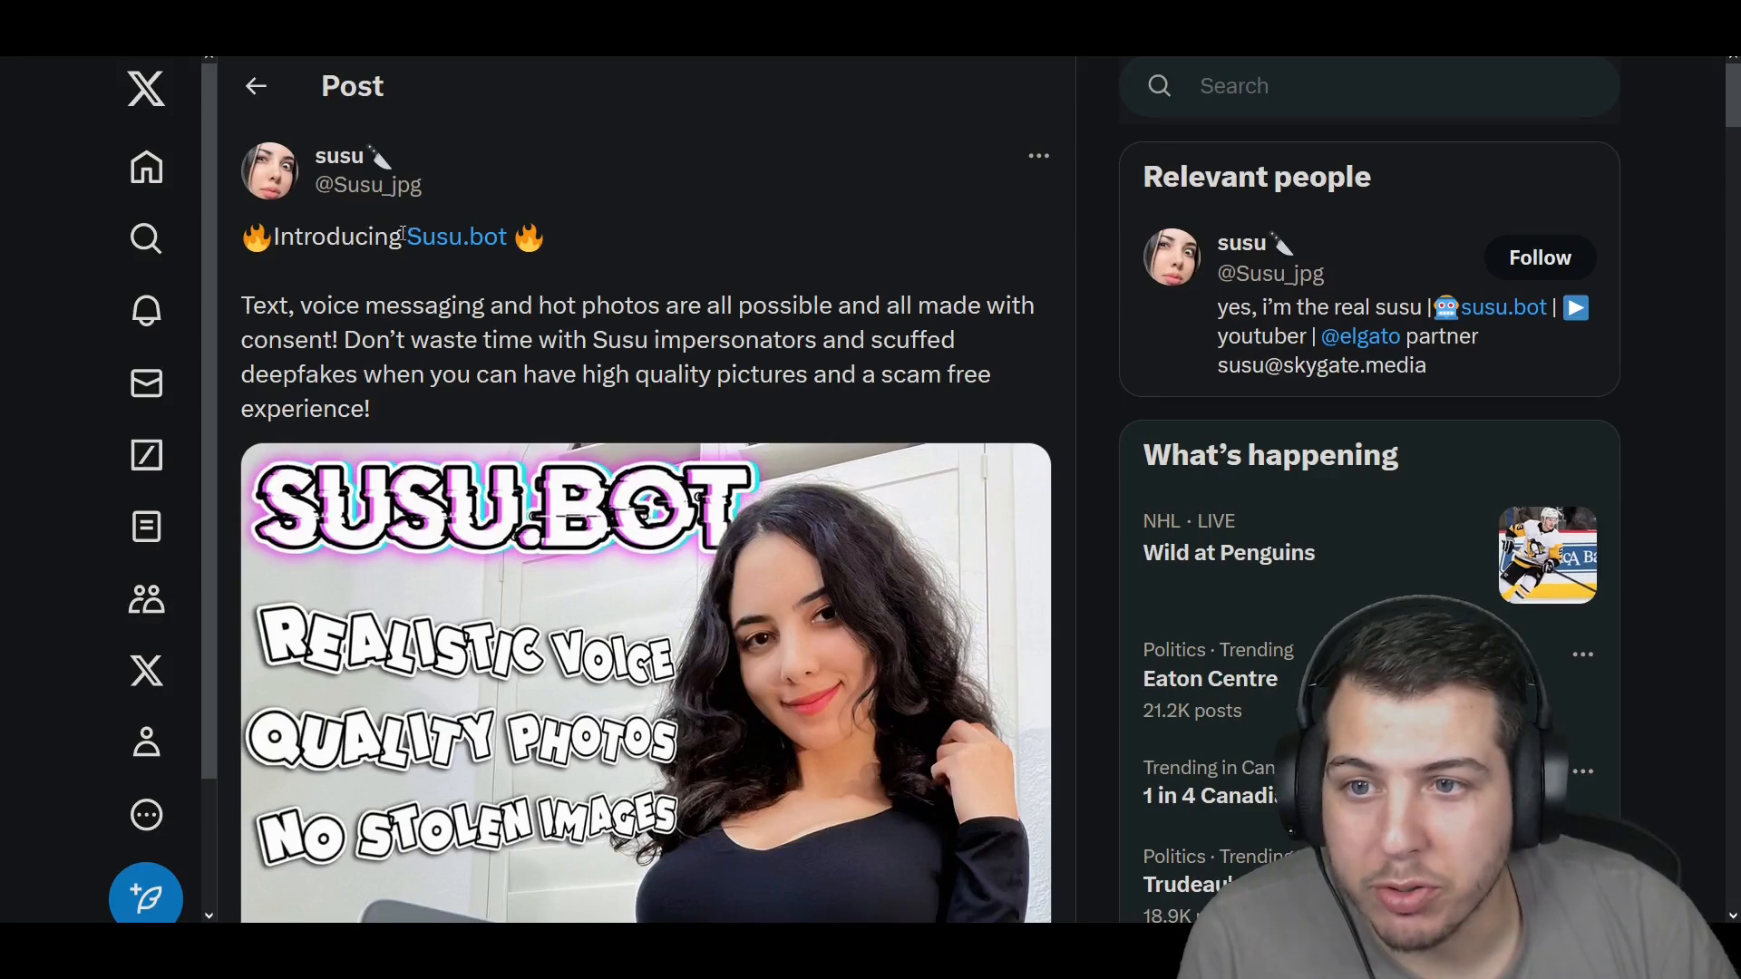
{"action": "left_click_drag", "start_coordinate": [241, 304], "coordinate": [428, 305]}
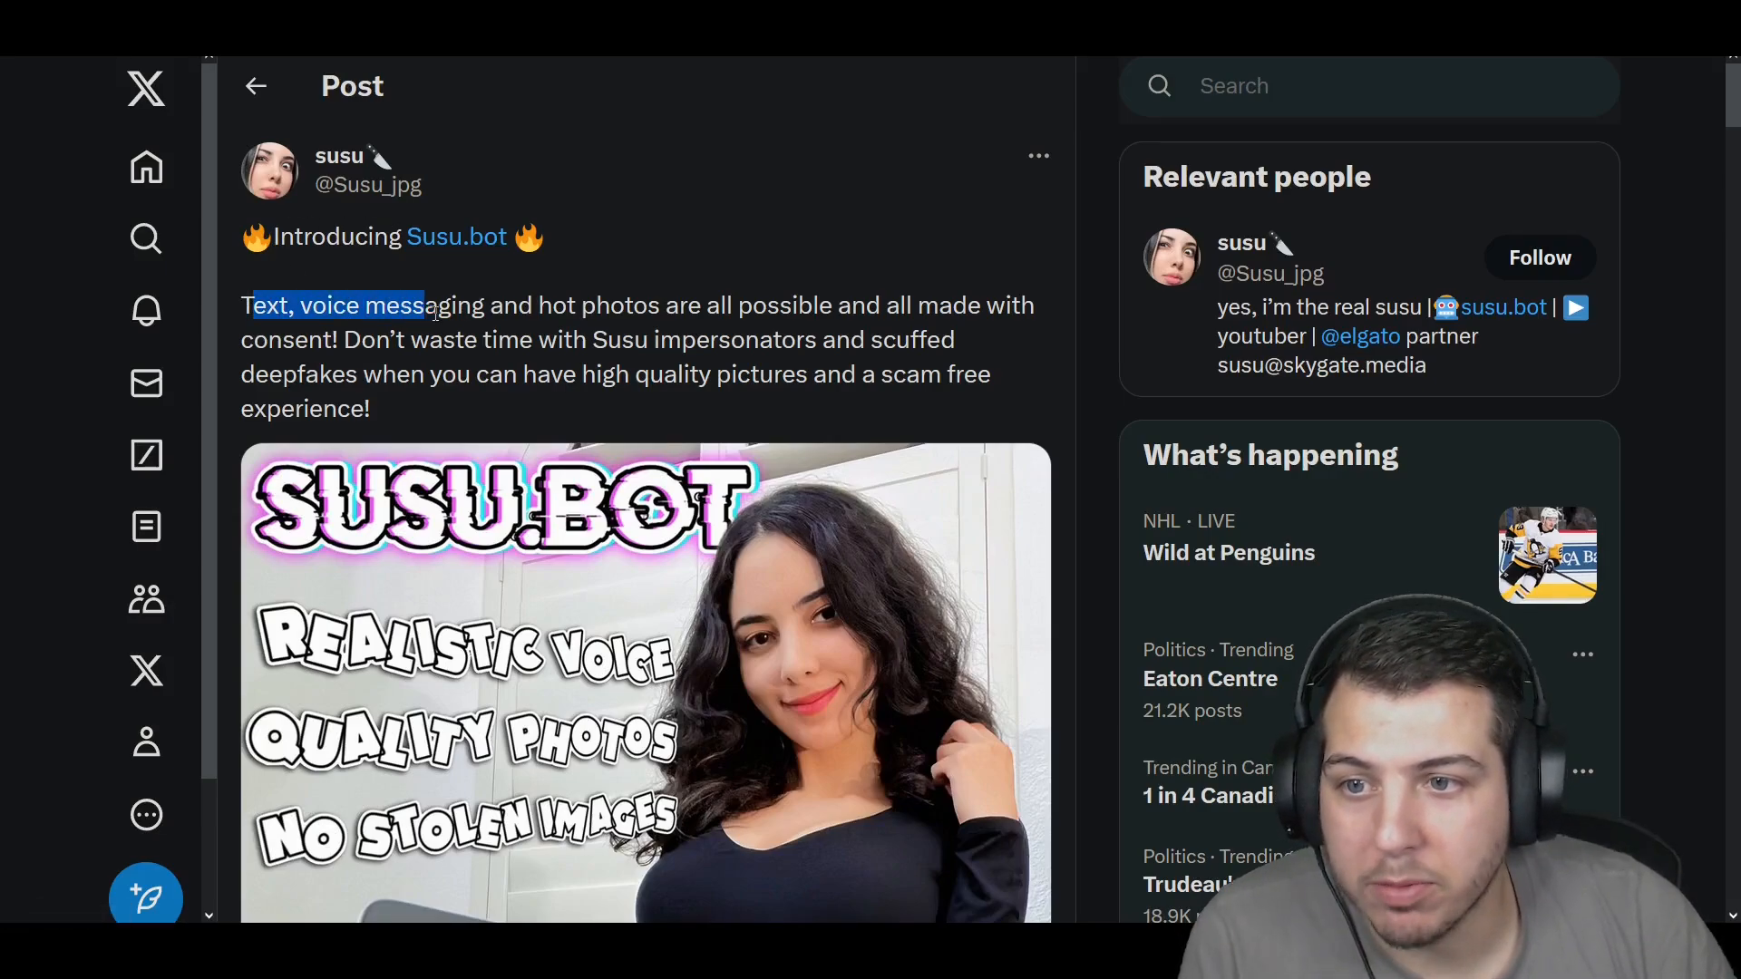
{"action": "left_click_drag", "start_coordinate": [423, 305], "coordinate": [702, 304]}
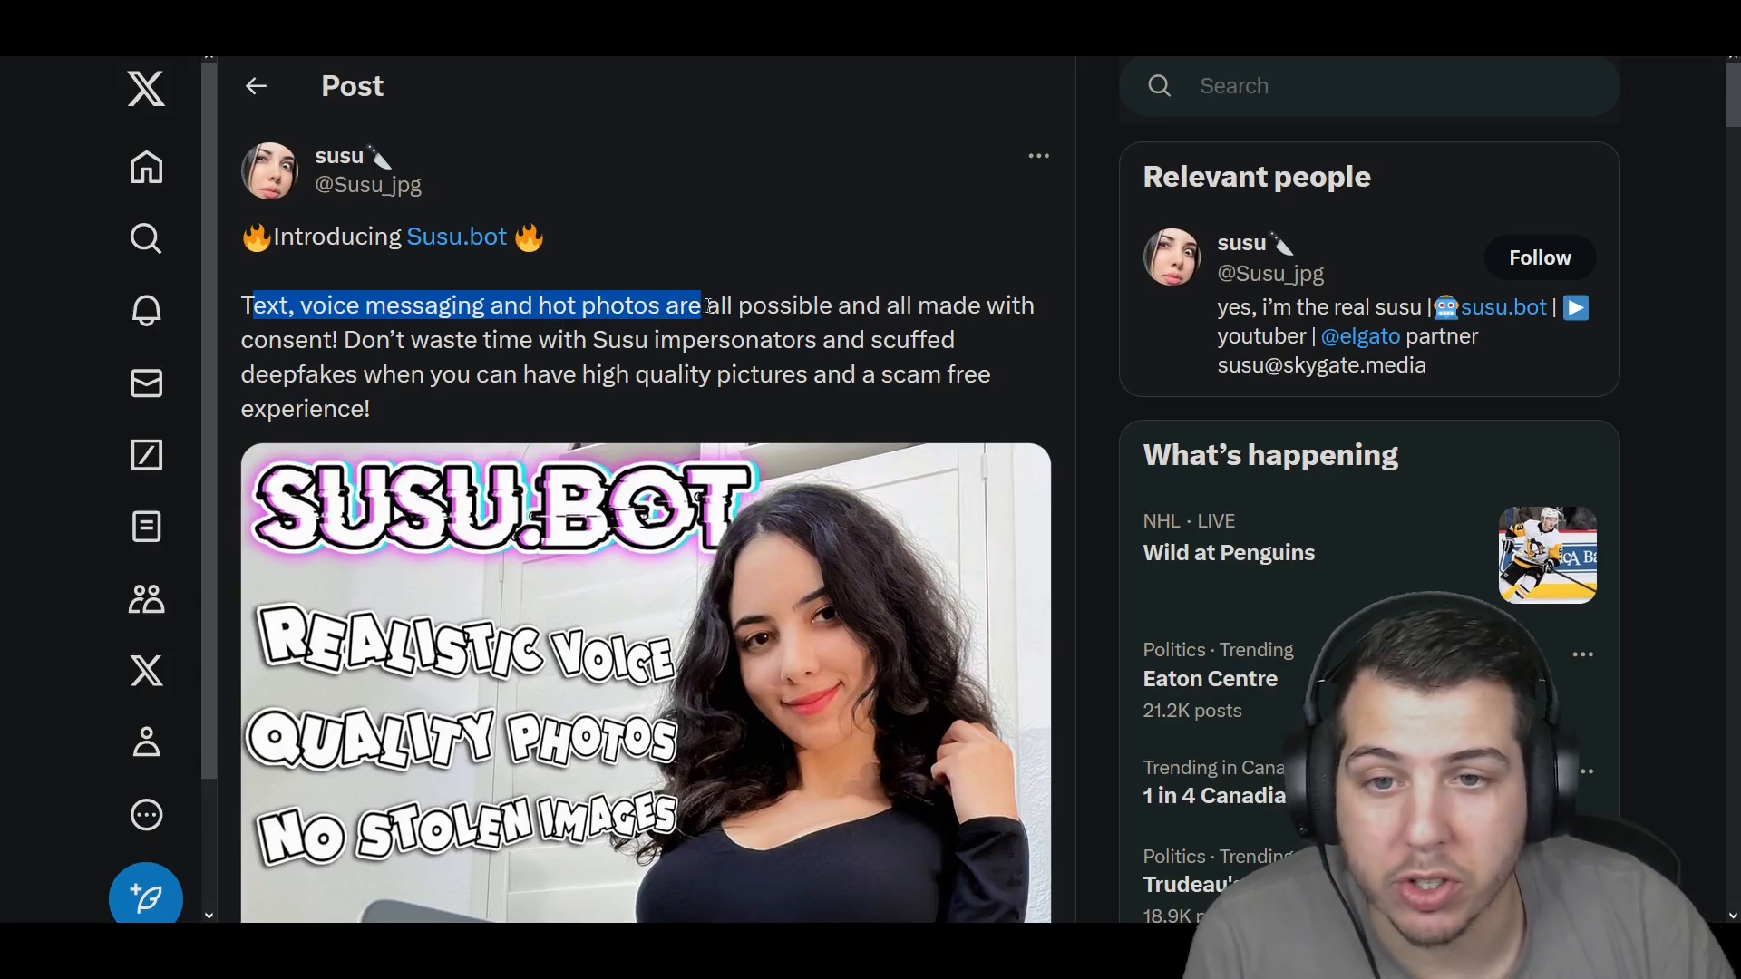
{"action": "left_click_drag", "start_coordinate": [700, 304], "coordinate": [418, 339]}
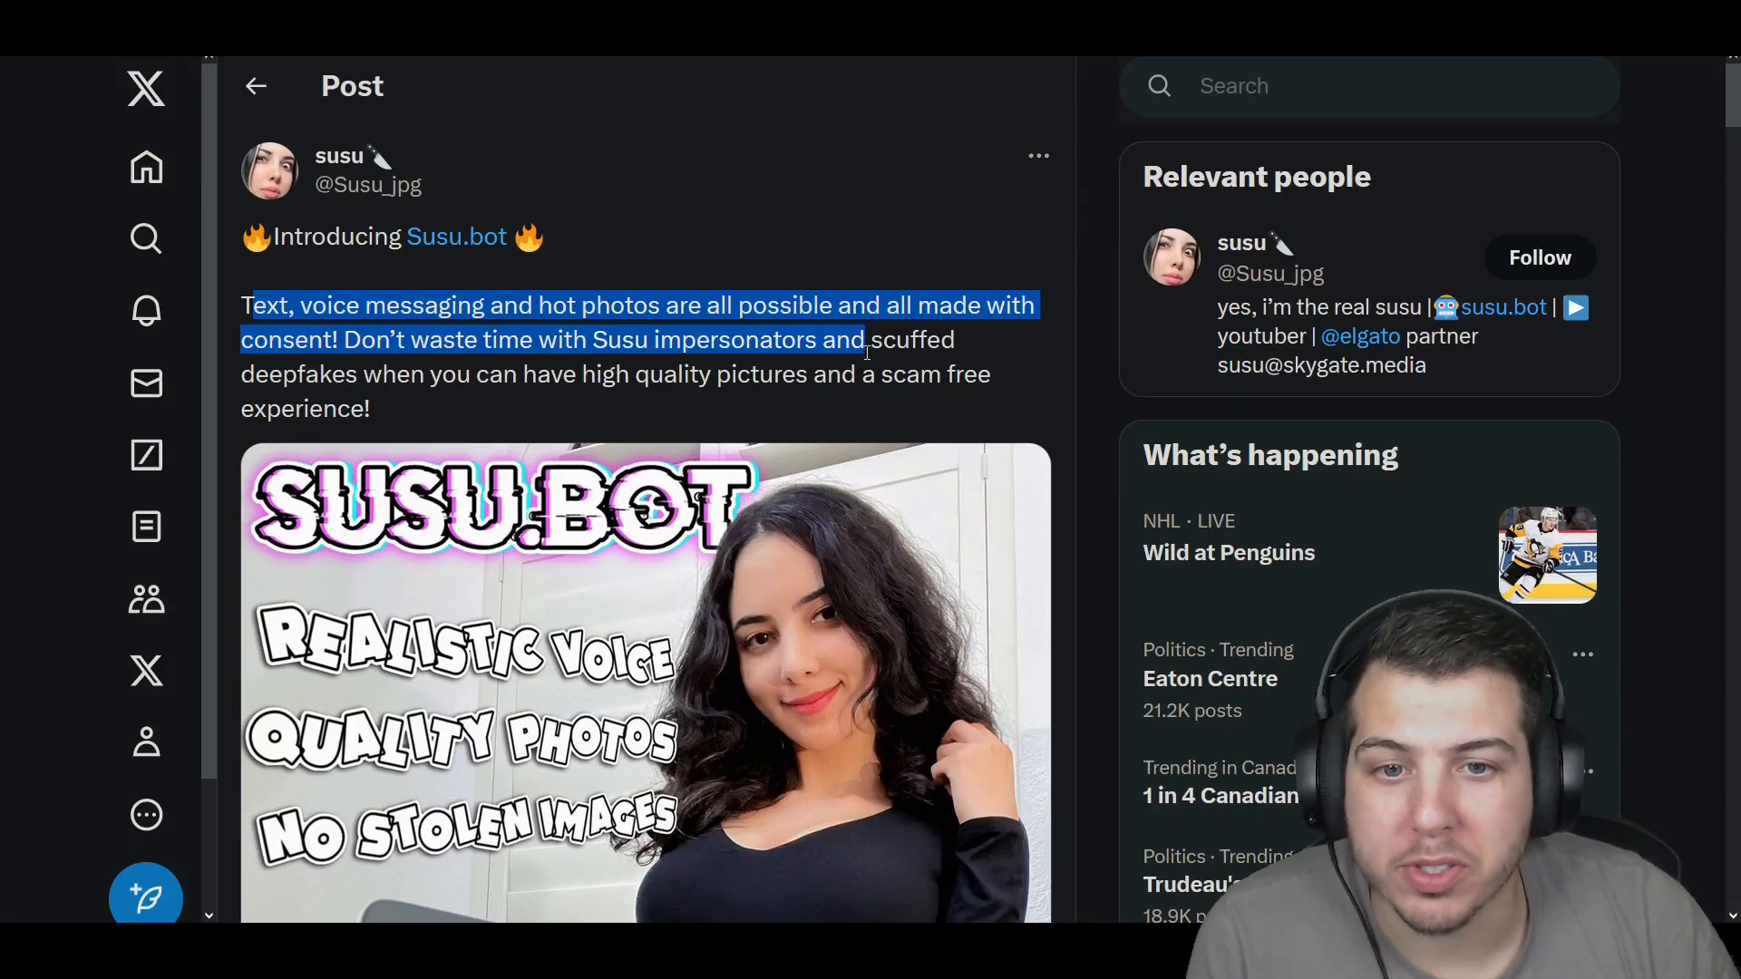
{"action": "left_click_drag", "start_coordinate": [866, 339], "coordinate": [444, 374]}
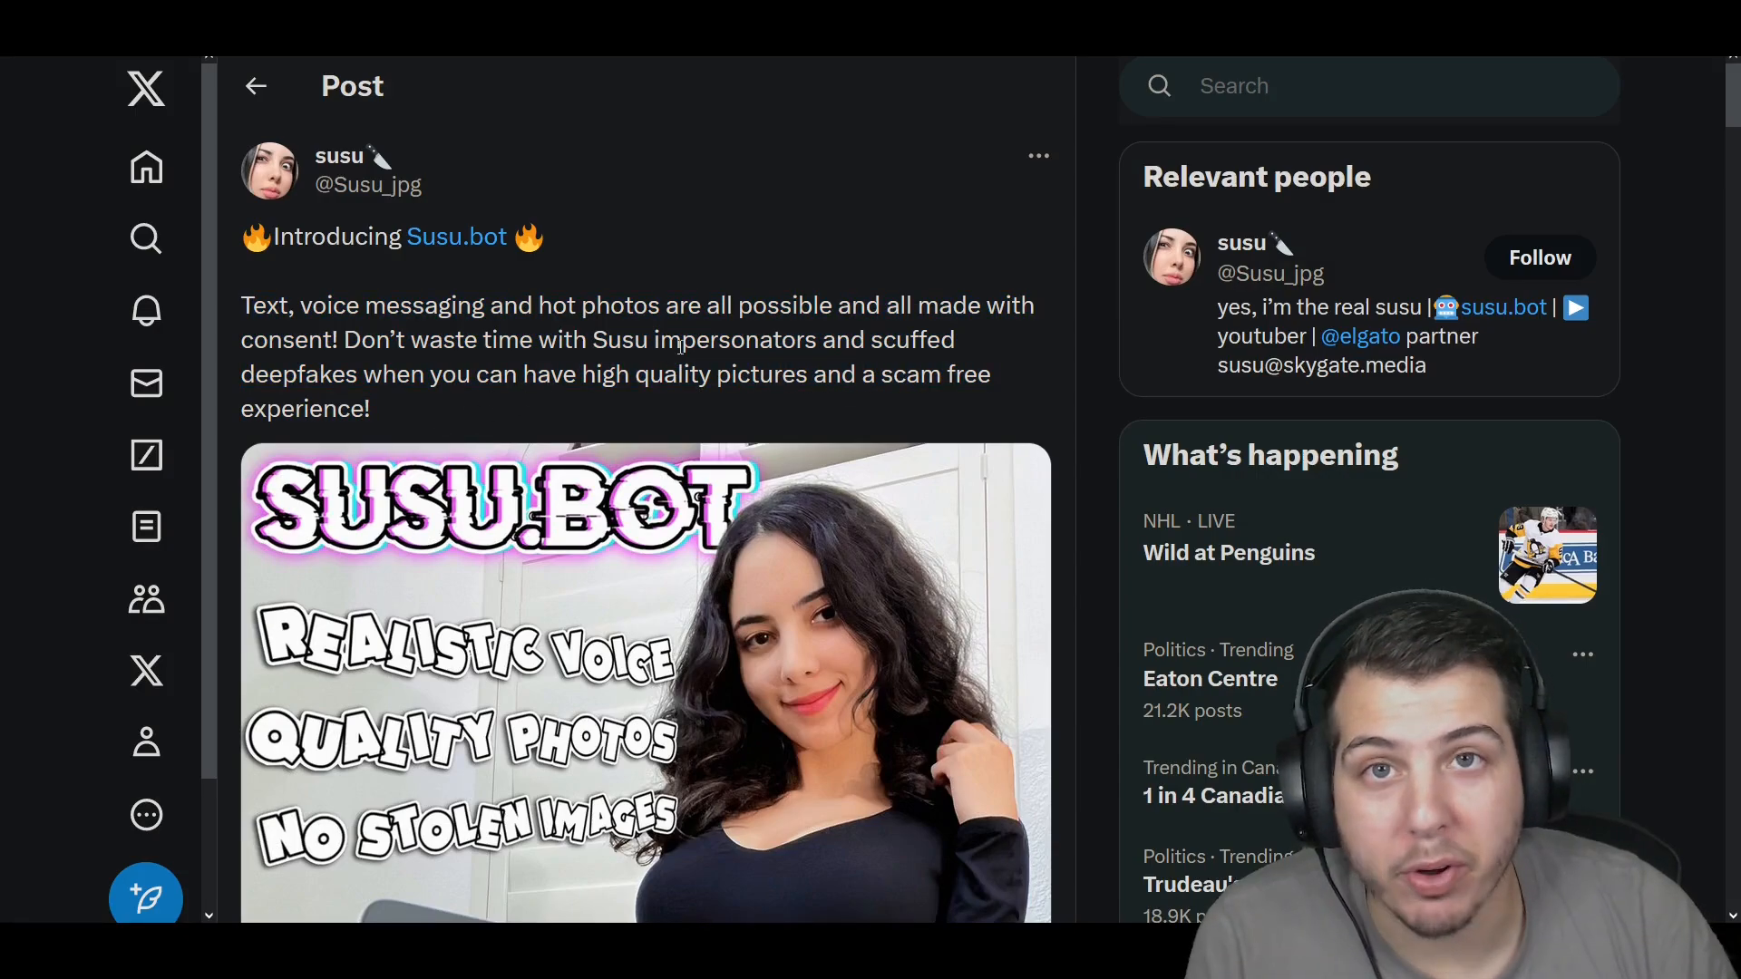
Step: Scroll past the Susu.bot promo image and stats to the author's consent and impersonator replies
{"action": "scroll", "scroll_direction": "down", "scroll_amount": 3}
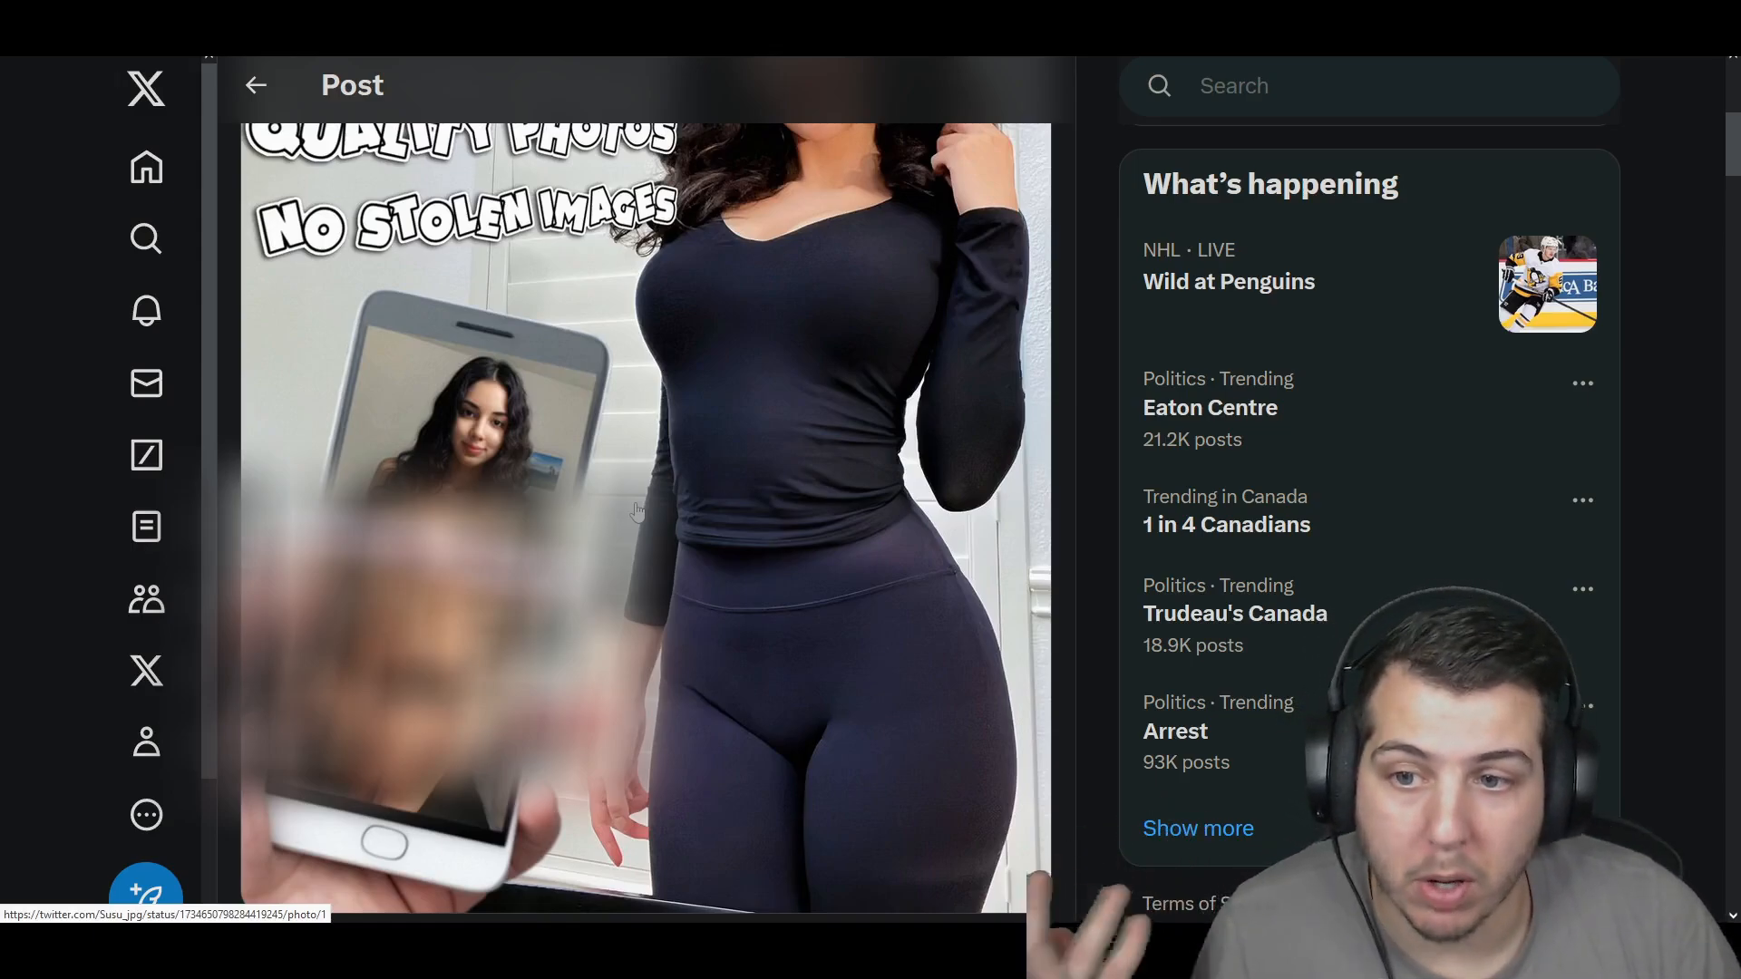
{"action": "scroll", "scroll_direction": "down", "scroll_amount": 3}
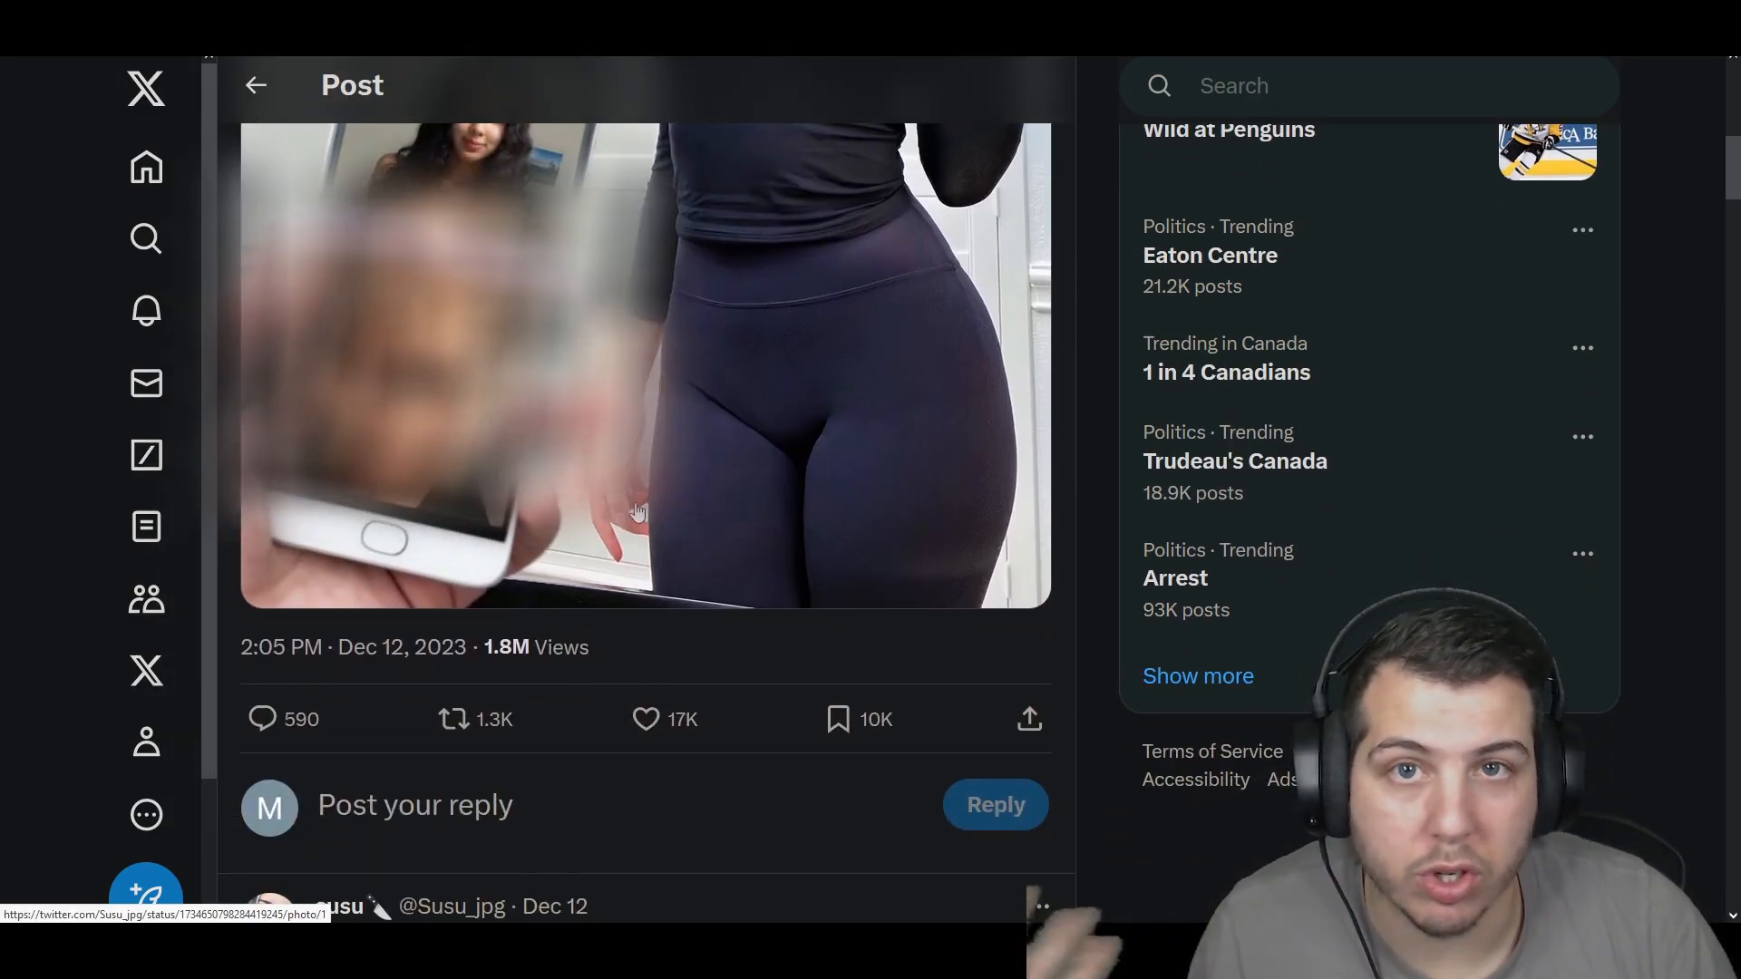
{"action": "scroll", "scroll_direction": "down", "scroll_amount": 3}
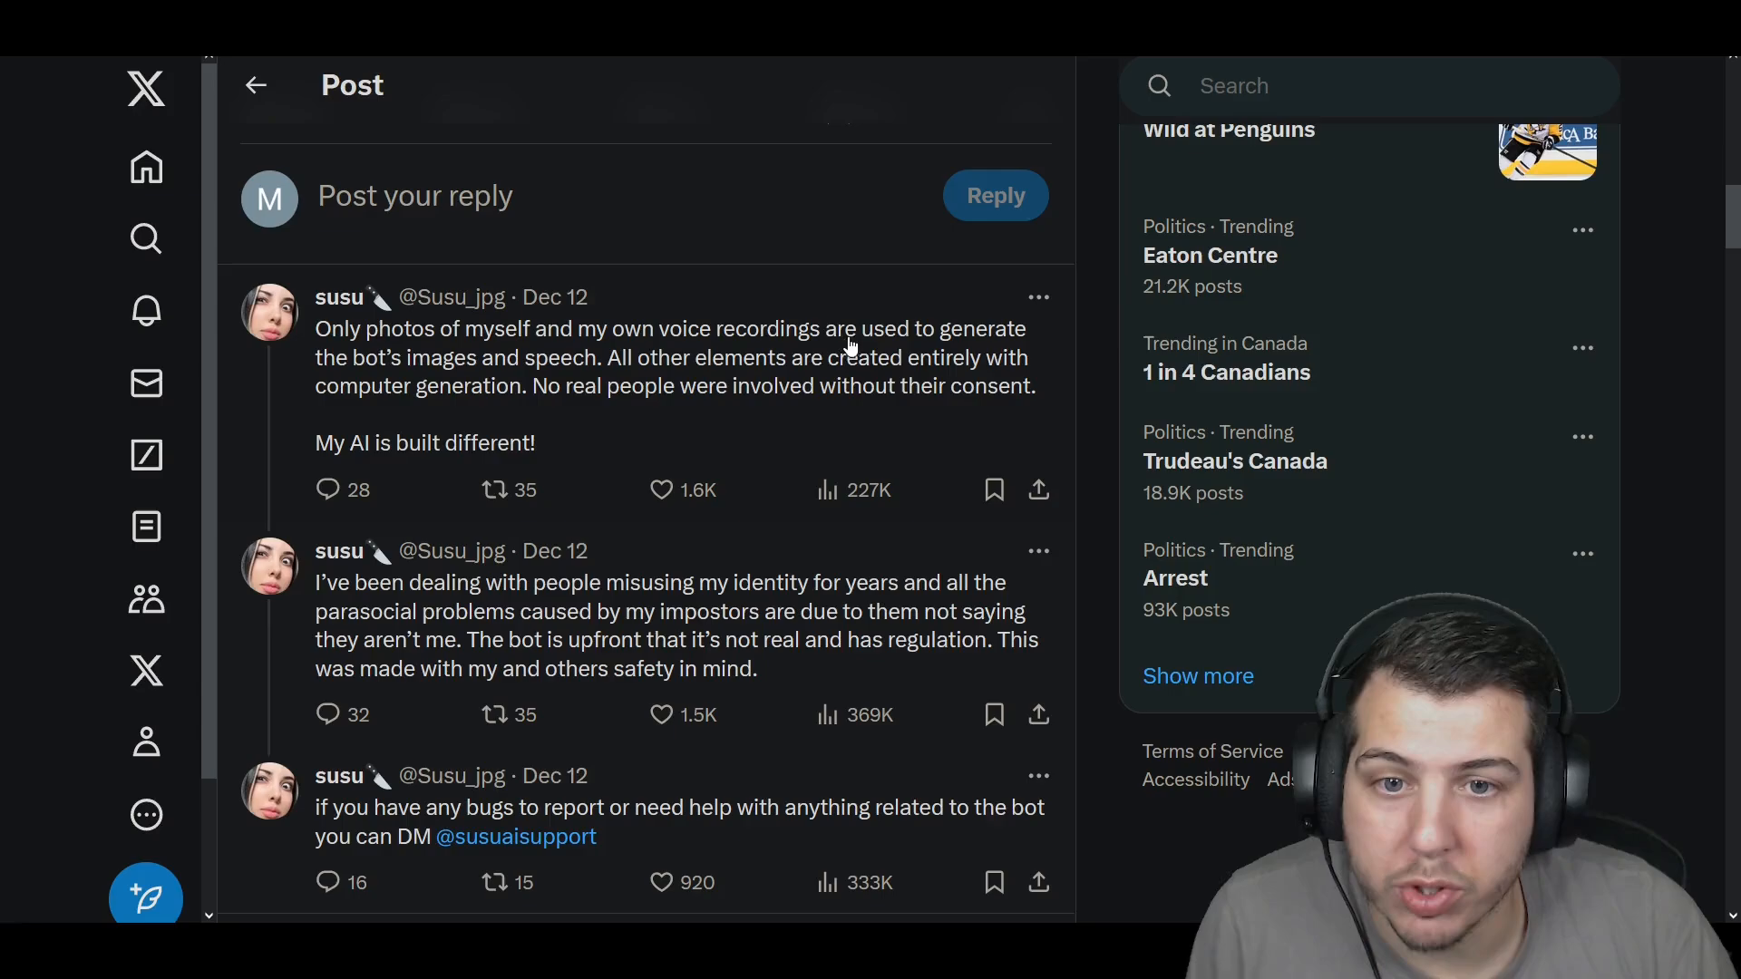
{"action": "mouse_move", "coordinate": [538, 377]}
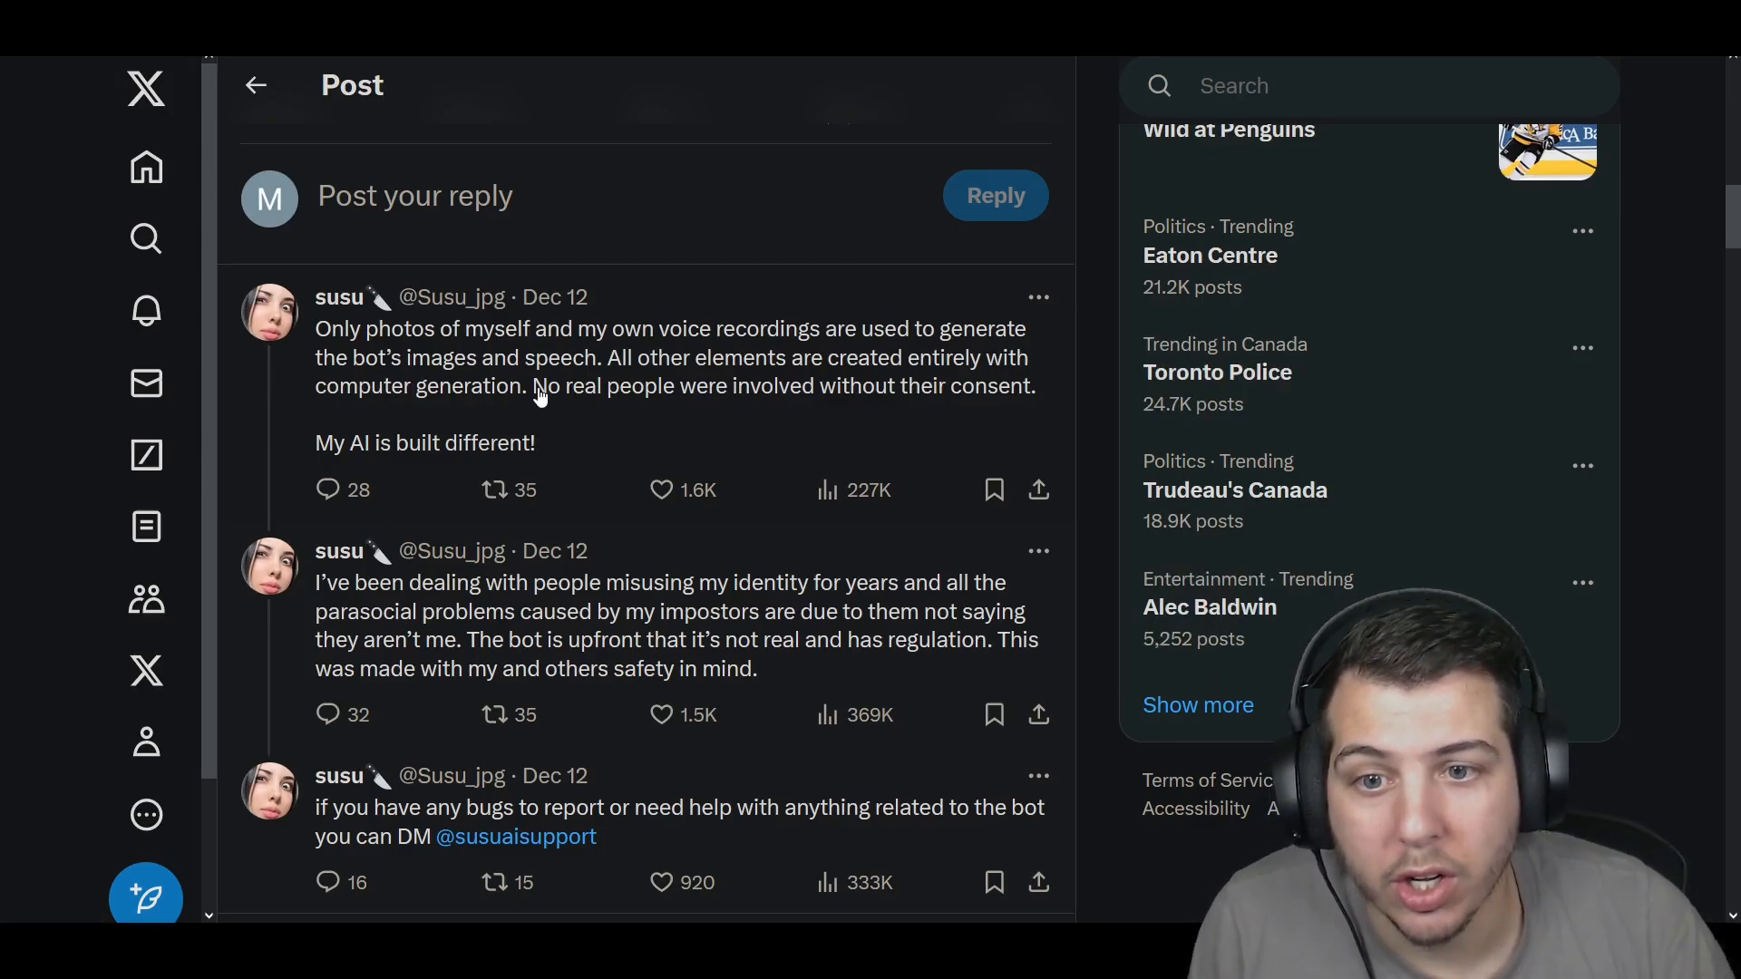
{"action": "mouse_move", "coordinate": [976, 403]}
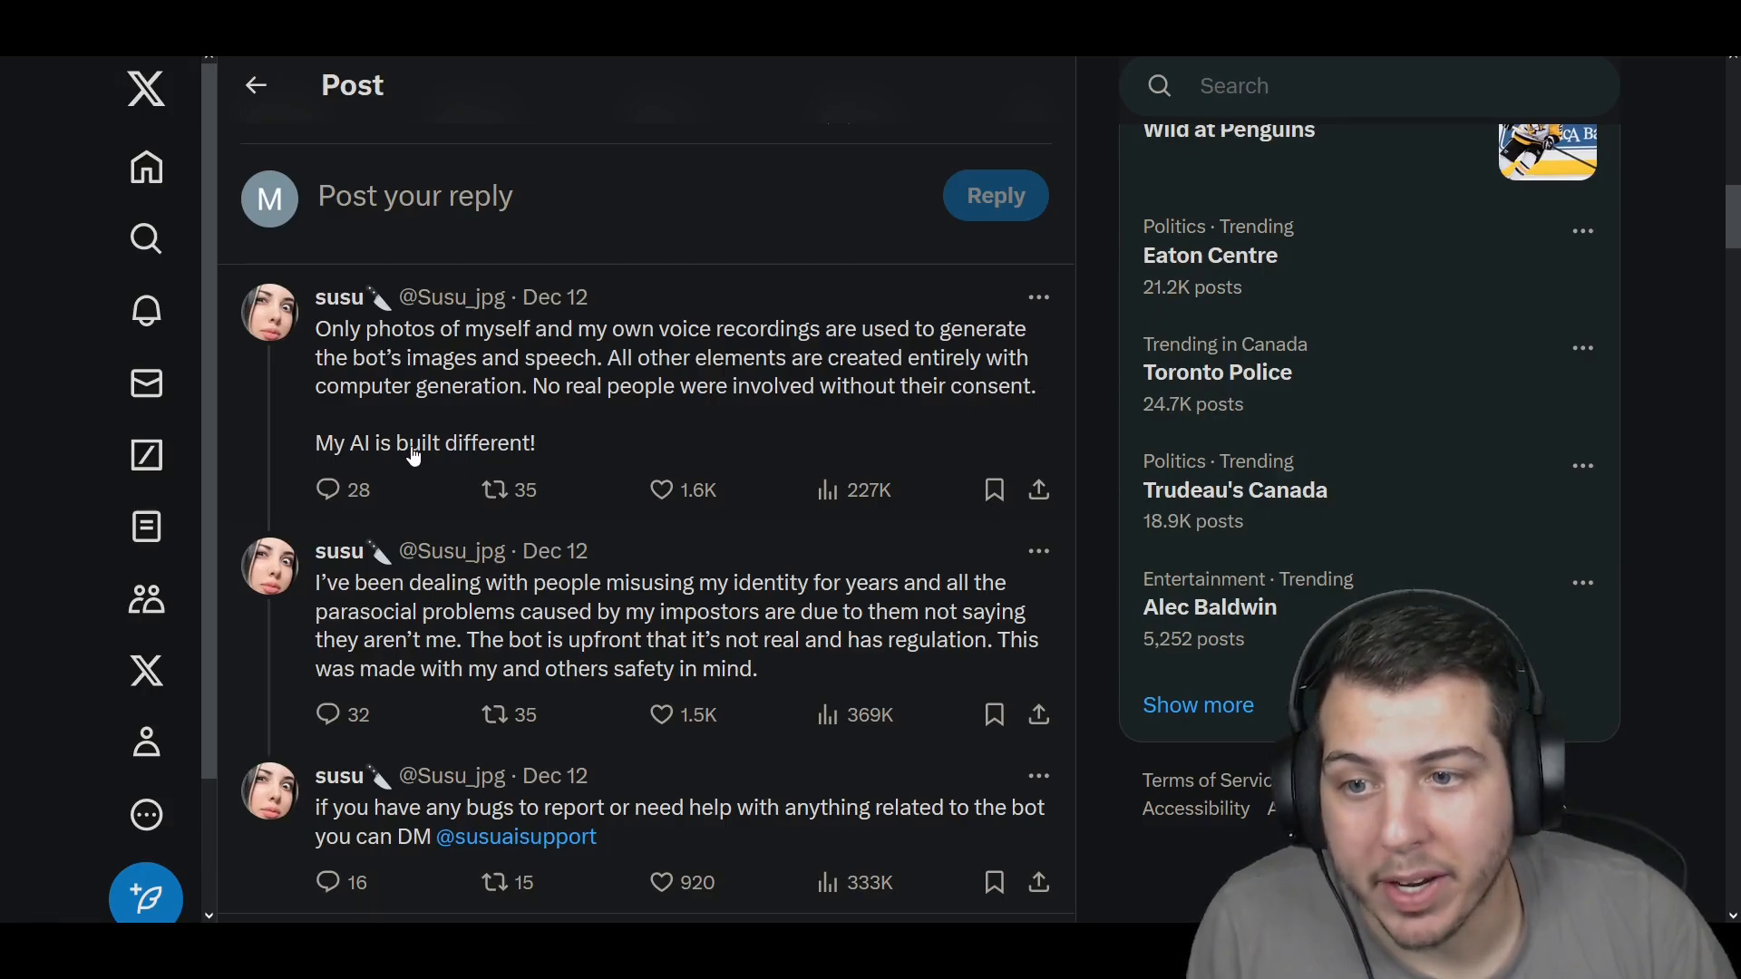
{"action": "scroll", "scroll_direction": "down", "scroll_amount": 3}
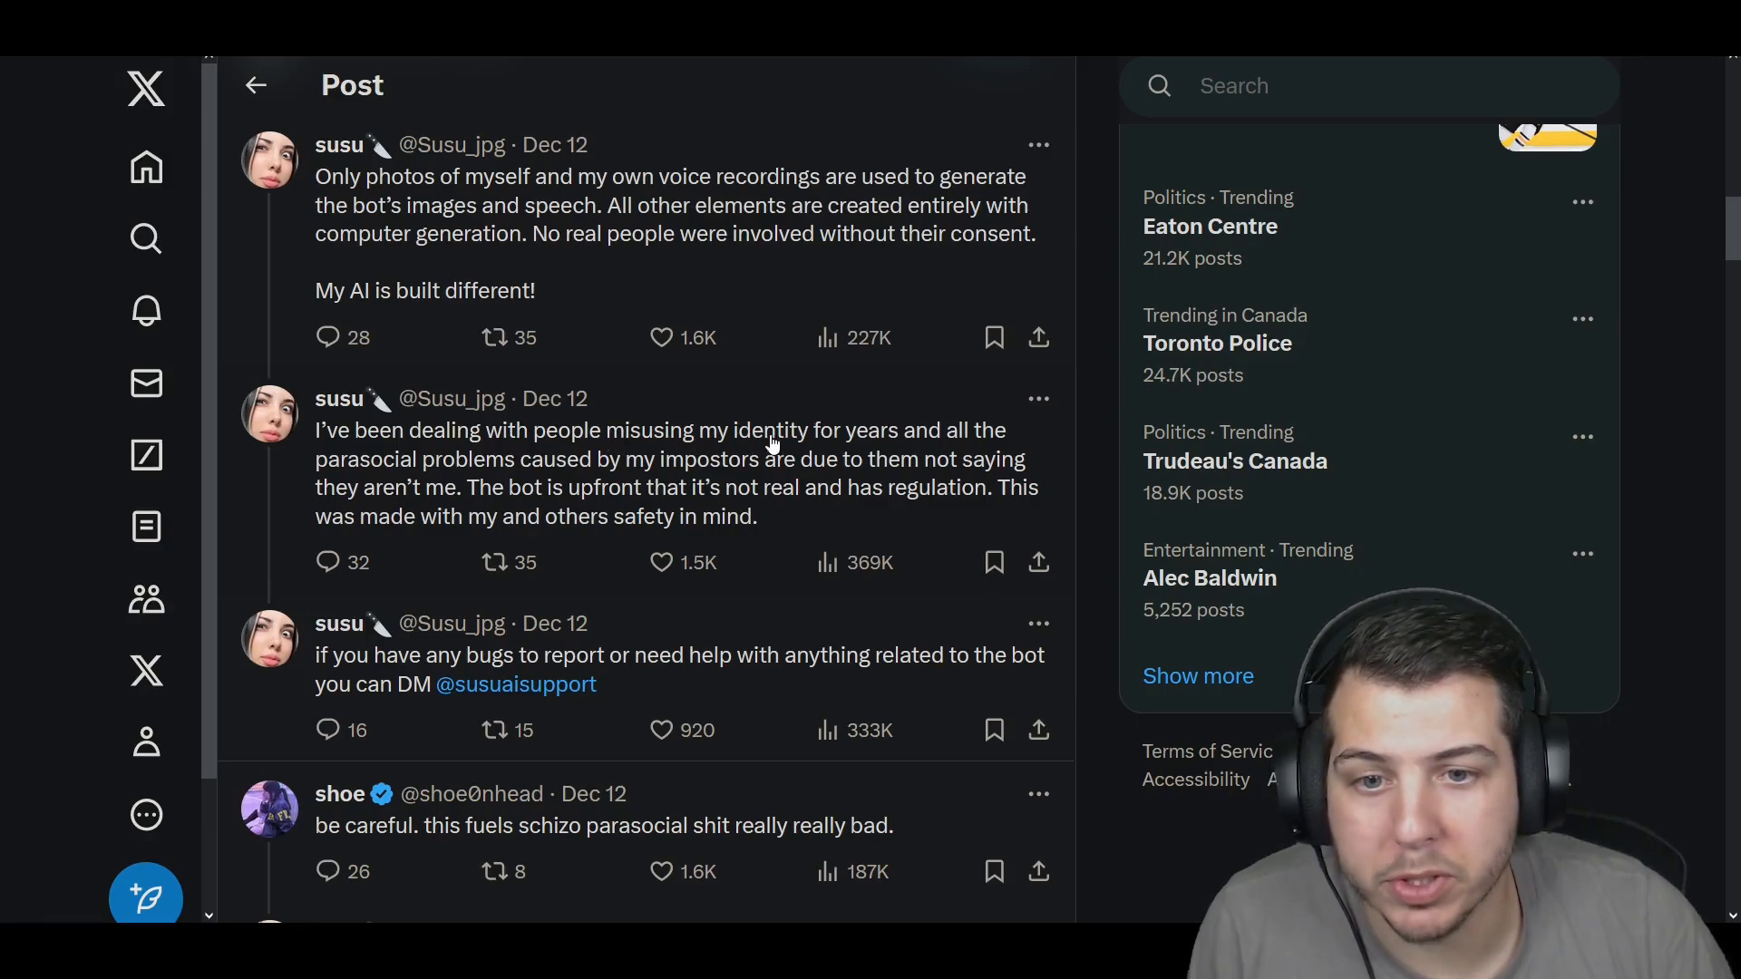
{"action": "mouse_move", "coordinate": [315, 488]}
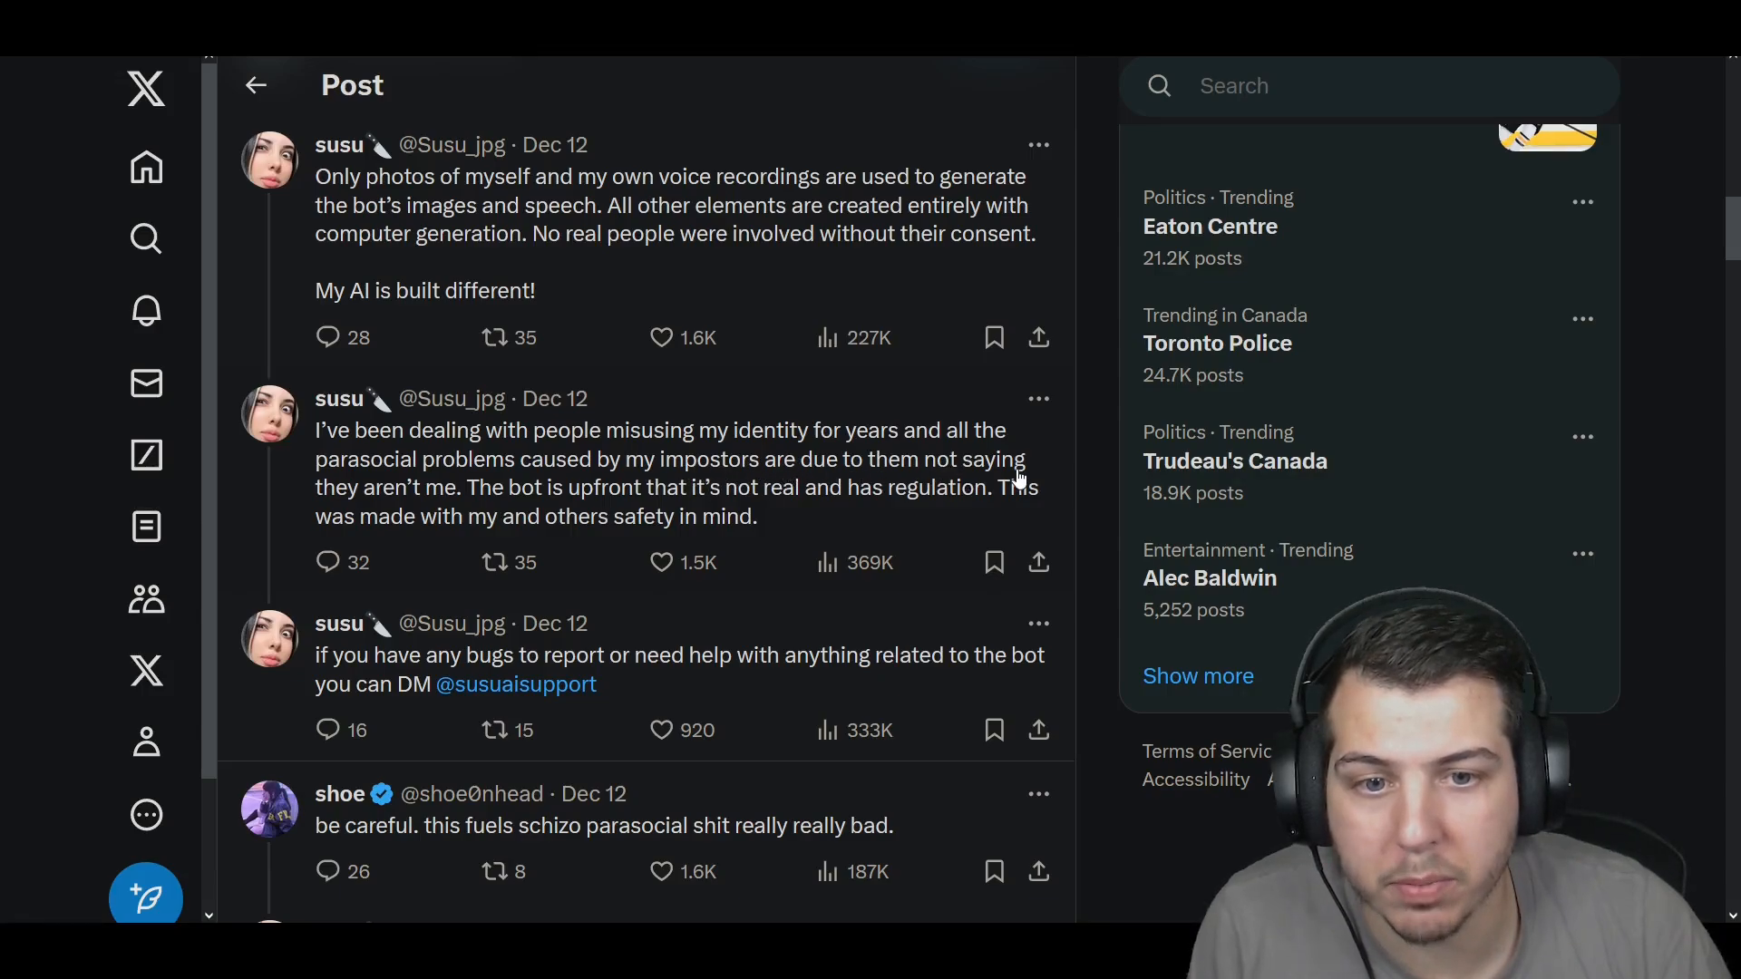
{"action": "mouse_move", "coordinate": [477, 503]}
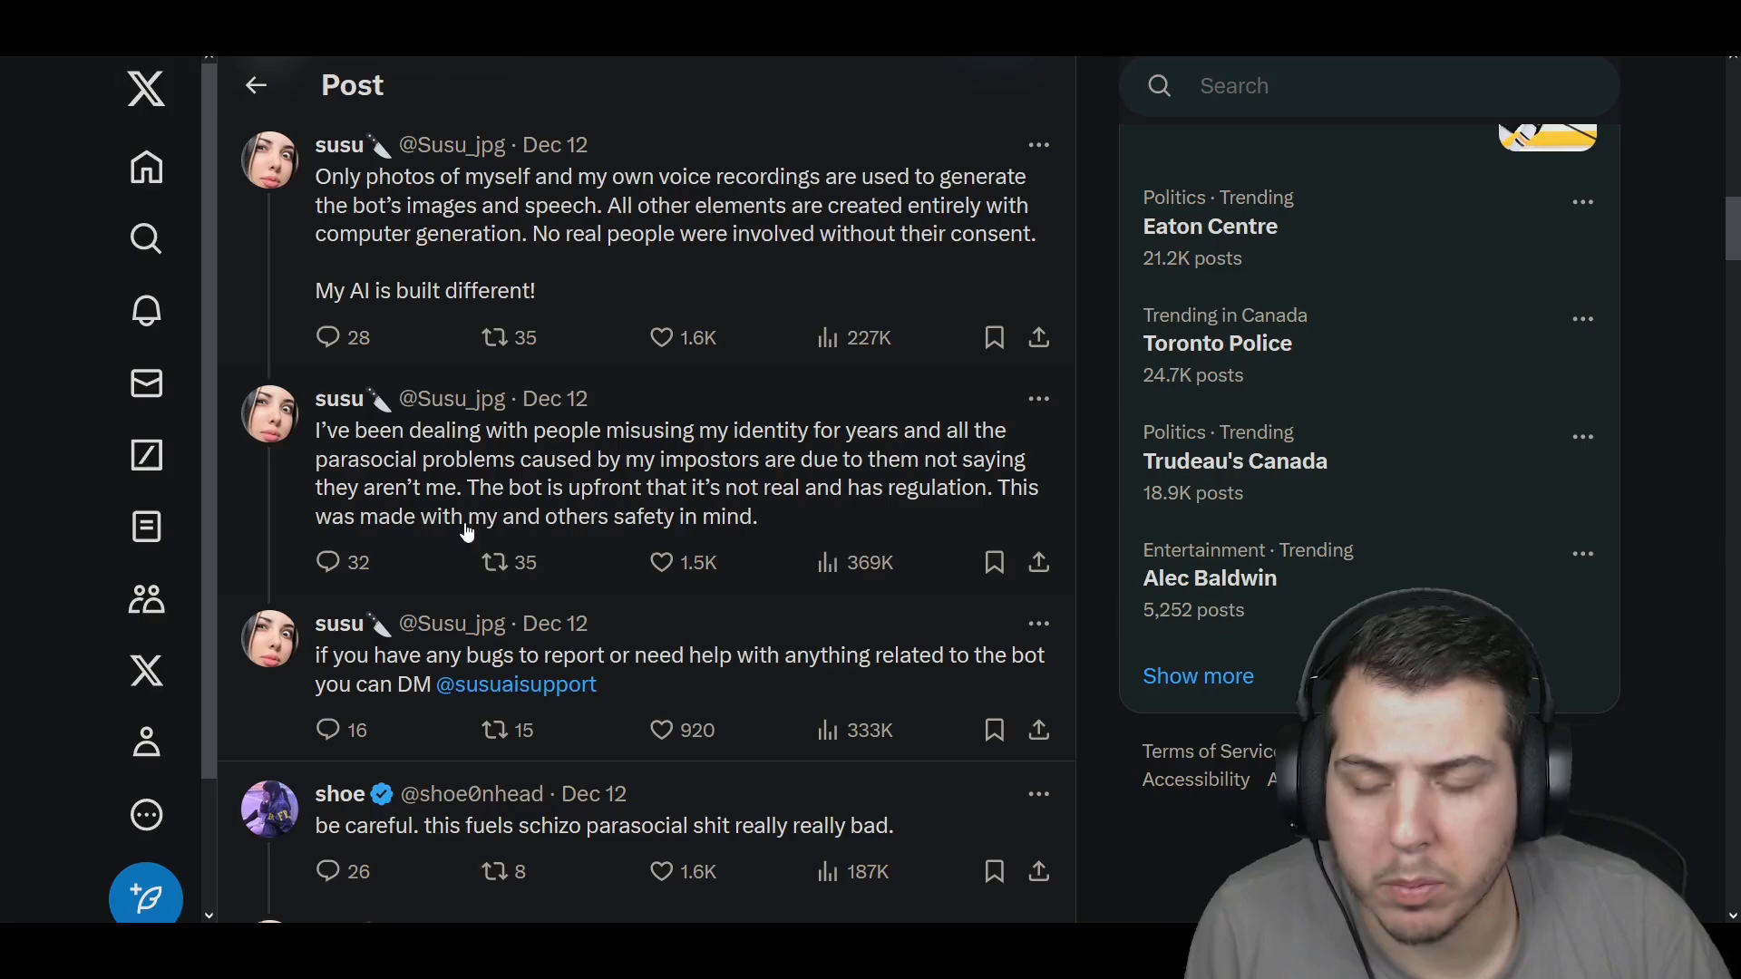
{"action": "mouse_move", "coordinate": [689, 533]}
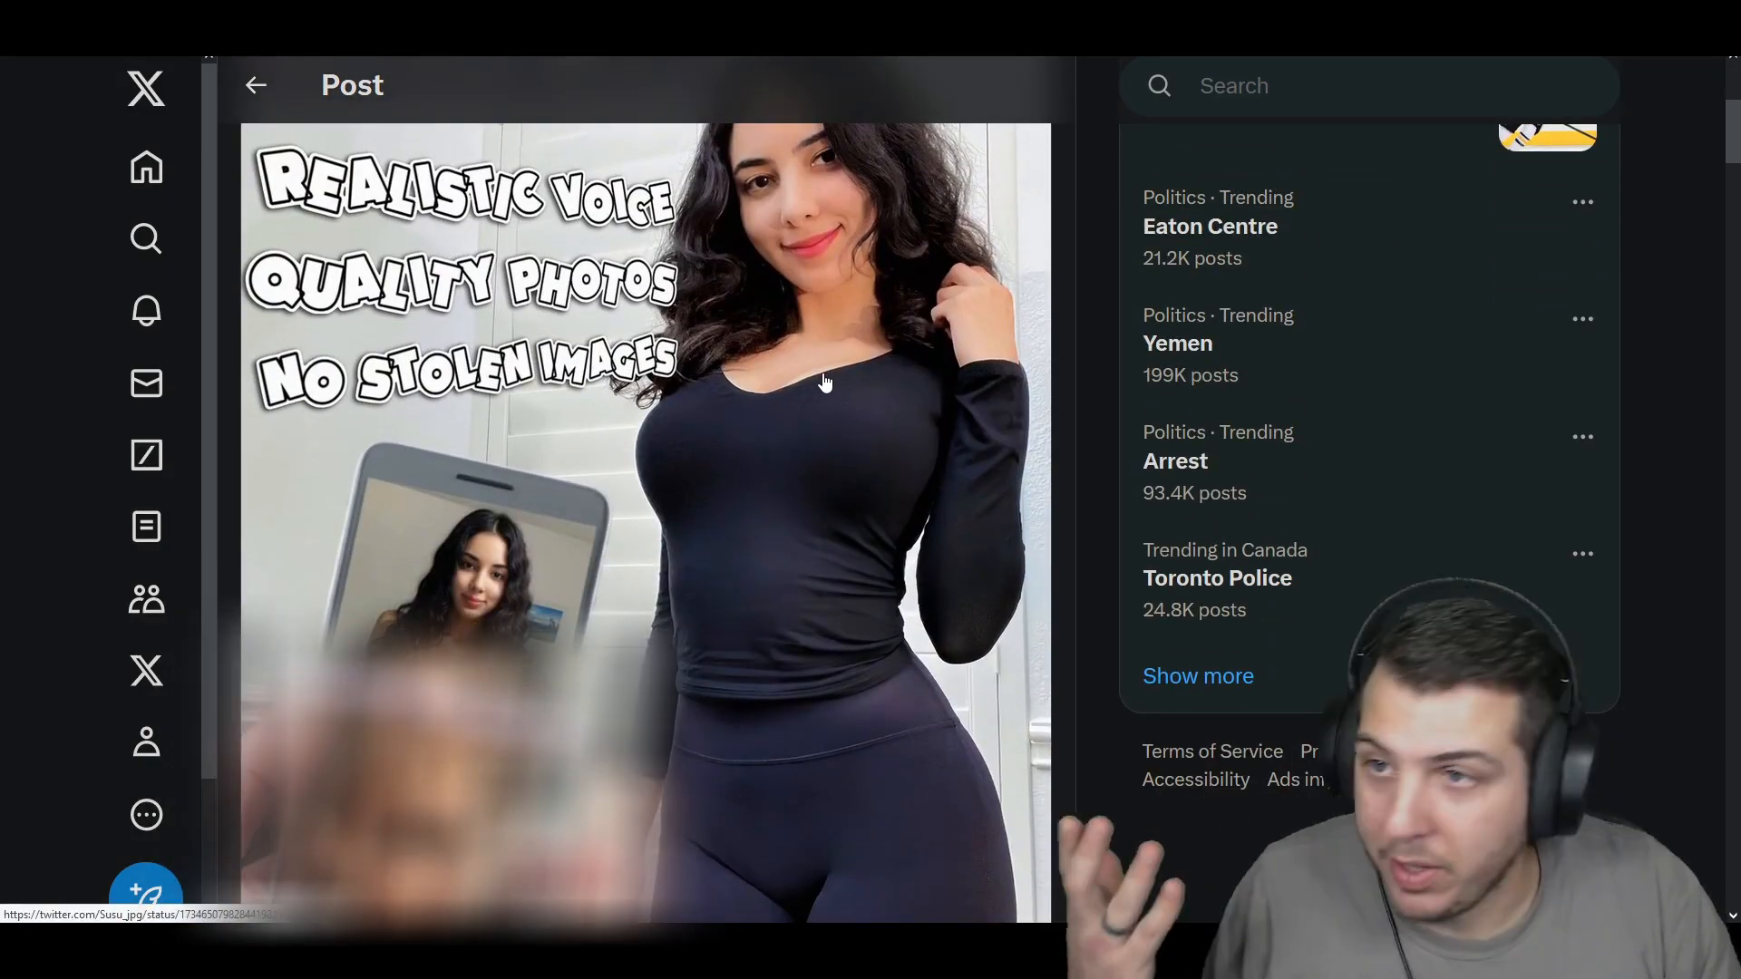
{"action": "scroll", "scroll_direction": "up", "scroll_amount": 3}
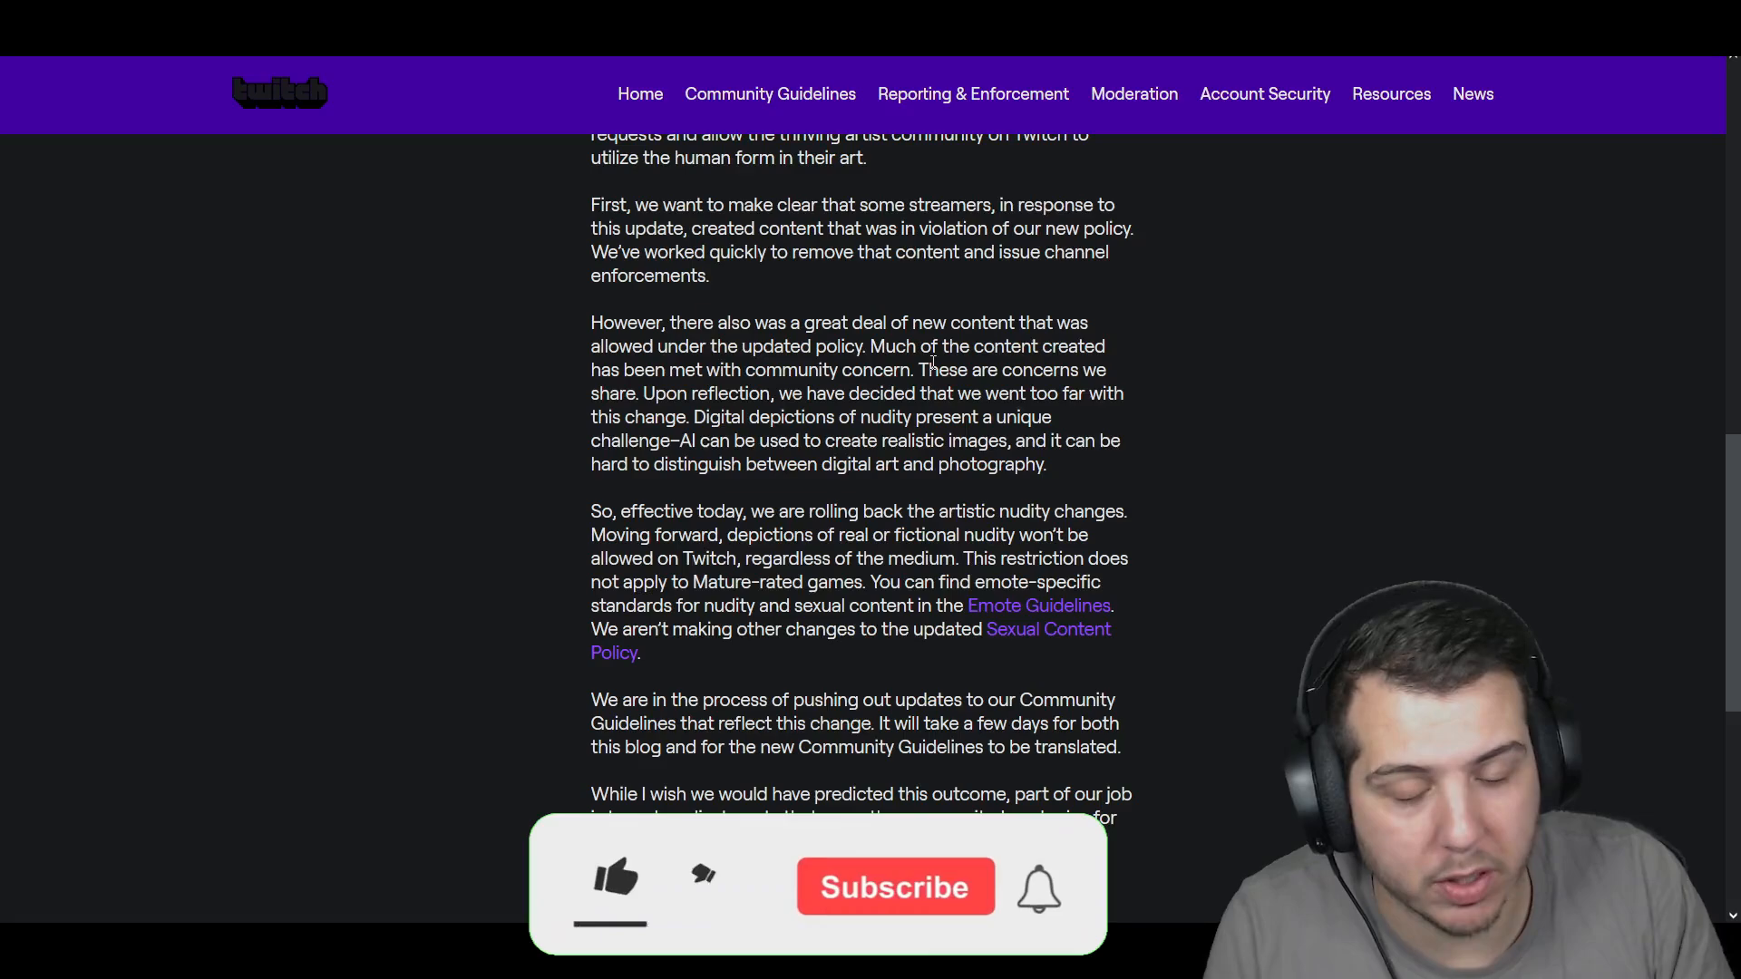
{"action": "left_click", "coordinate": [615, 876]}
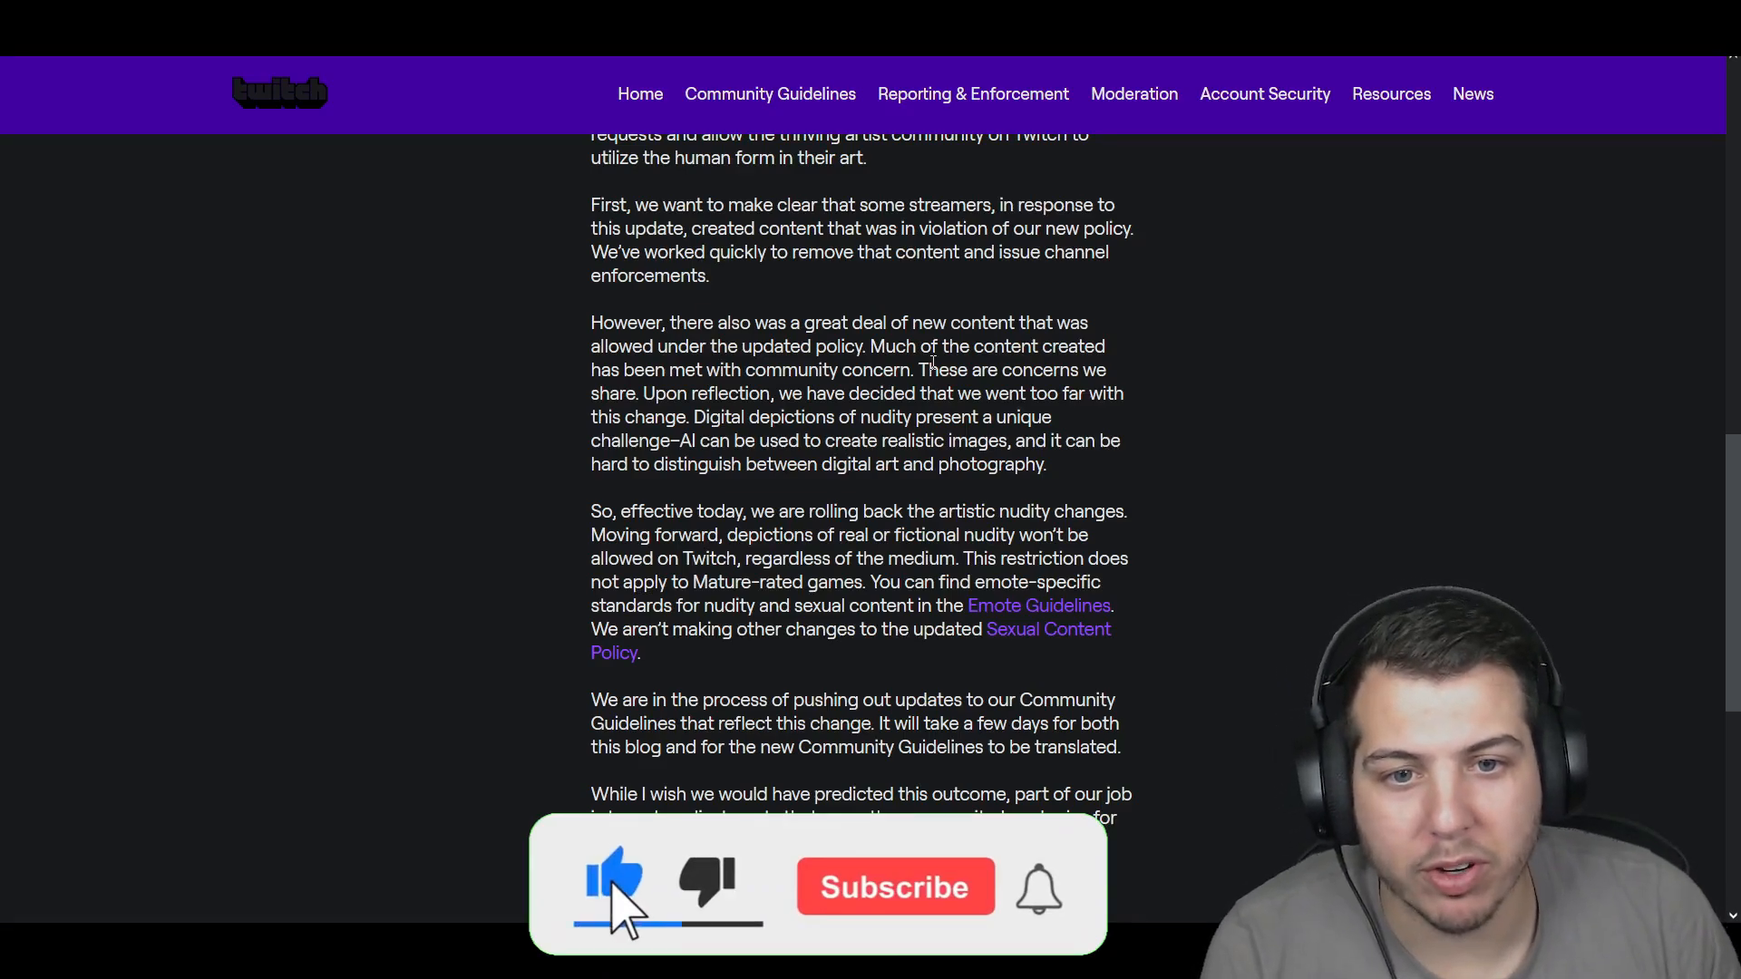
{"action": "left_click", "coordinate": [894, 887]}
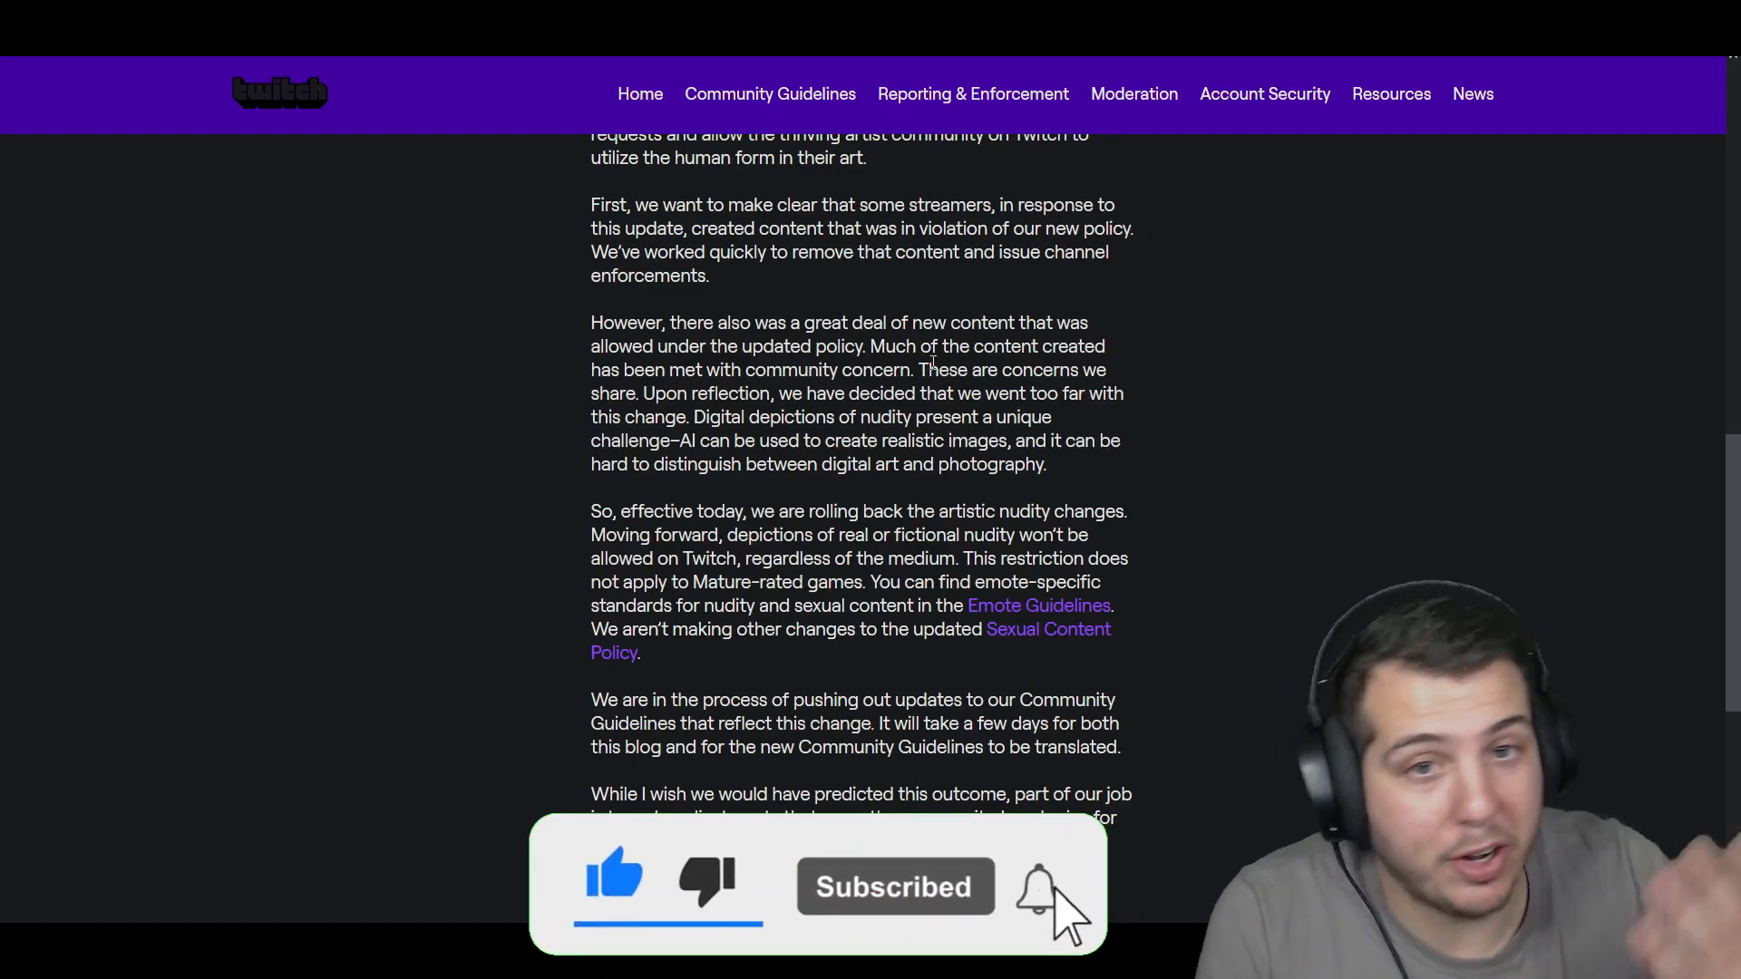